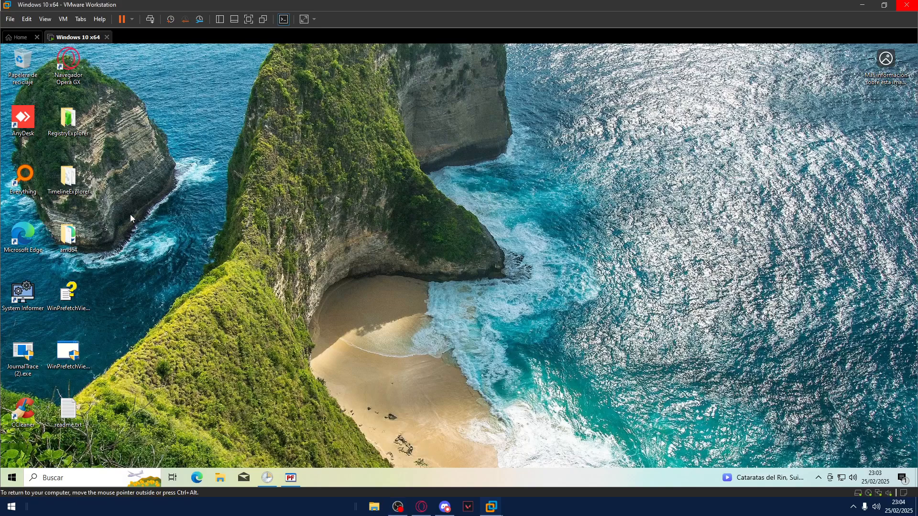
mouse_move(288, 427)
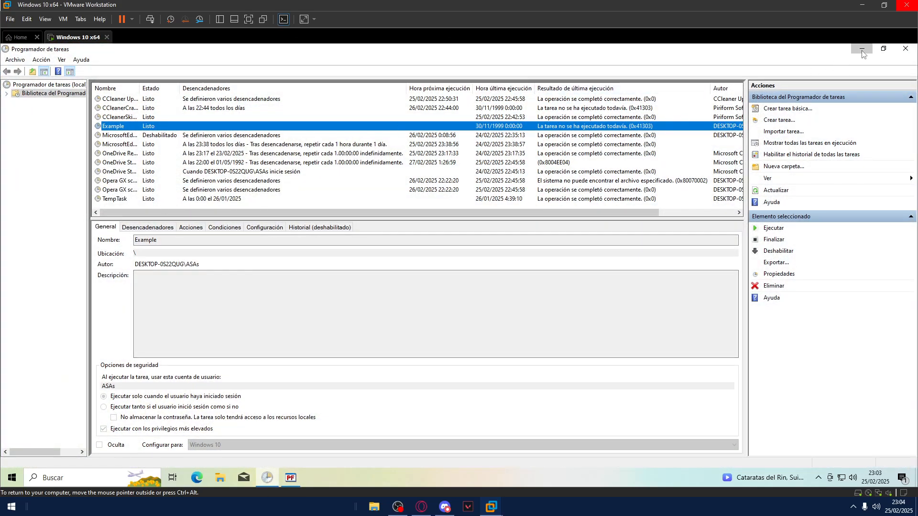
Minimize Task Scheduler, then restore it as a smaller window over the desktop showing the Example task
click(862, 49)
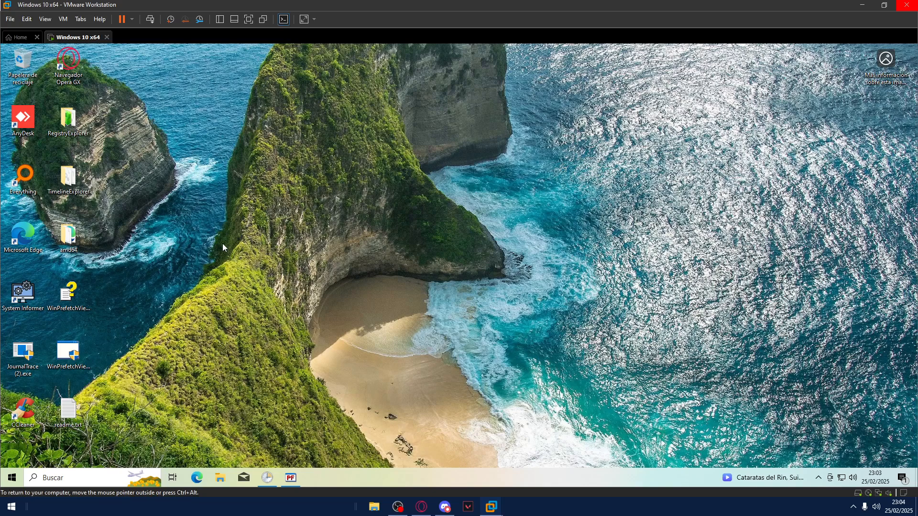
mouse_move(304, 224)
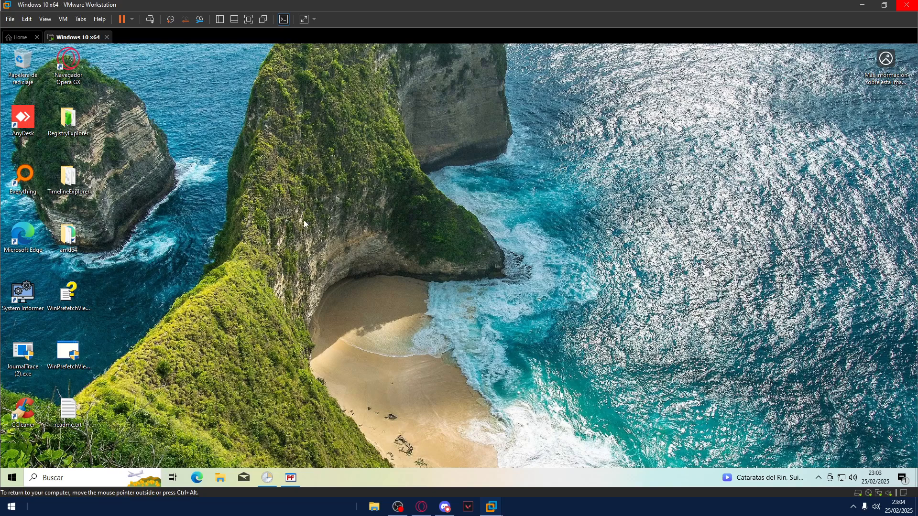
mouse_move(177, 198)
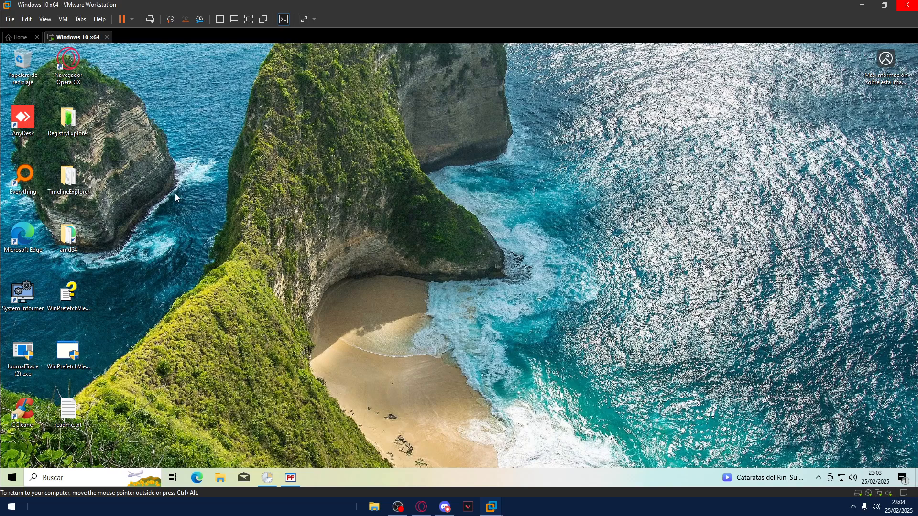
mouse_move(823, 41)
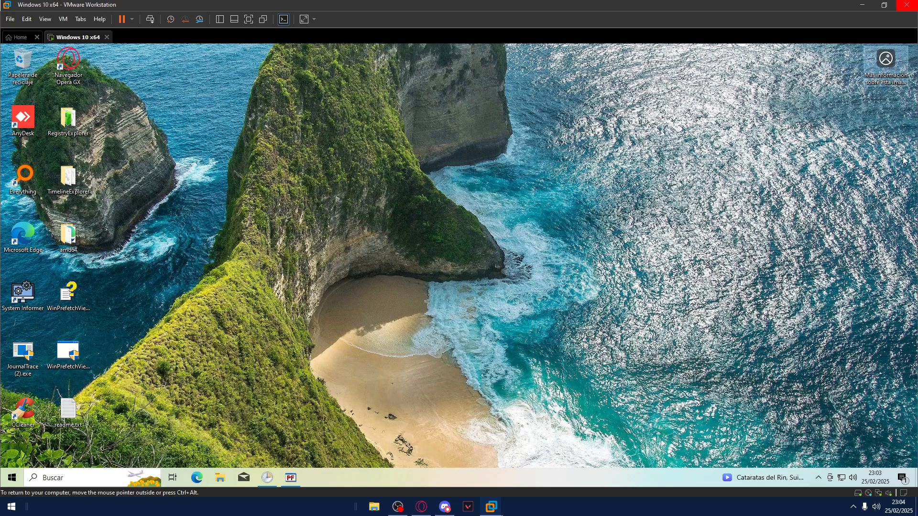
mouse_move(267, 478)
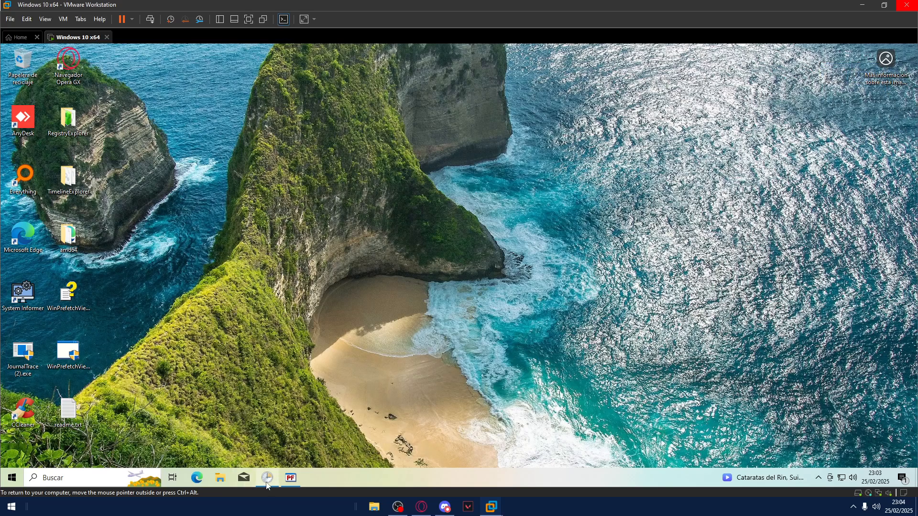
click(267, 478)
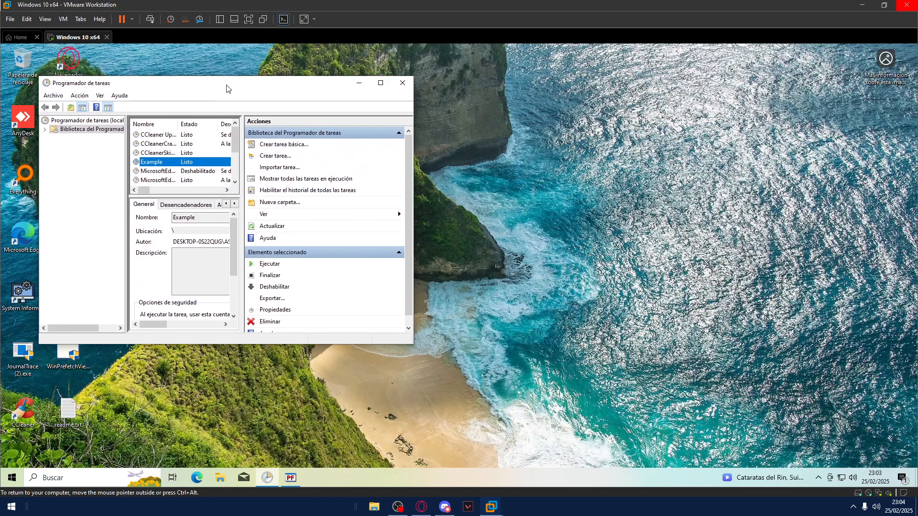
click(379, 82)
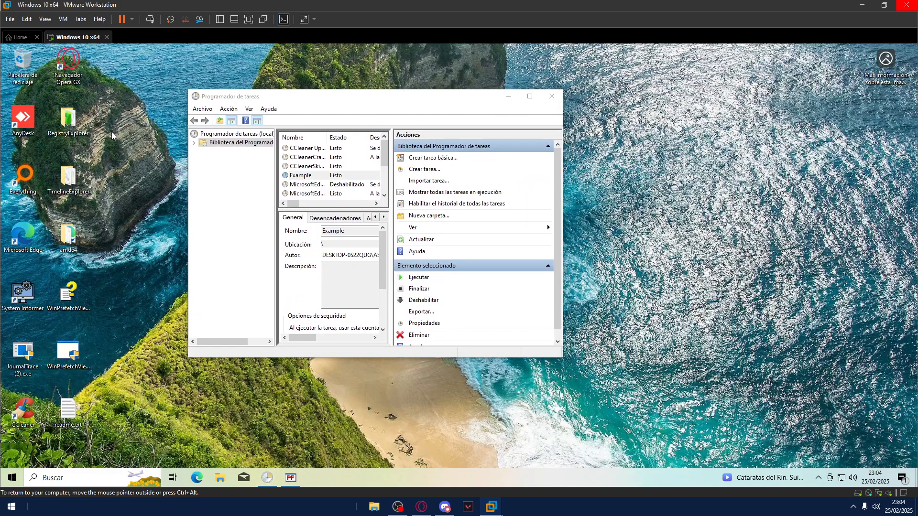
View the C:\Windows\Prefetch folder's .pf files maximized, then close File Explorer
click(220, 478)
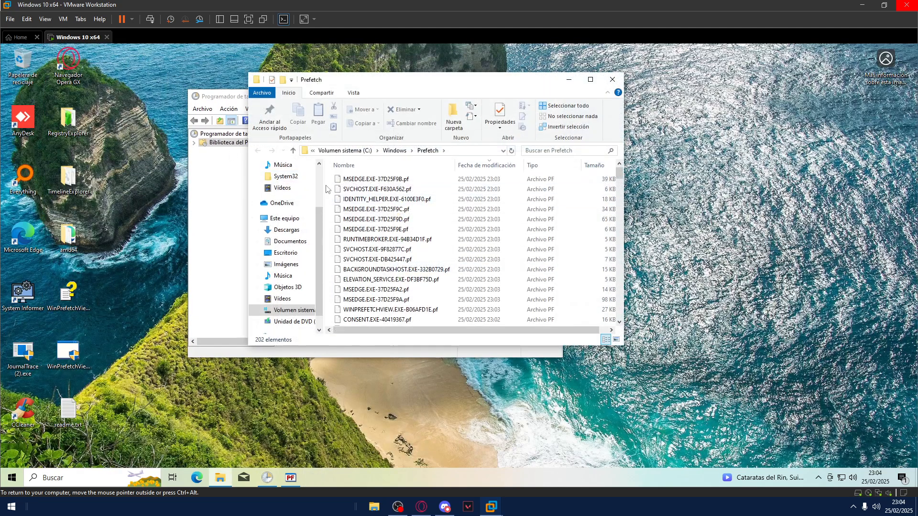
click(590, 80)
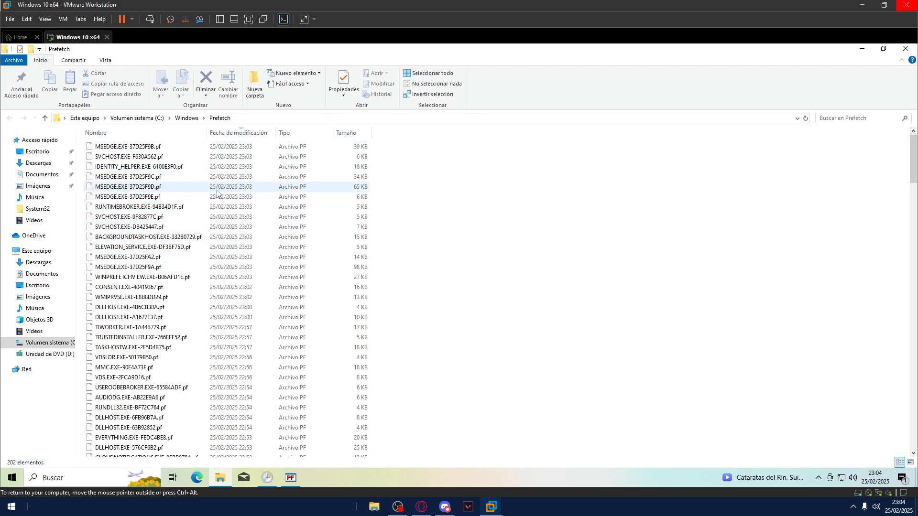
click(883, 49)
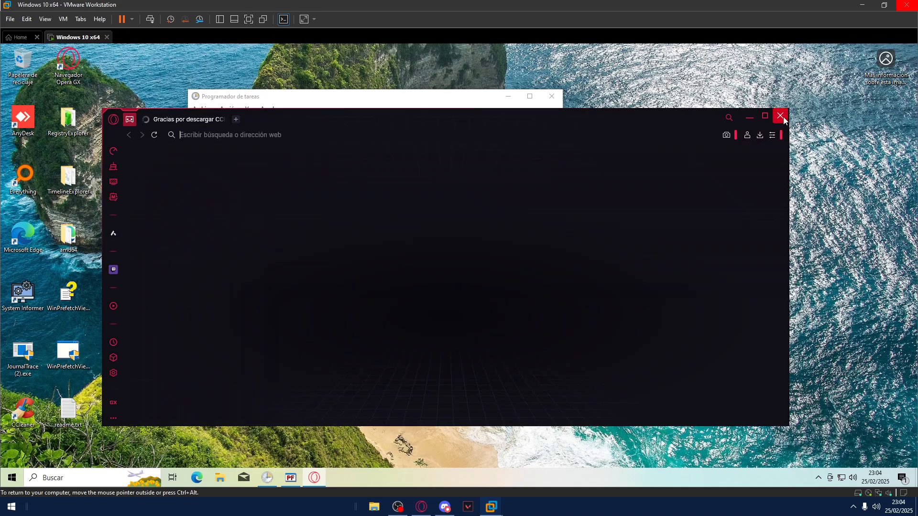
Close the browser, inspect the Opera and OPERA_CRASHREPORTER prefetch entries in WinPrefetchView, then minimize it
click(780, 116)
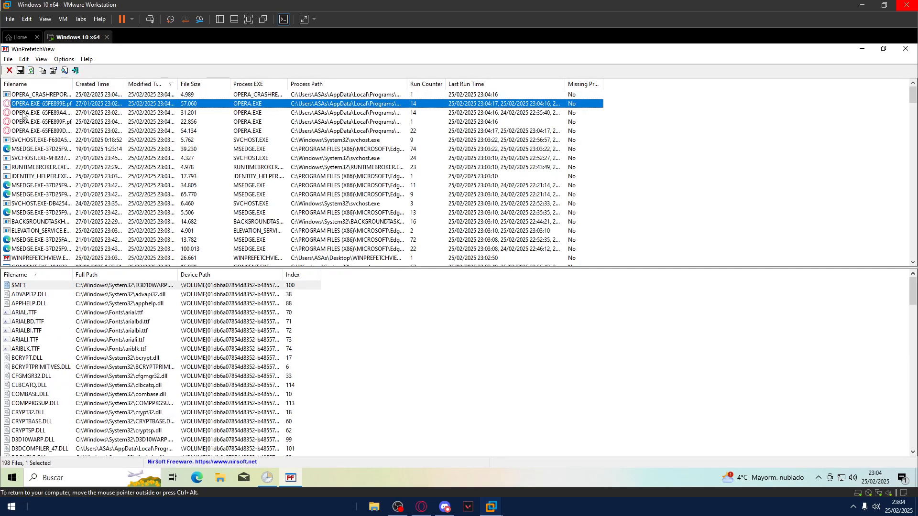
click(41, 122)
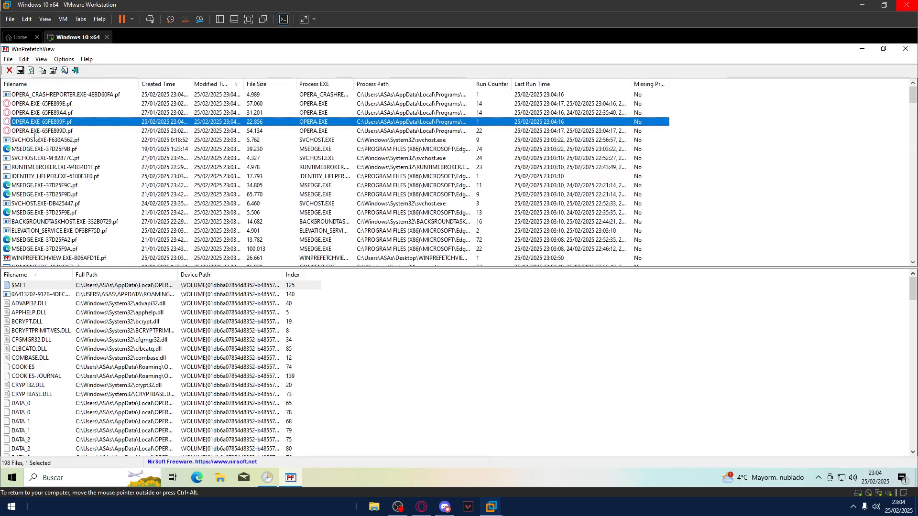
click(66, 94)
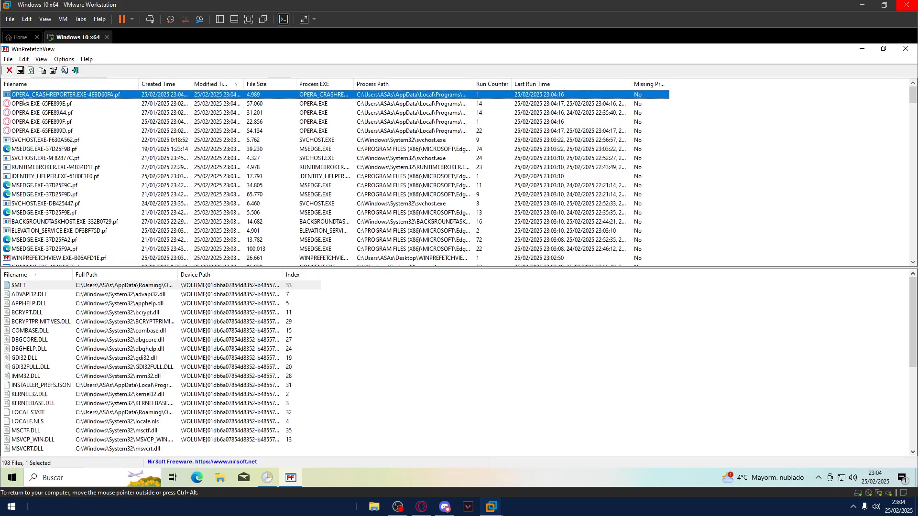
click(267, 477)
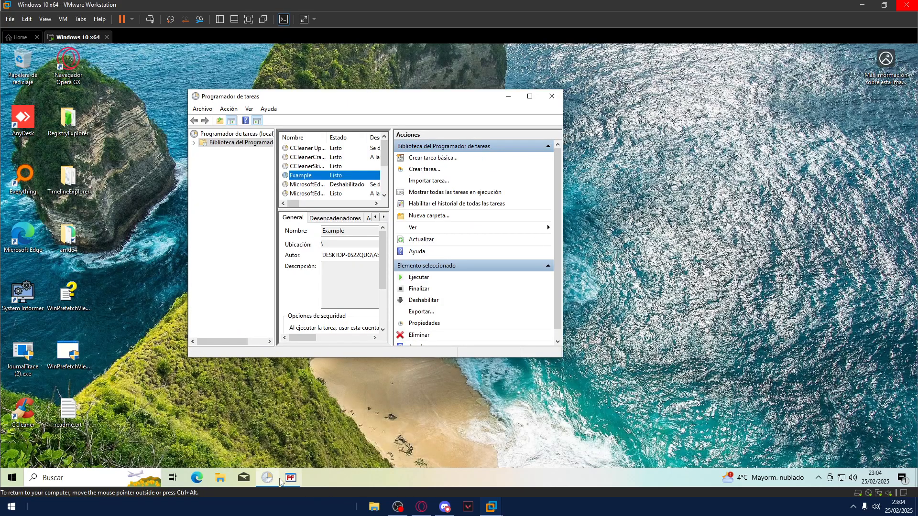
Maximize Task Scheduler and briefly bring WinPrefetchView up beside it before minimizing it again
click(528, 96)
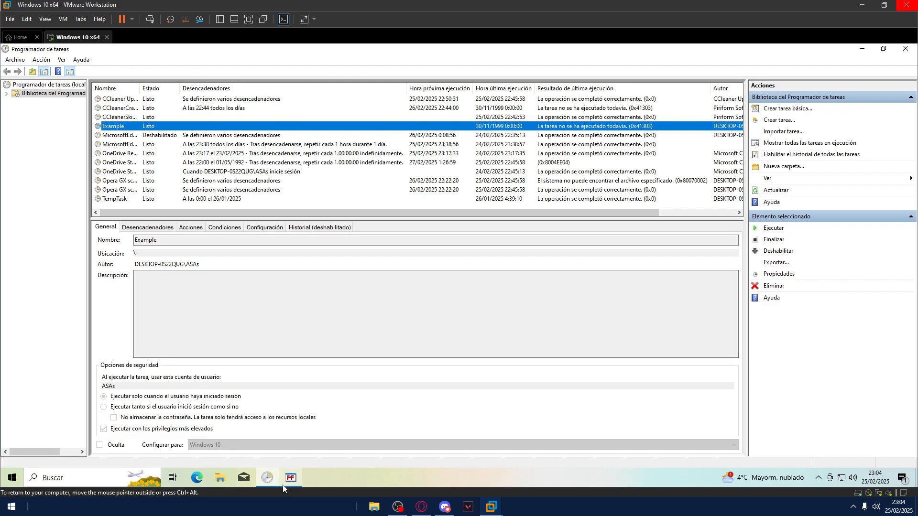
click(291, 478)
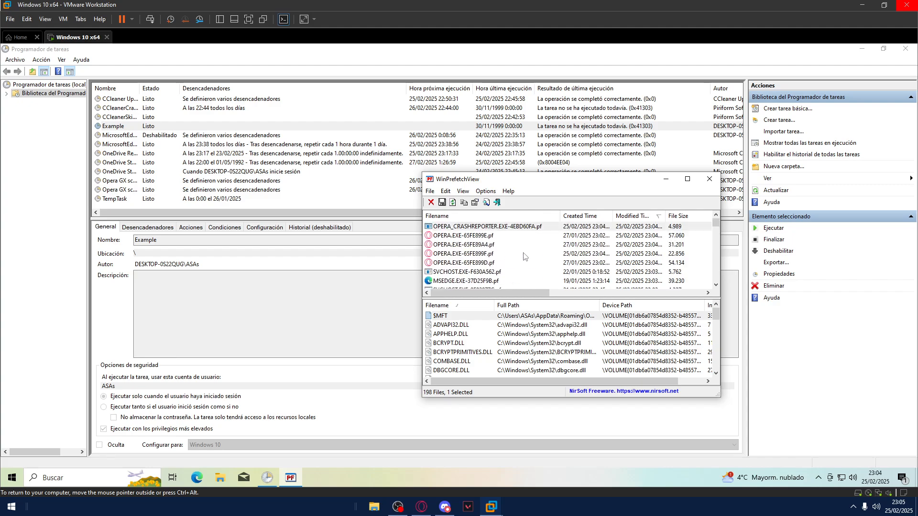
click(708, 179)
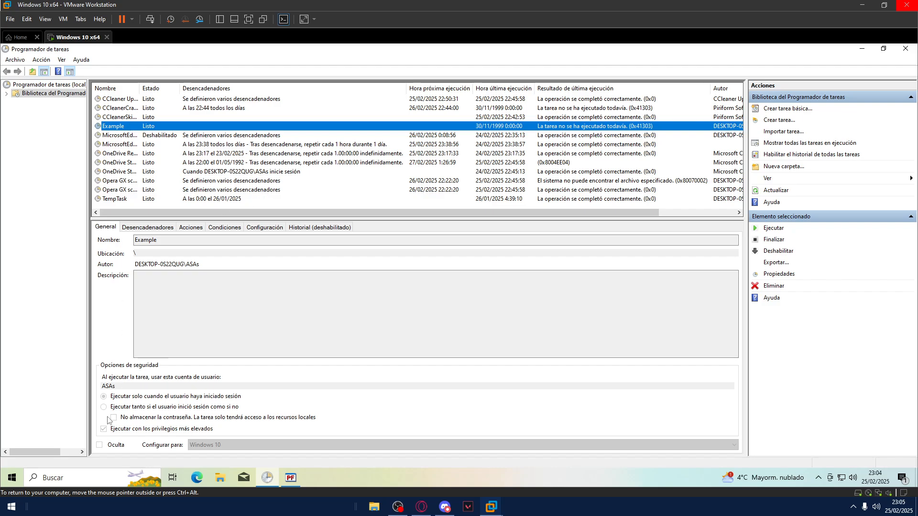
Check the Example task launches cmd.exe, then run it via Ejecutar to get an administrator Command Prompt
click(190, 228)
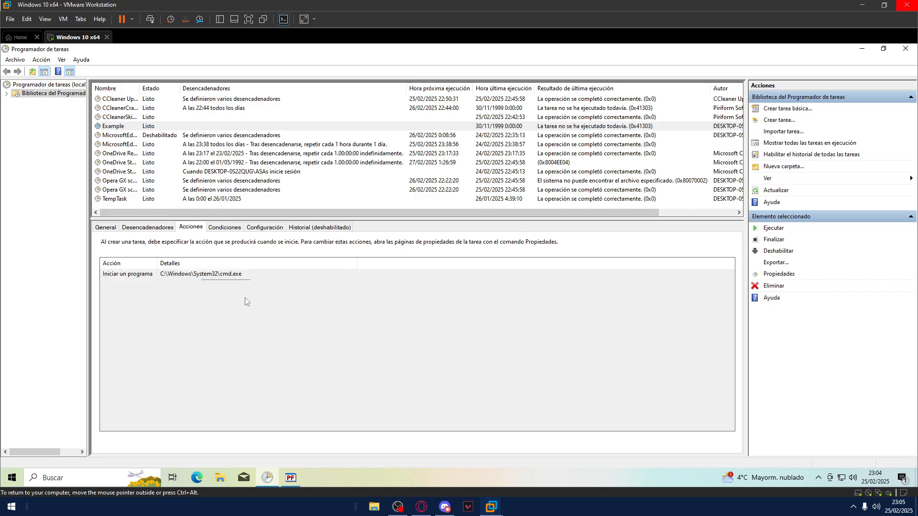
click(105, 228)
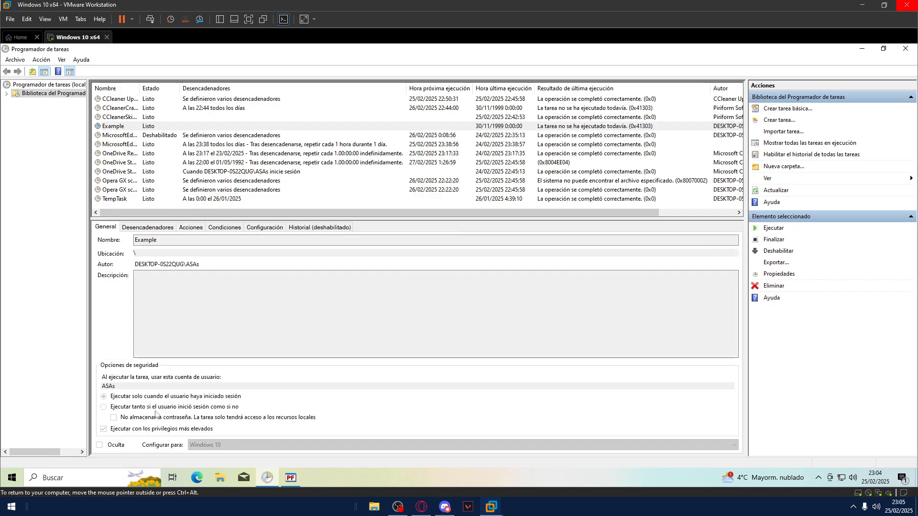
right_click(113, 126)
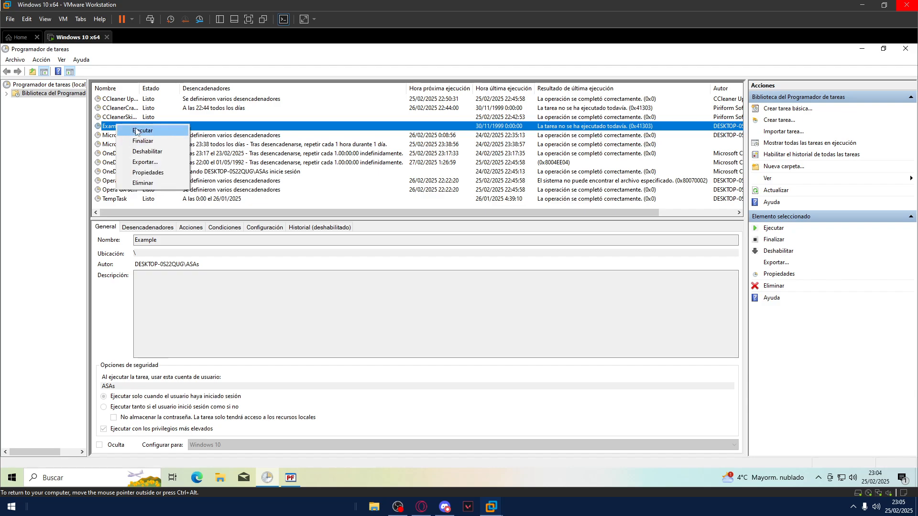
click(142, 130)
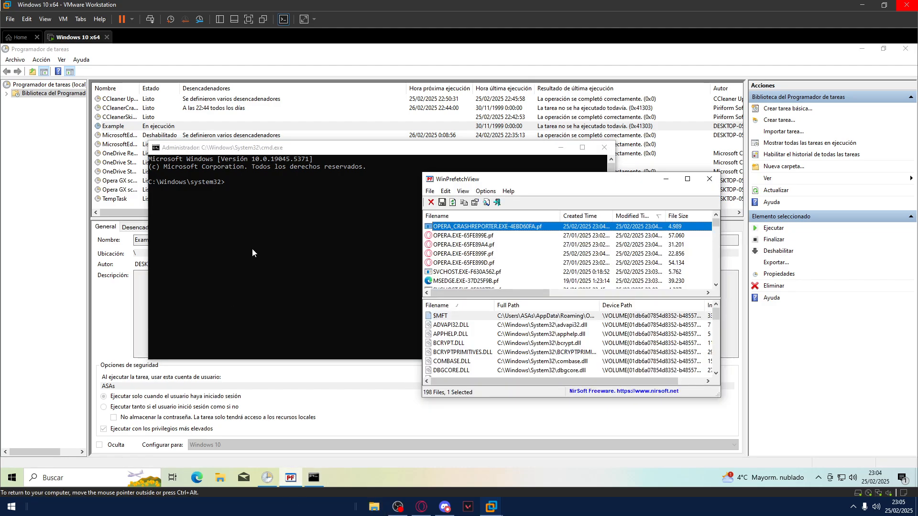
mouse_move(498, 235)
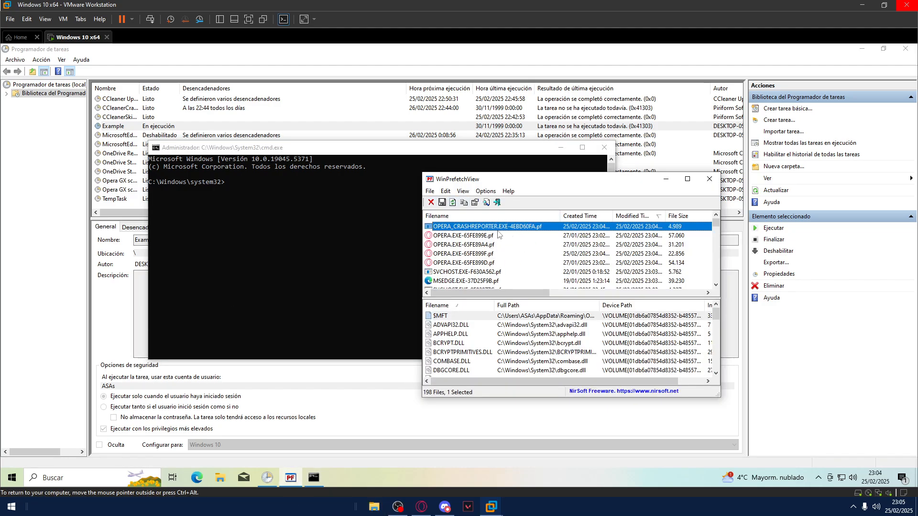
mouse_move(483, 162)
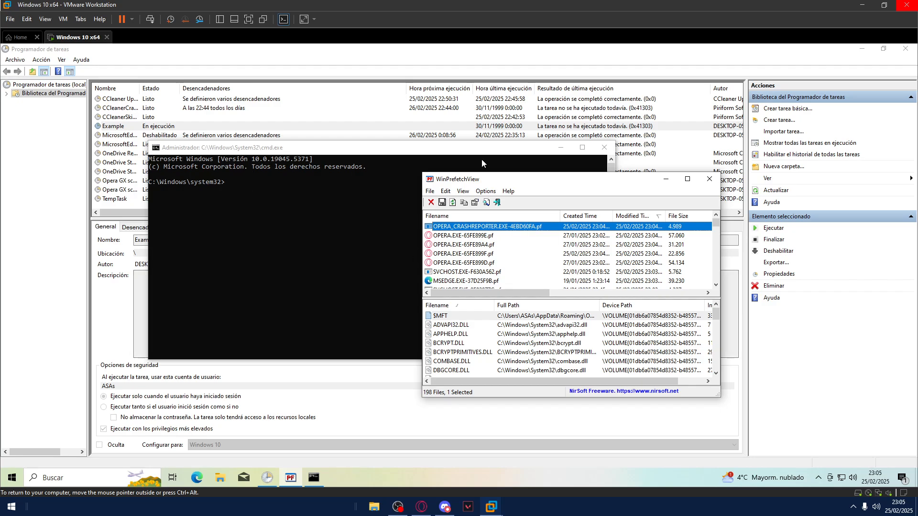
mouse_move(247, 162)
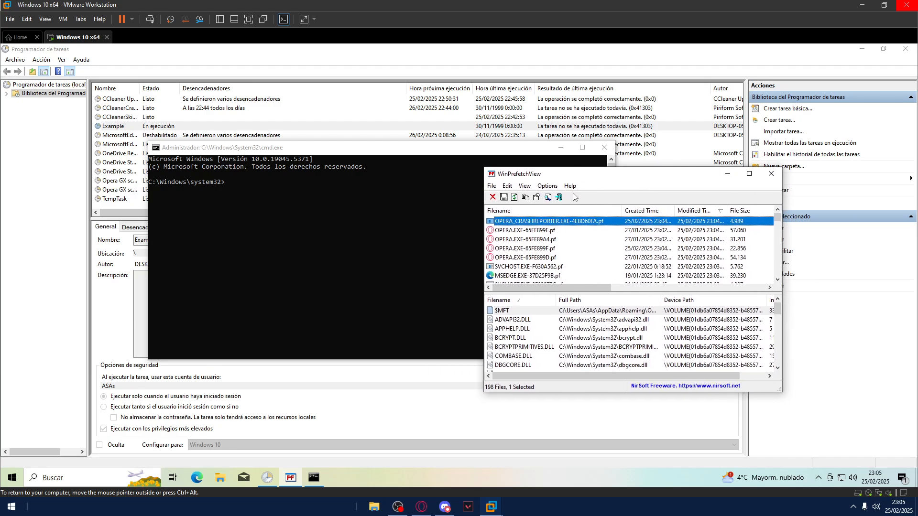
mouse_move(519, 231)
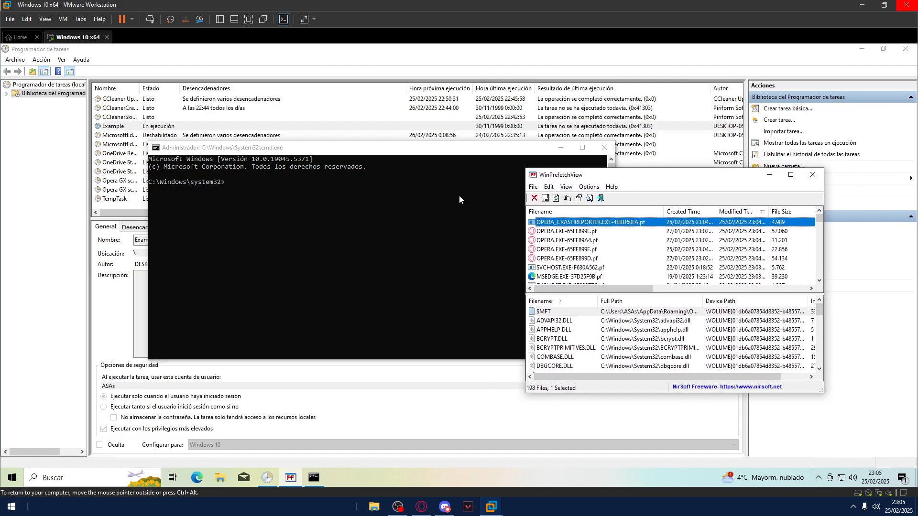
Change directory to Users\ASAs\Desktop and run "JournalTrace (2).exe" from cmd
text(cd)
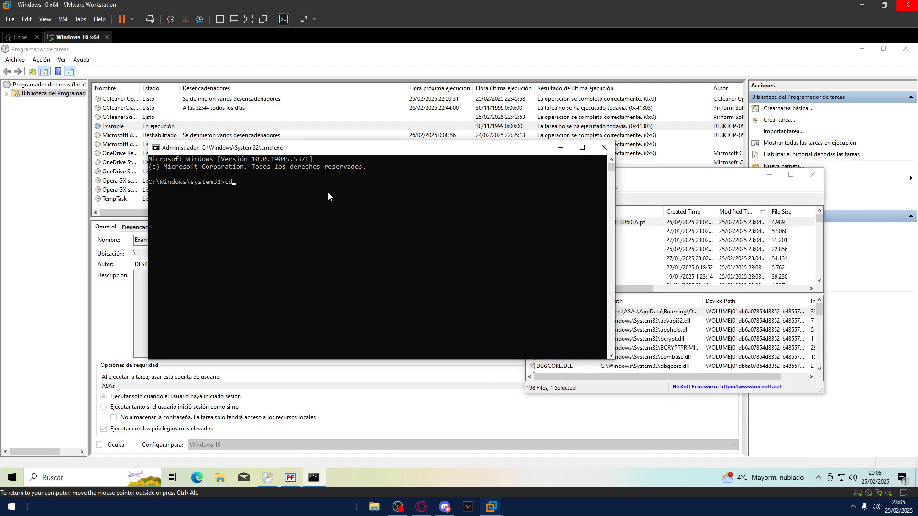
key(Return)
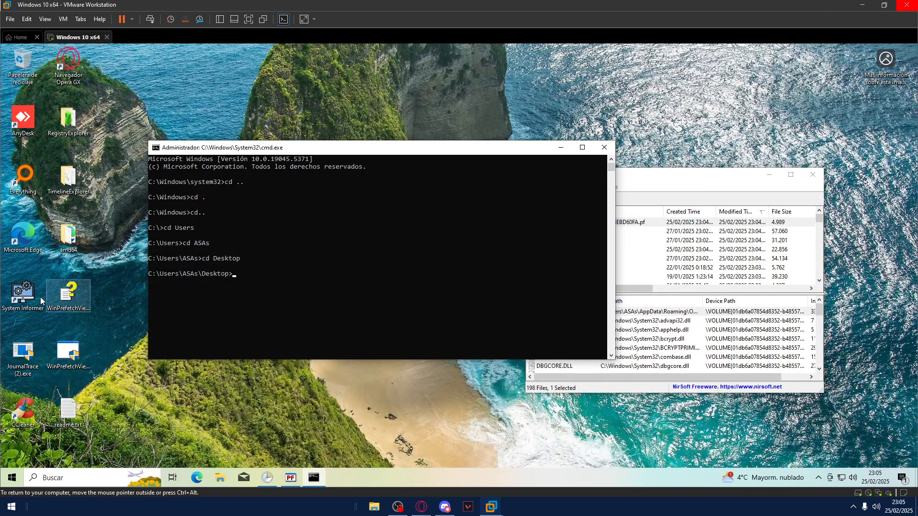
mouse_move(83, 198)
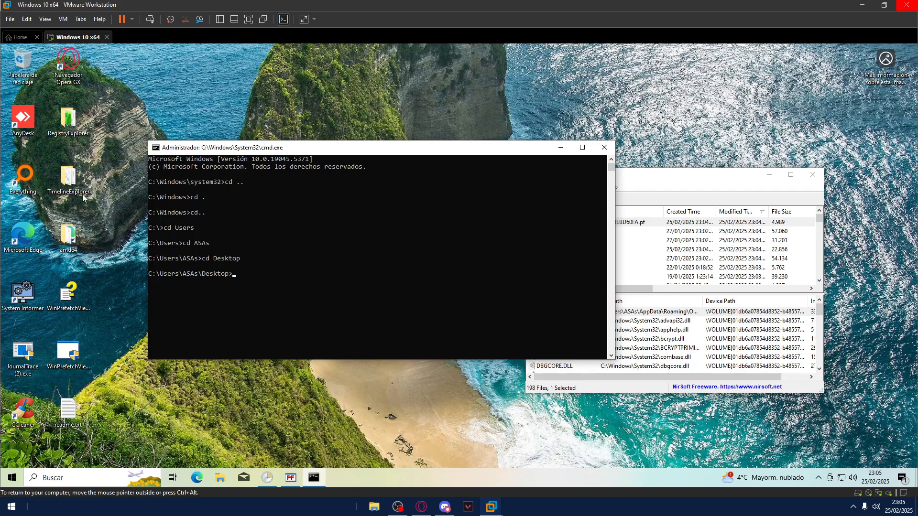
text("JournalTrace (2).exe")
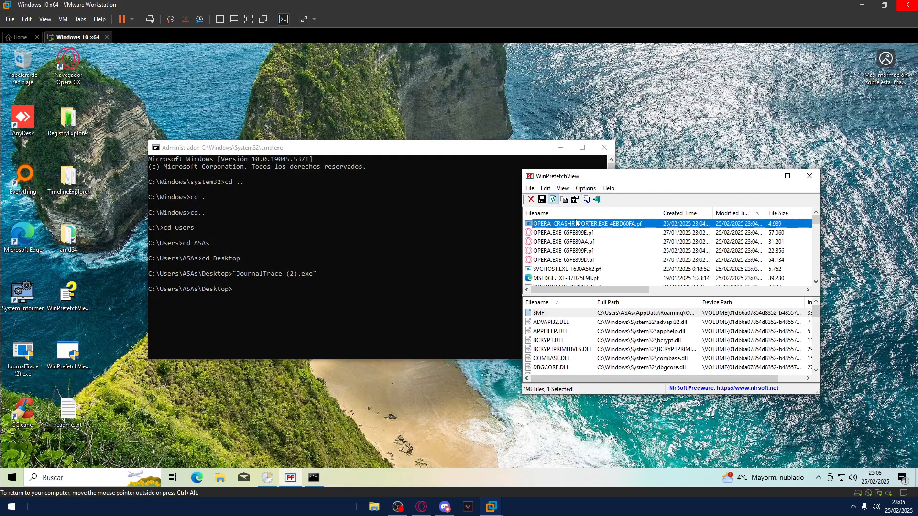
mouse_move(555, 243)
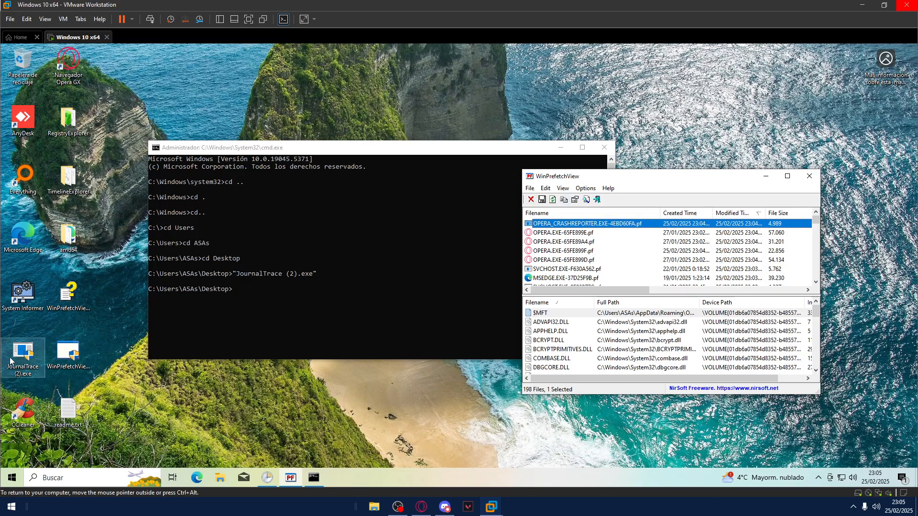
Launch JournalTrace from the desktop, check WinPrefetchView's new CONSENT.EXE entry, then close both windows
double_click(23, 354)
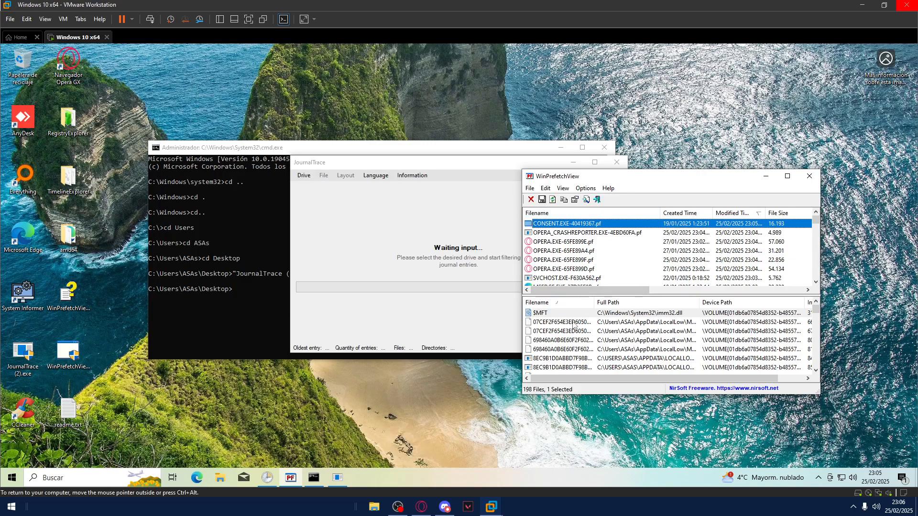
scroll(down, 3)
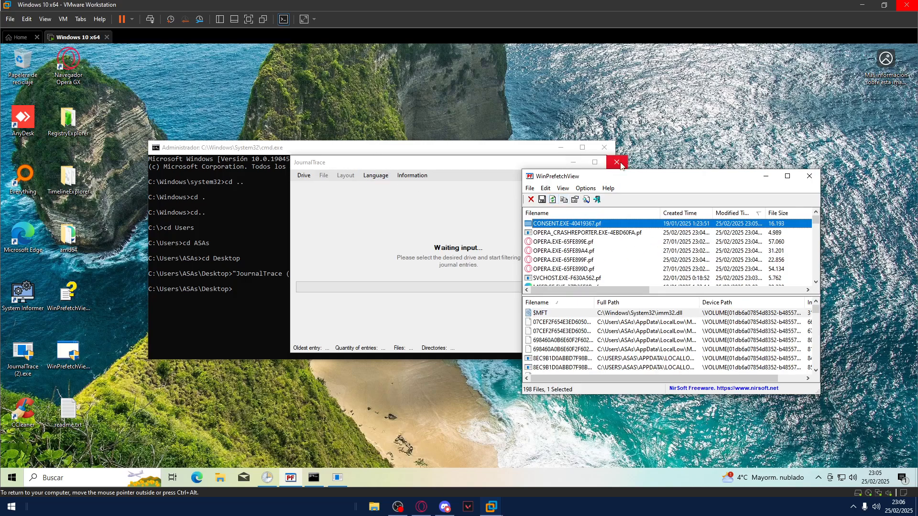
click(616, 162)
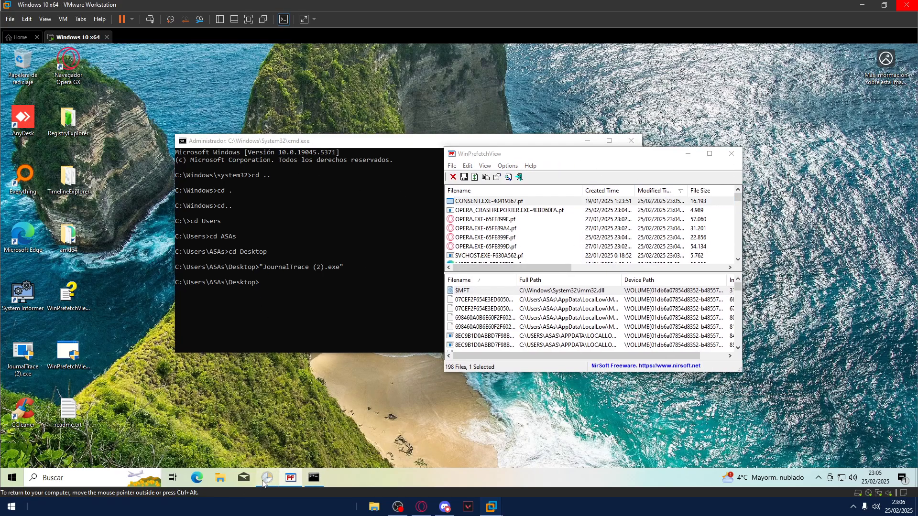
click(486, 201)
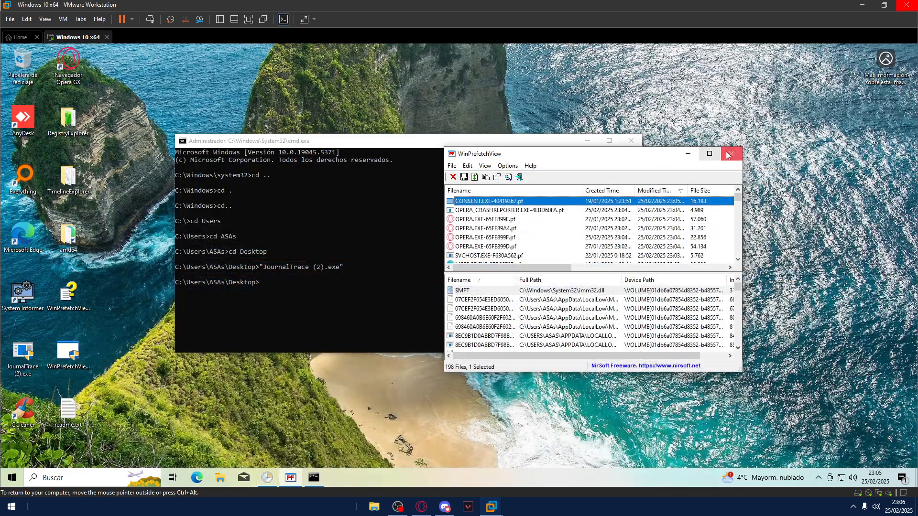
click(730, 153)
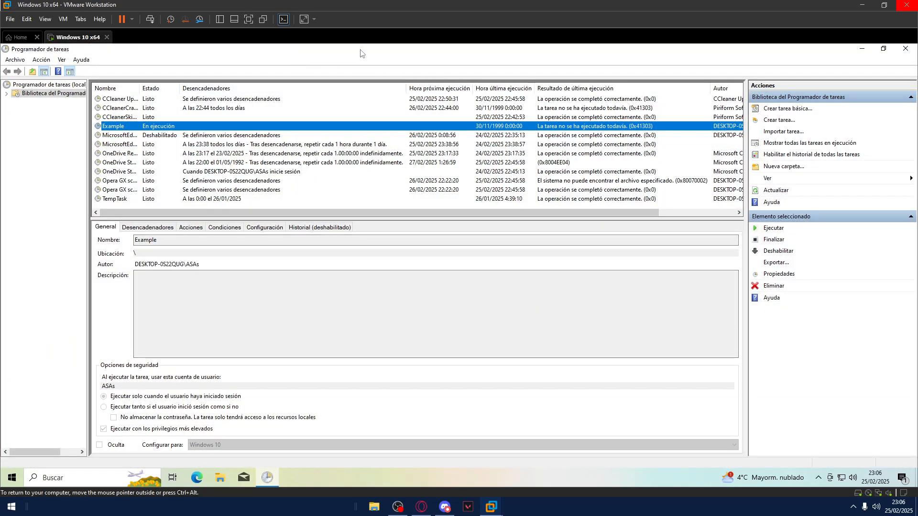
mouse_move(156, 134)
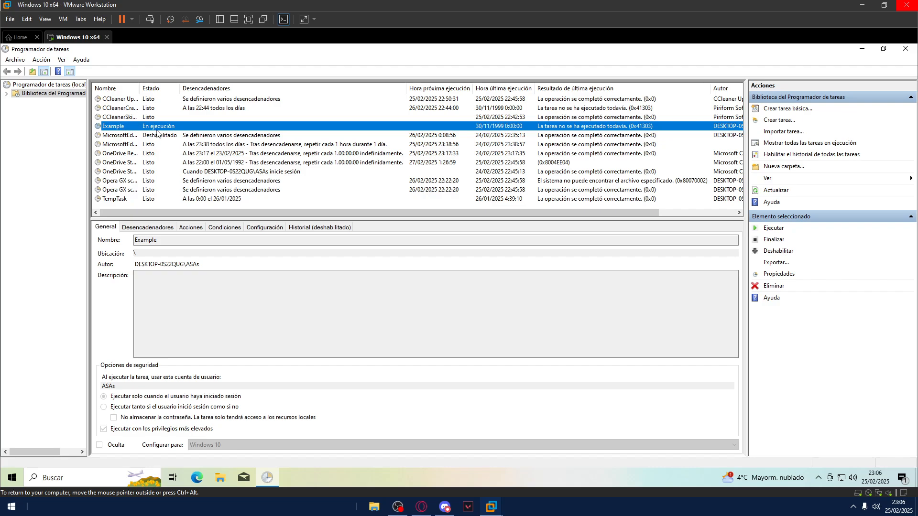
Reopen Task Scheduler via Start search, delete the Example task with Eliminar, and close the scheduler
click(883, 49)
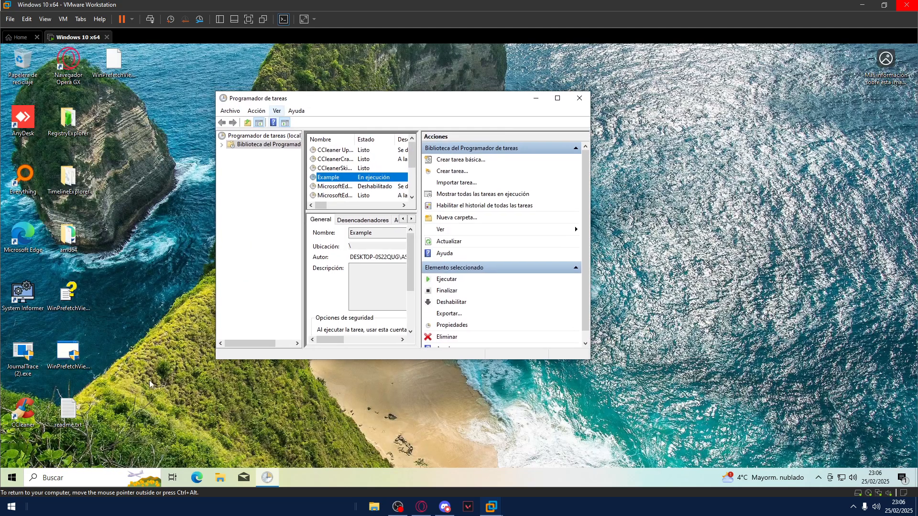
text(t)
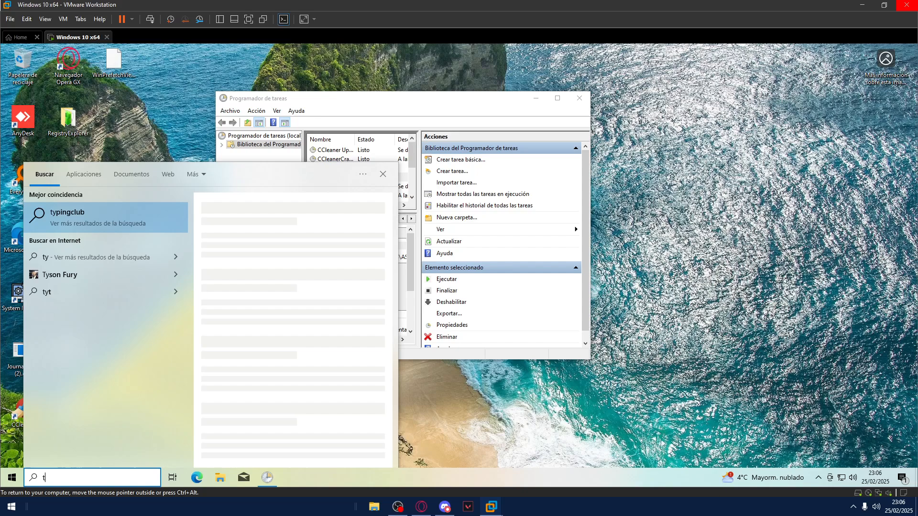
text(ask sche)
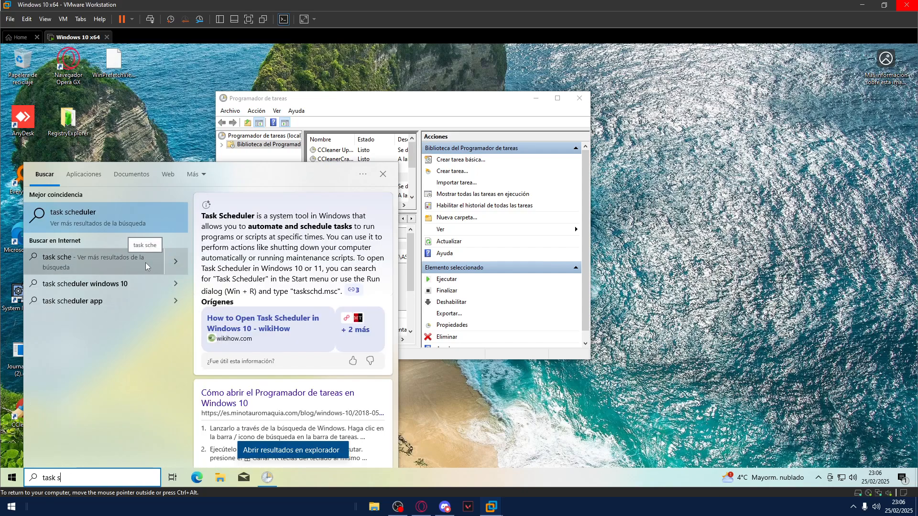
key(BackSpace)
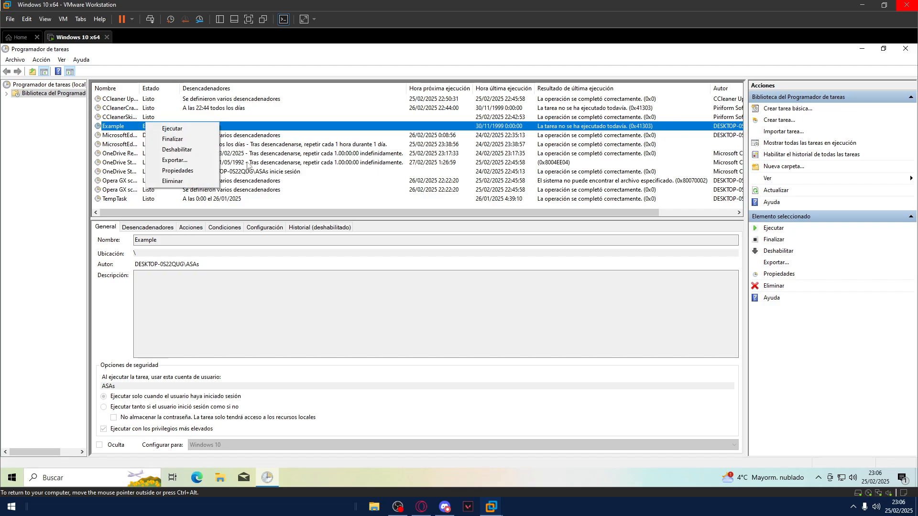
click(173, 181)
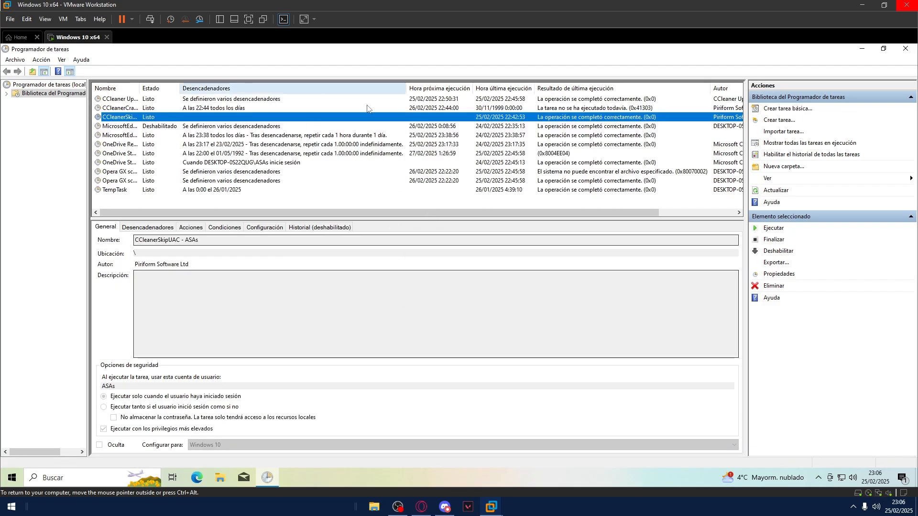
click(905, 48)
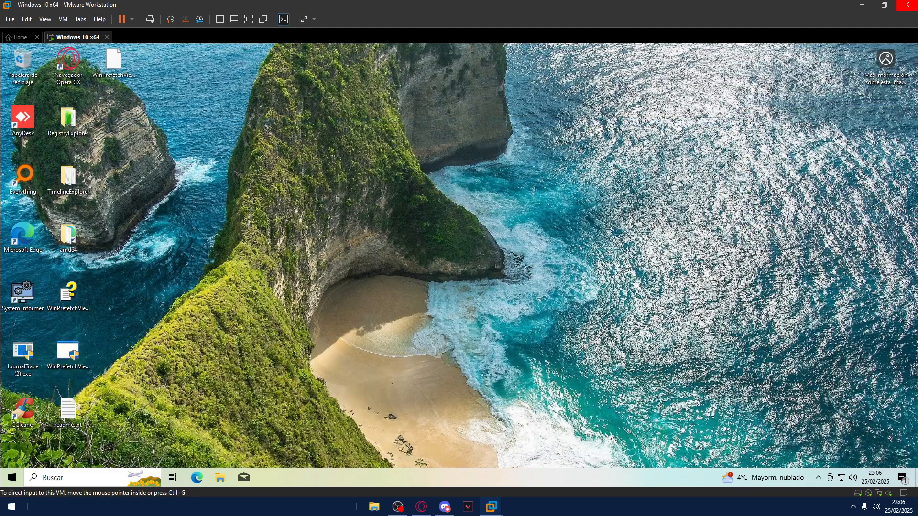
Relaunch JournalTrace and parse the C:\ drive's change journal until all 246647 entries load
click(22, 353)
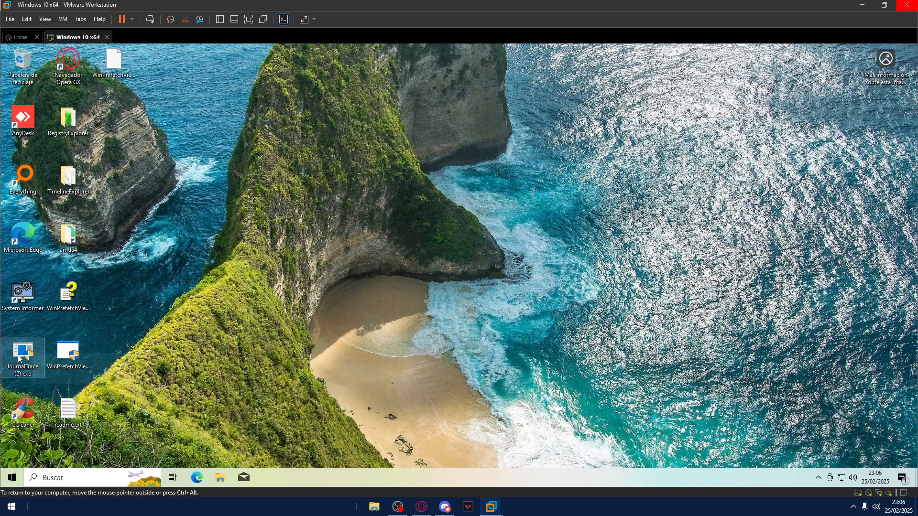
double_click(22, 354)
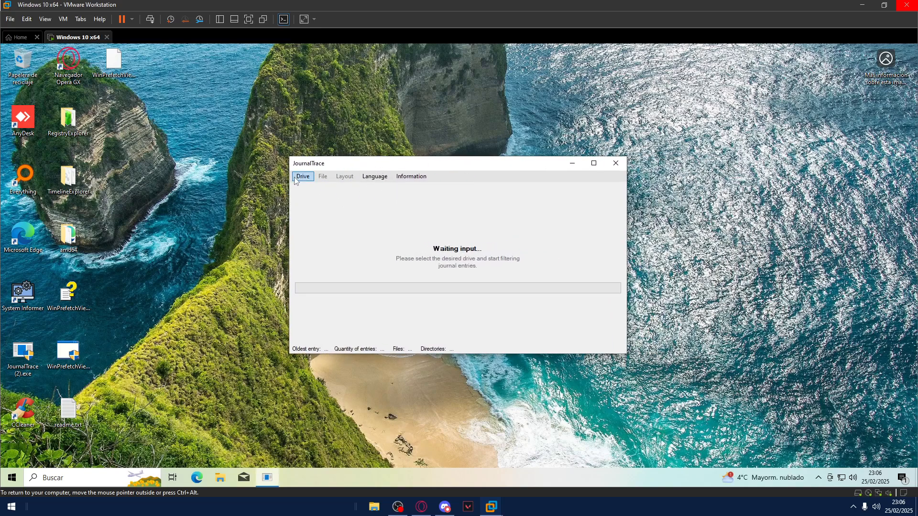
click(303, 176)
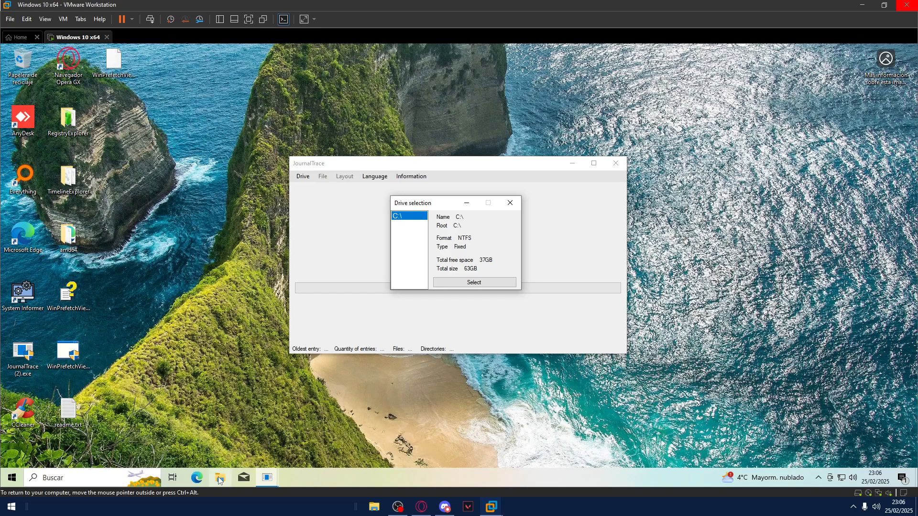
mouse_move(436, 232)
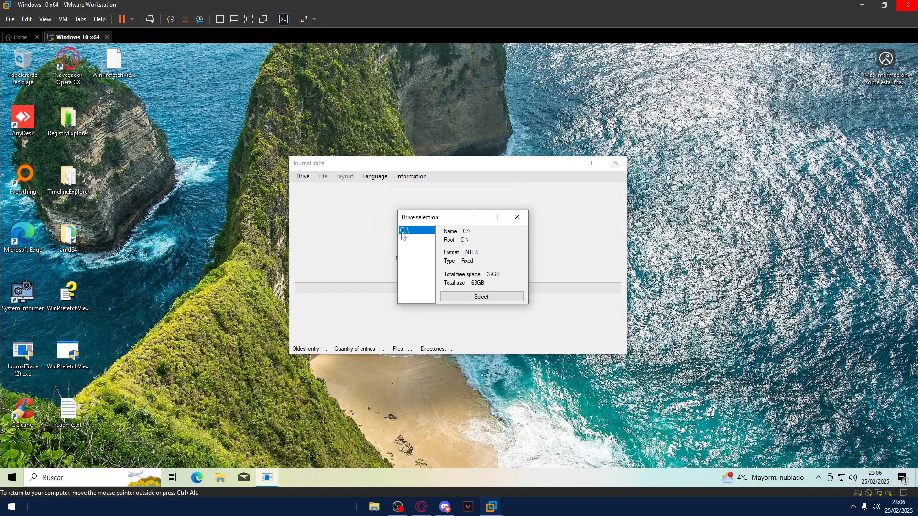
click(481, 297)
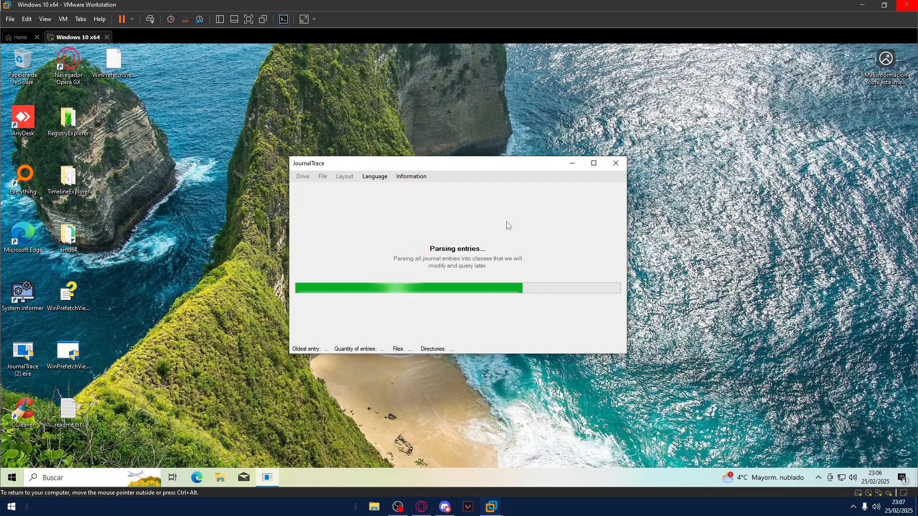
click(344, 176)
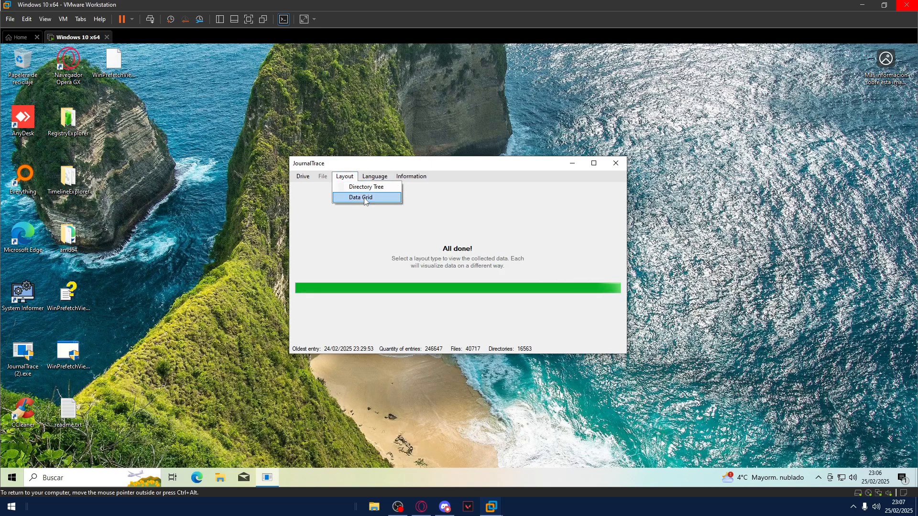
mouse_move(366, 186)
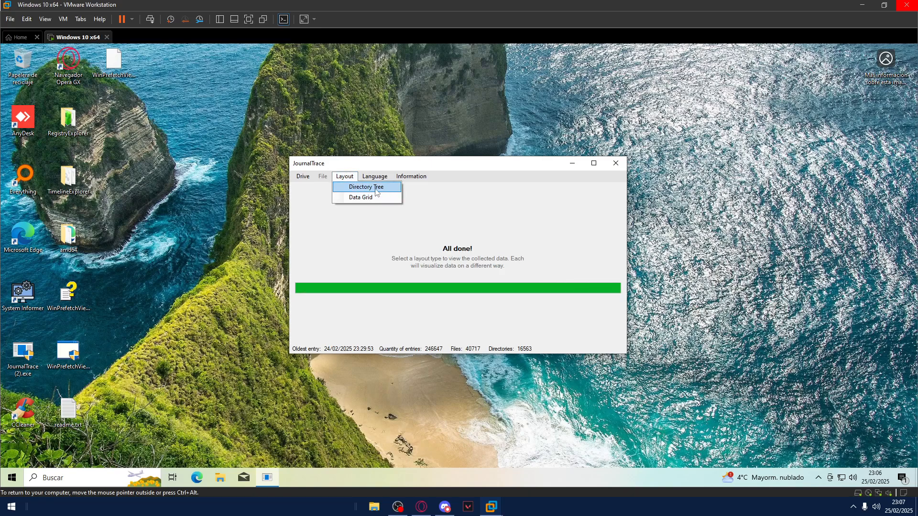
Switch to the directory-tree layout and drill down C:\Windows\System32 to the Tasks folder's journal entries
click(366, 187)
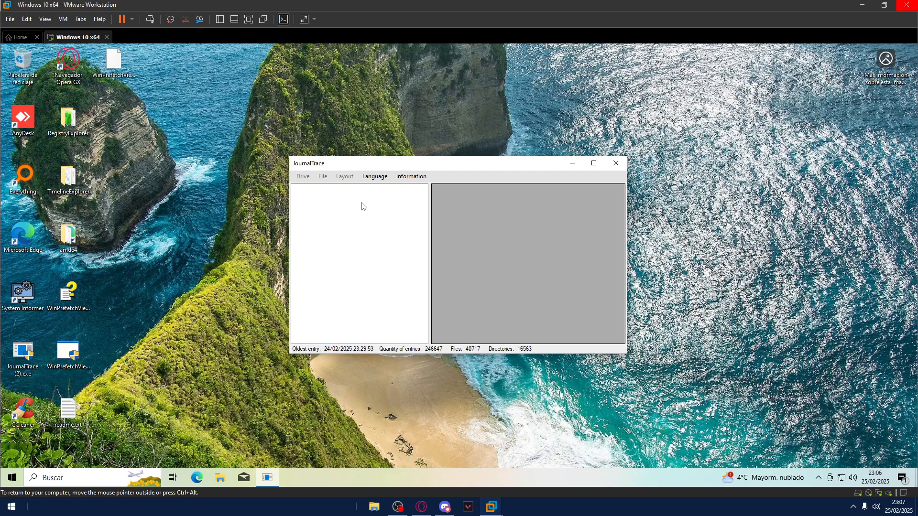
click(303, 176)
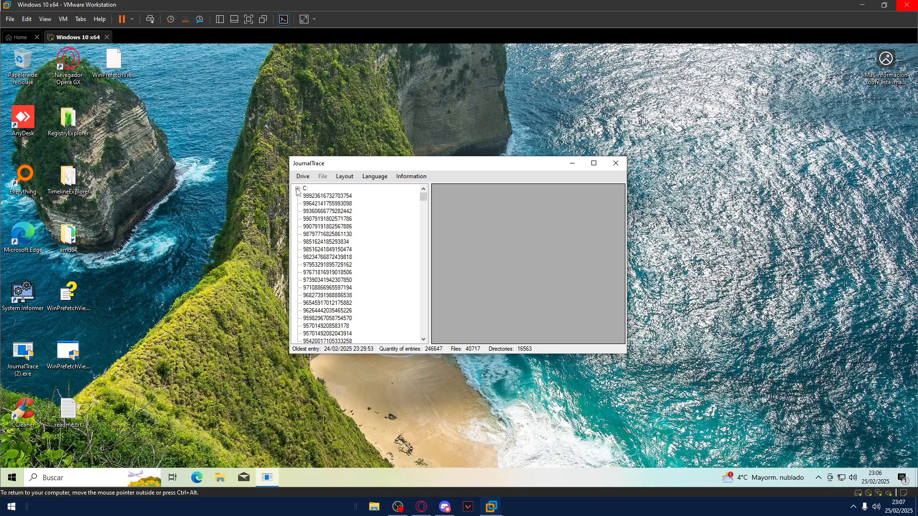
click(297, 188)
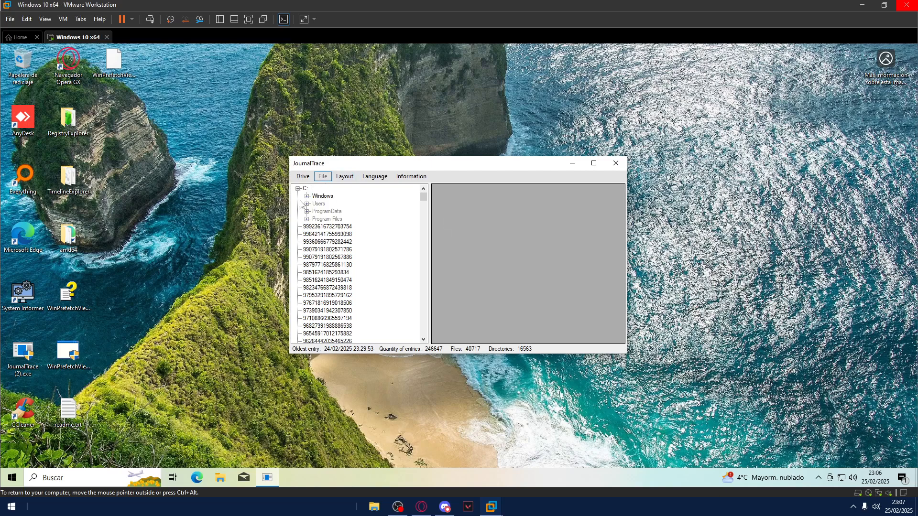
click(306, 195)
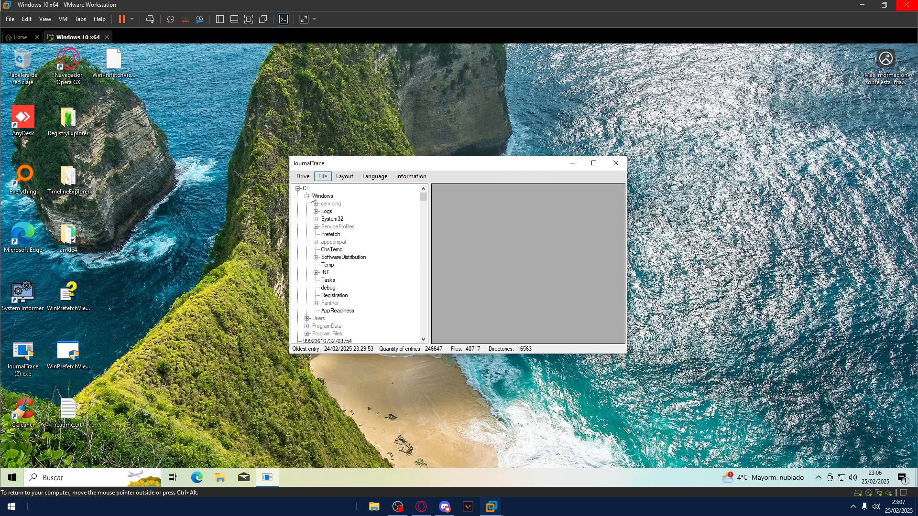
click(316, 218)
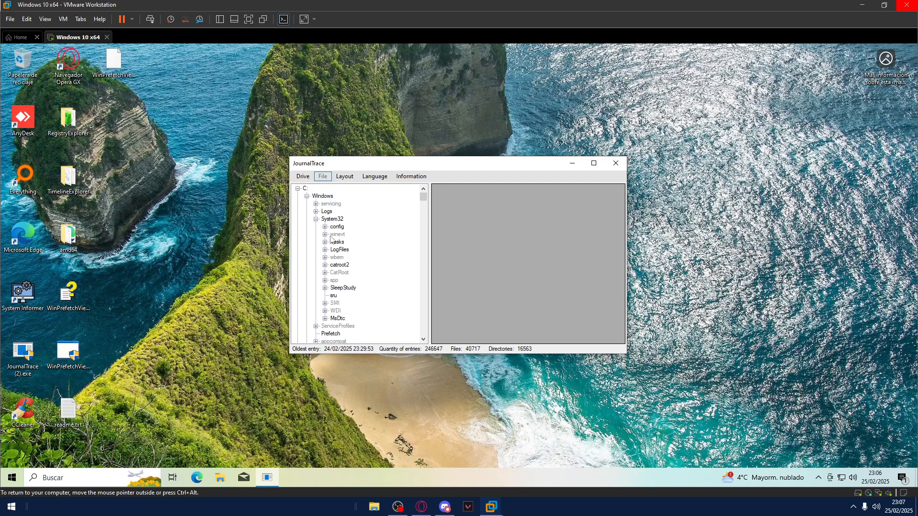
click(337, 242)
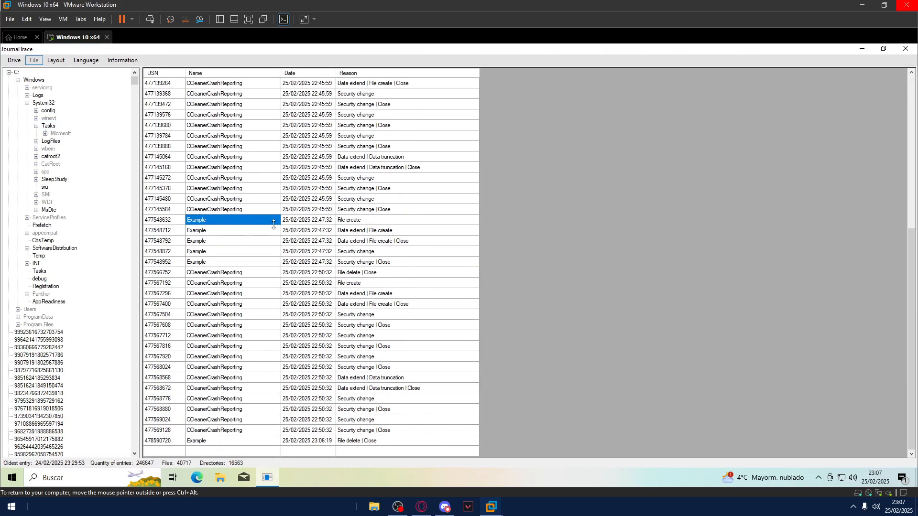
mouse_move(227, 228)
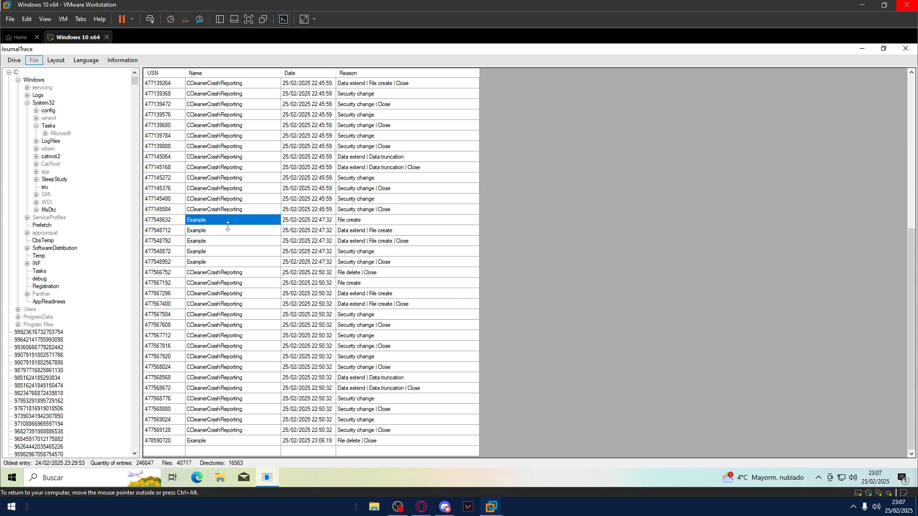
mouse_move(322, 224)
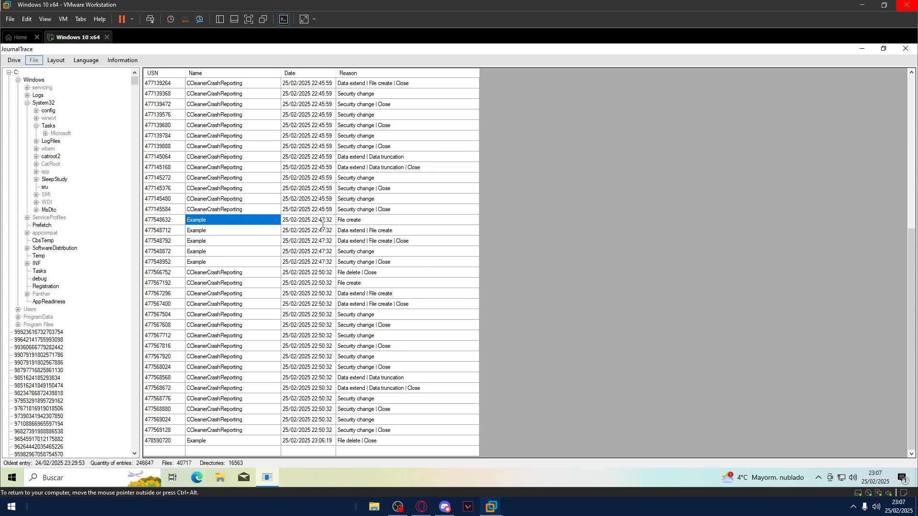
Show full file information for the Example 'File create' entry, from creation to deletion
right_click(196, 220)
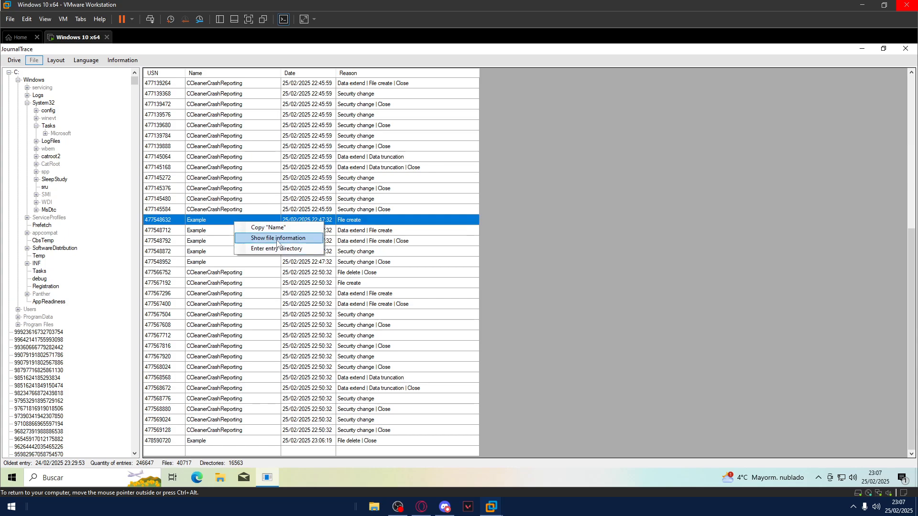
click(278, 238)
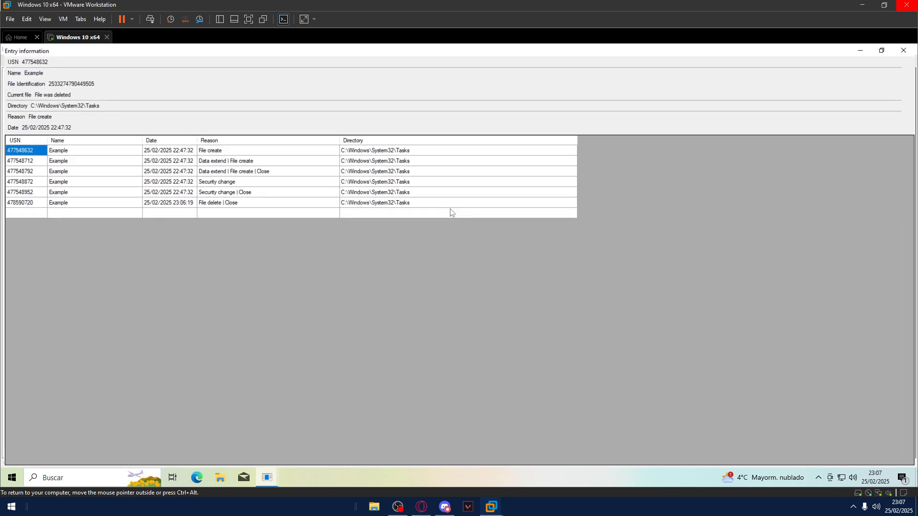
Close the Example entry-information window, returning to the System32 Tasks journal list
click(267, 202)
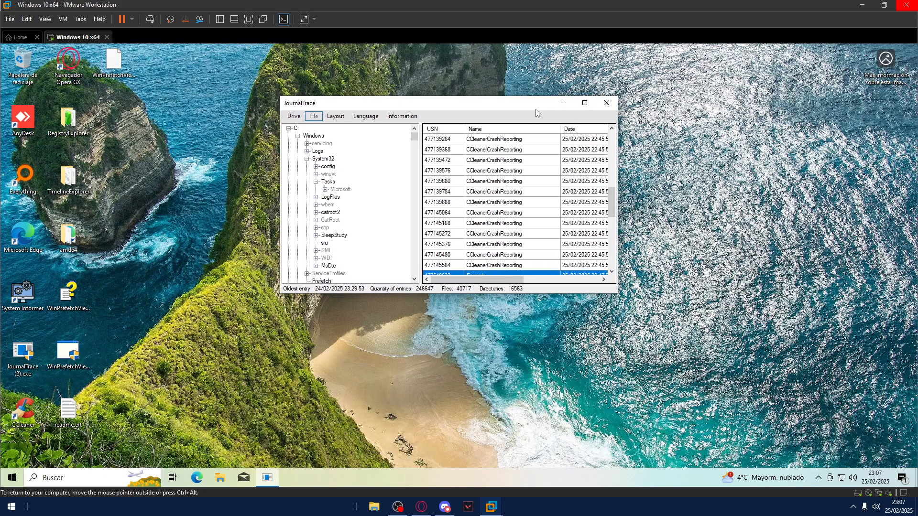
Launch RegistryExplorer.exe from the RegistryExplorer folder on the desktop
click(606, 103)
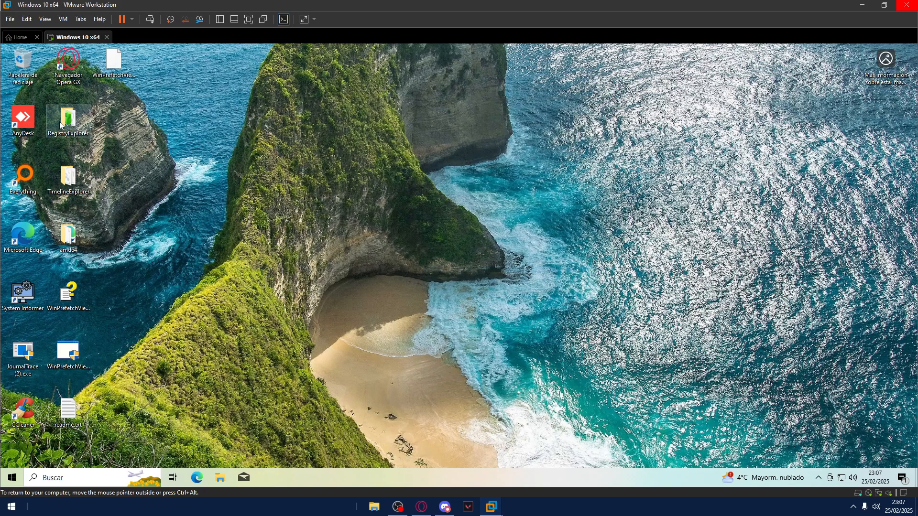
double_click(68, 118)
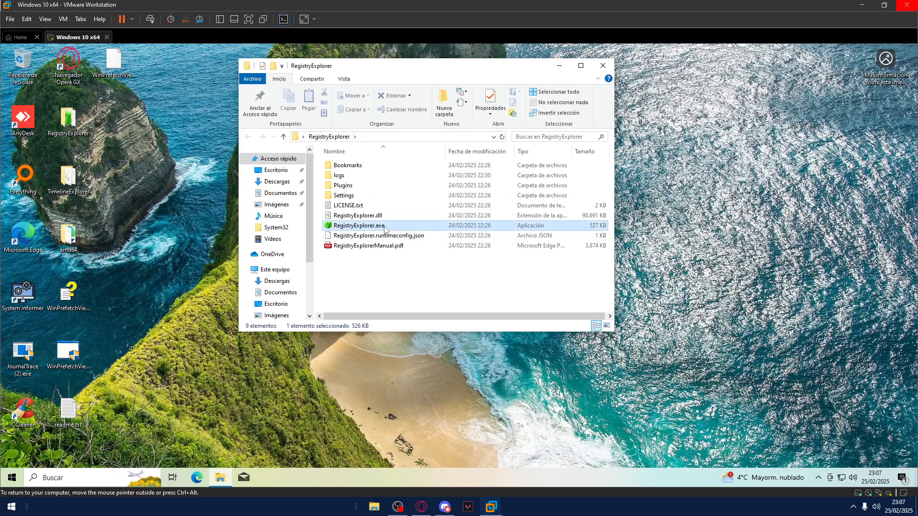
right_click(356, 226)
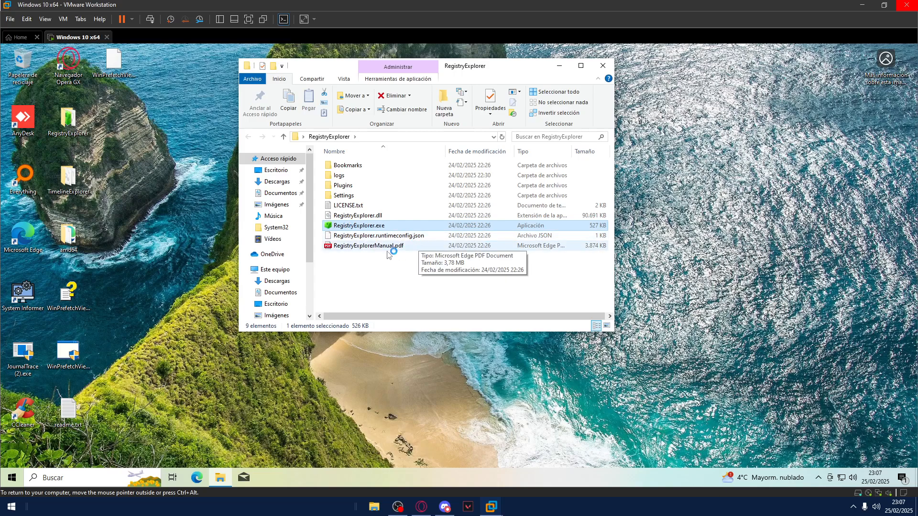
mouse_move(389, 226)
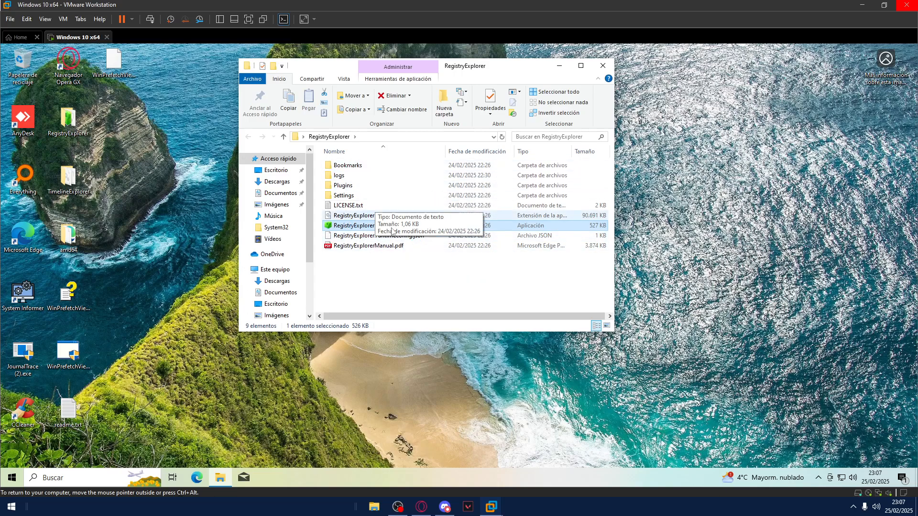
double_click(357, 225)
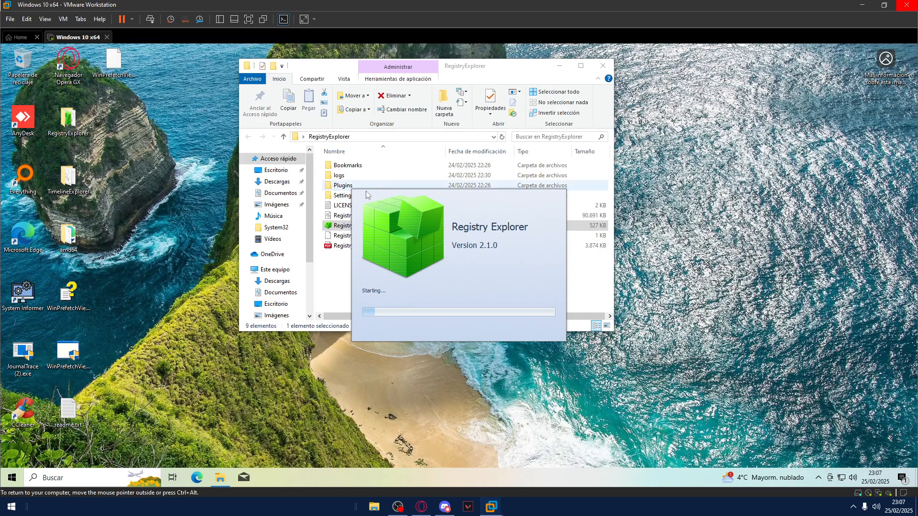
mouse_move(357, 269)
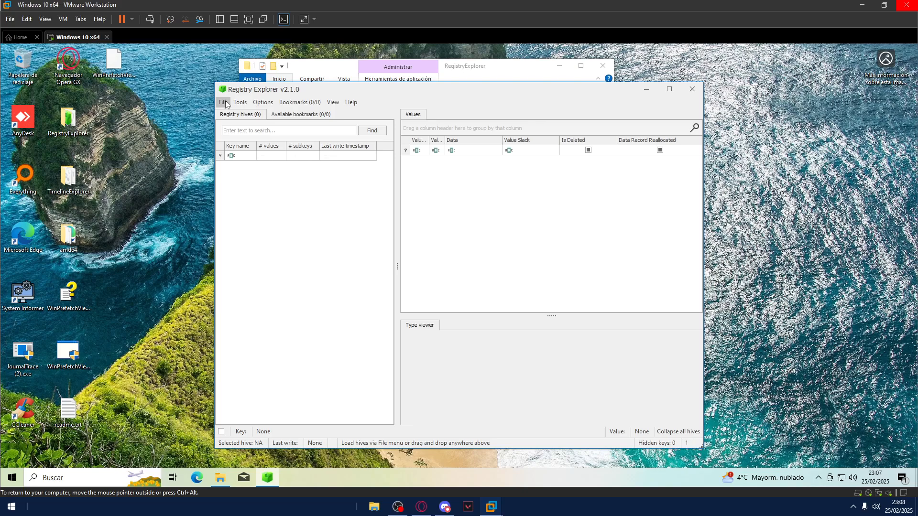
Load the live SOFTWARE hive from C:\Windows\system32\config via the File menu
click(223, 102)
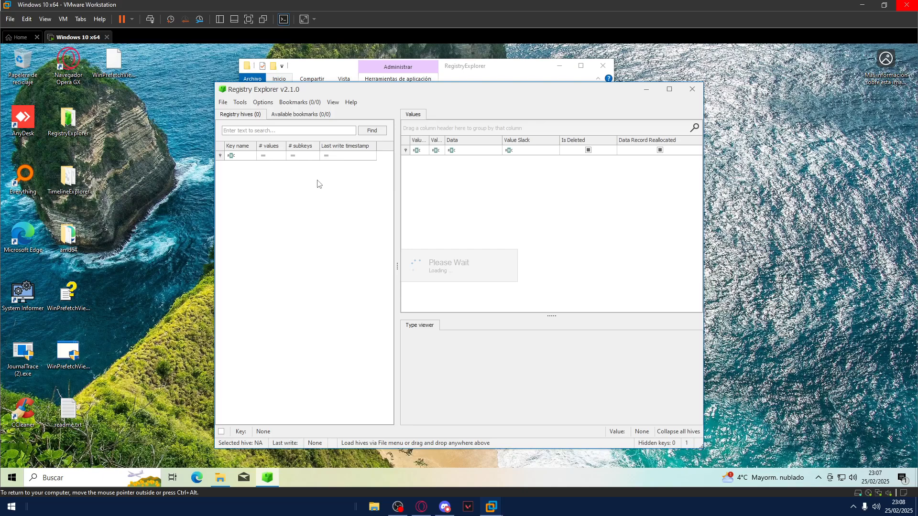
mouse_move(418, 218)
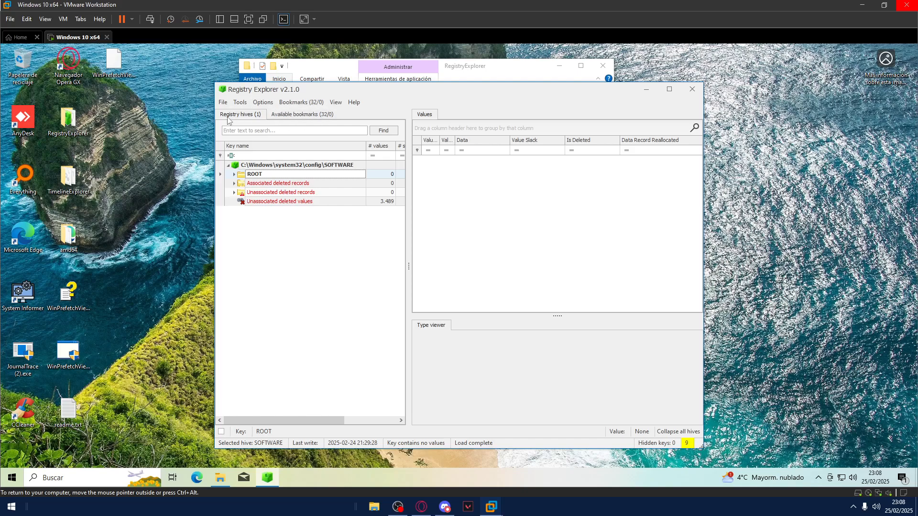
mouse_move(301, 102)
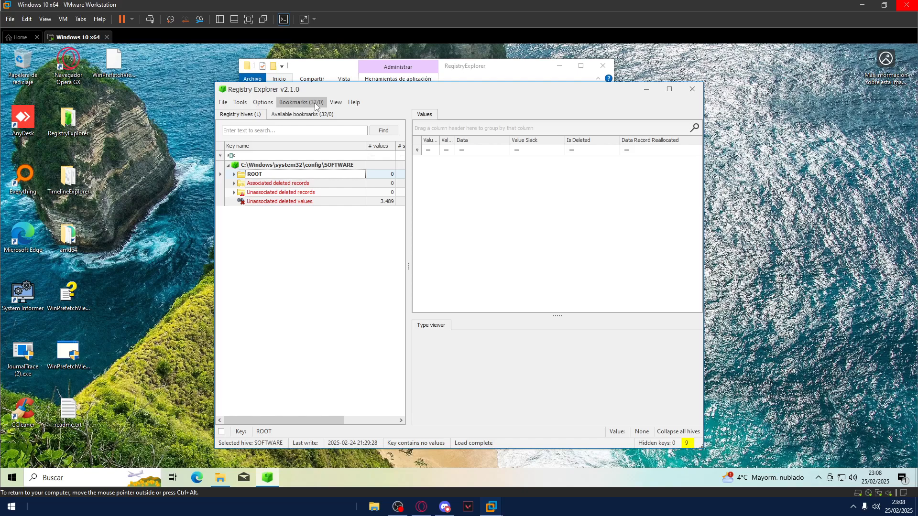
Jump to the TaskCache key via the Common bookmarks and list its Tasks subkeys
click(301, 103)
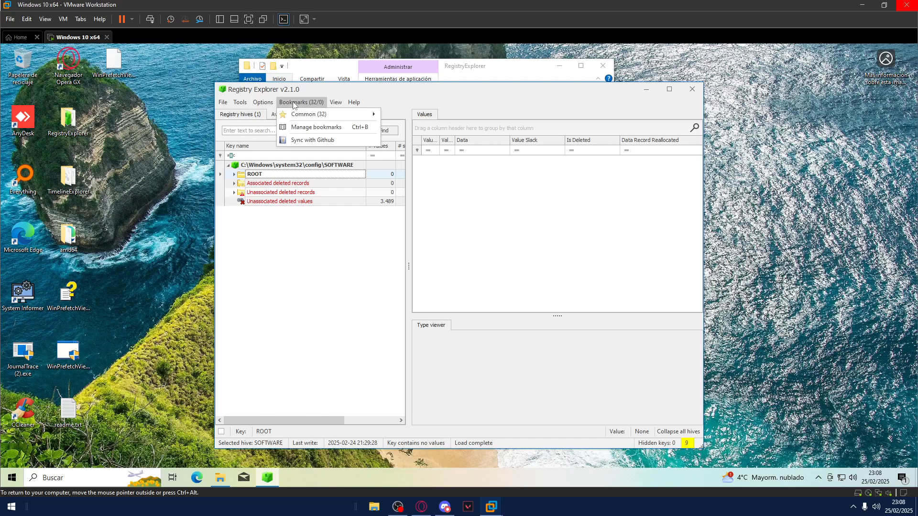
mouse_move(295, 114)
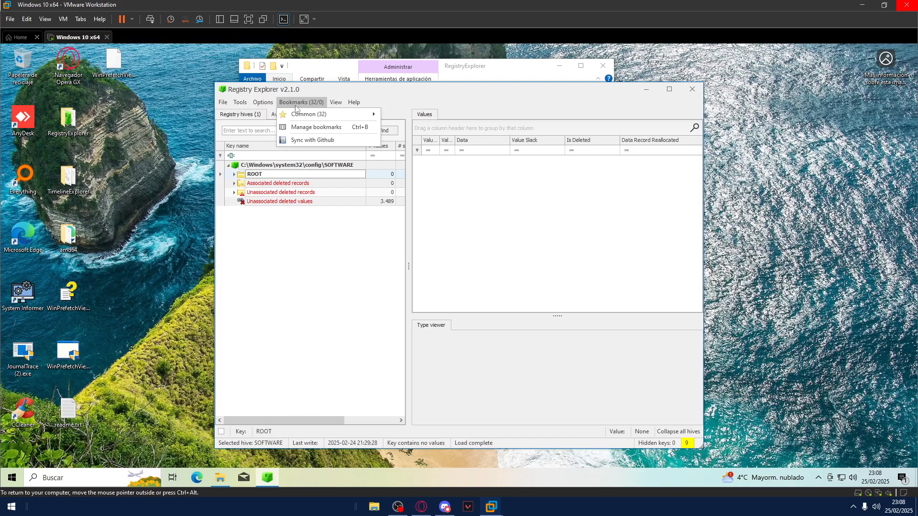
click(309, 114)
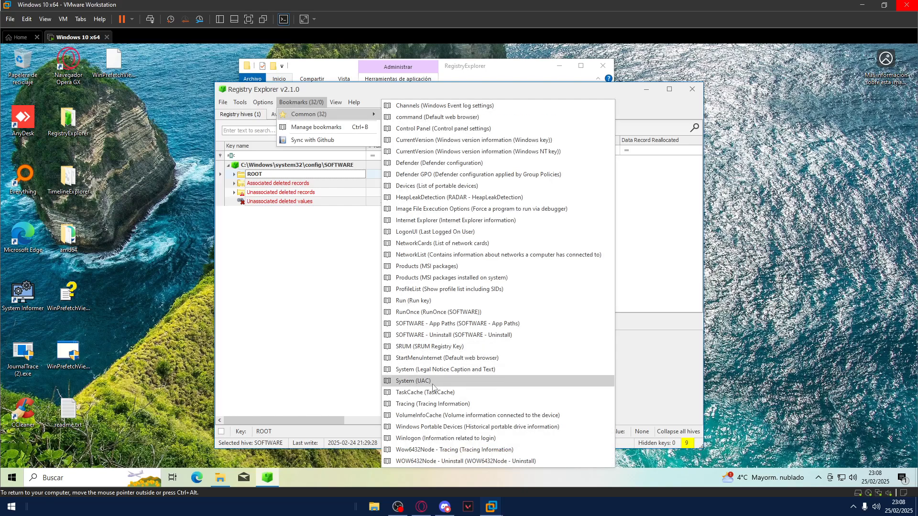
click(425, 392)
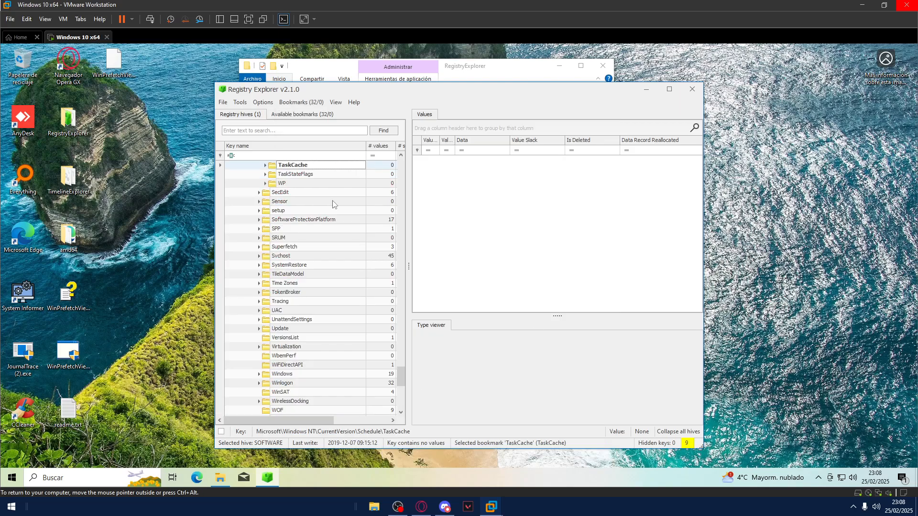
click(259, 165)
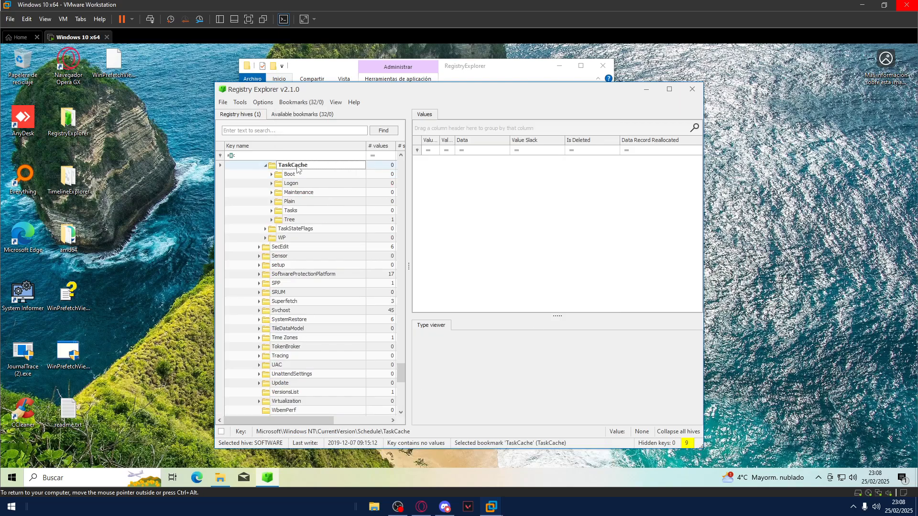
click(290, 211)
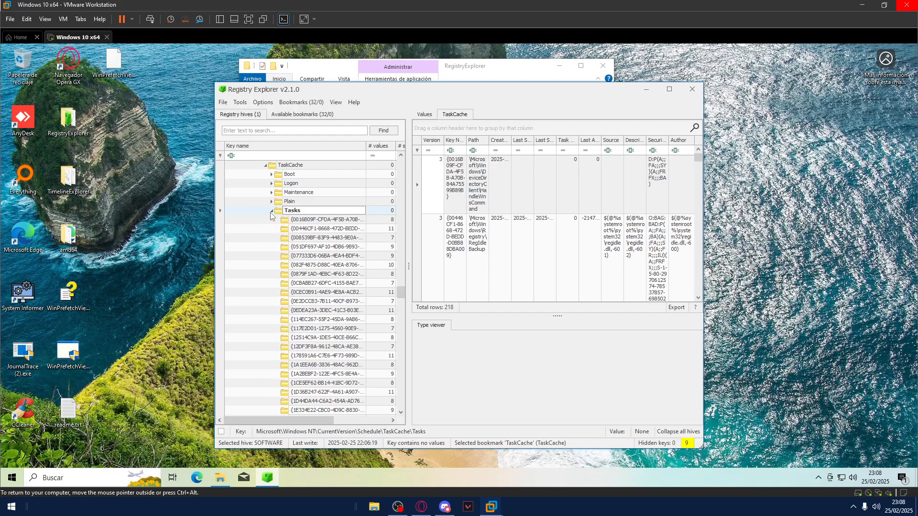
Locate the red deleted task key whose Path value is \Example
click(325, 219)
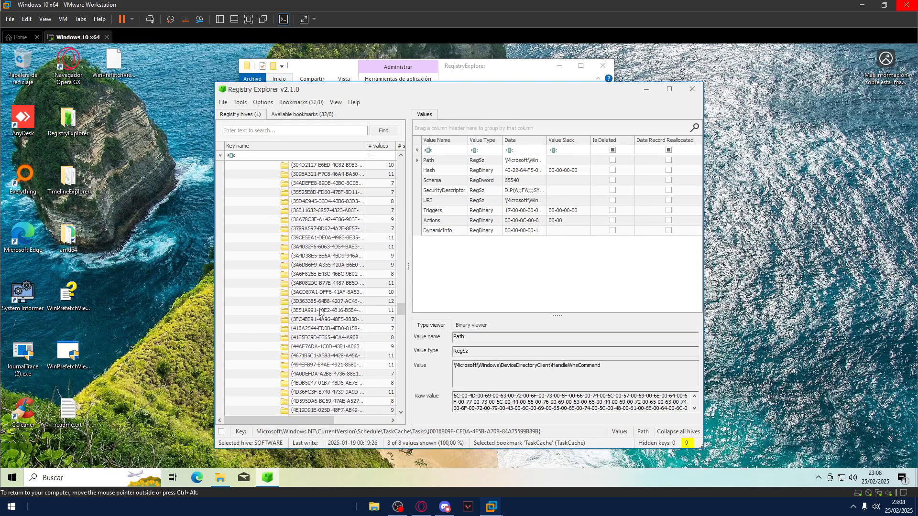
scroll(down, 3)
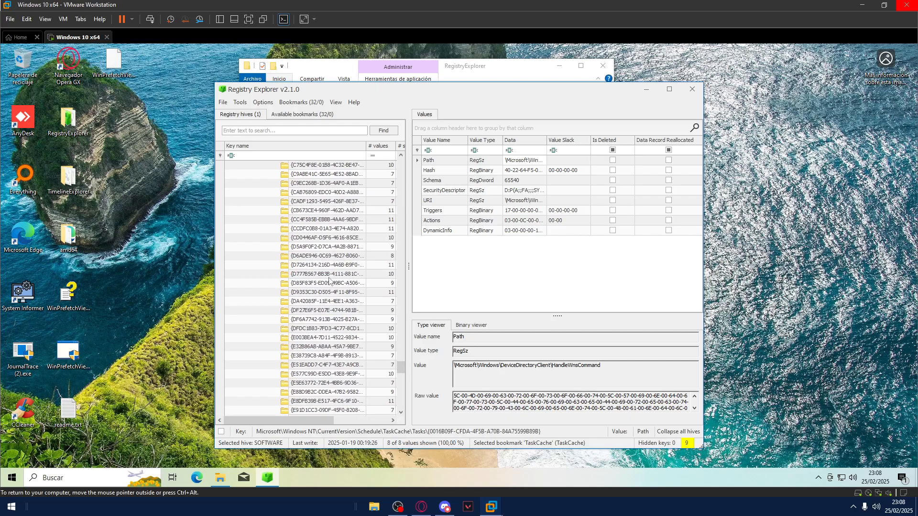
click(325, 228)
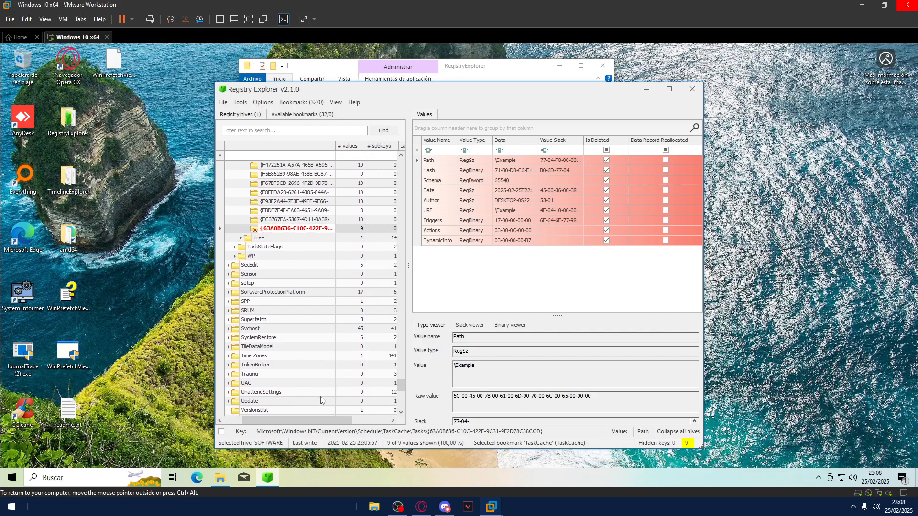
scroll(up, 3)
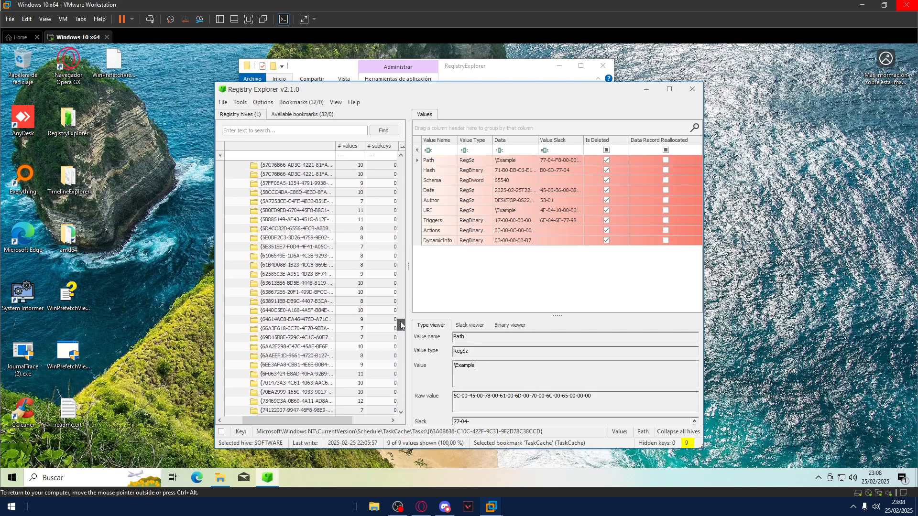
Filter the Tasks list to the Example path and review its creation and run time values
click(260, 257)
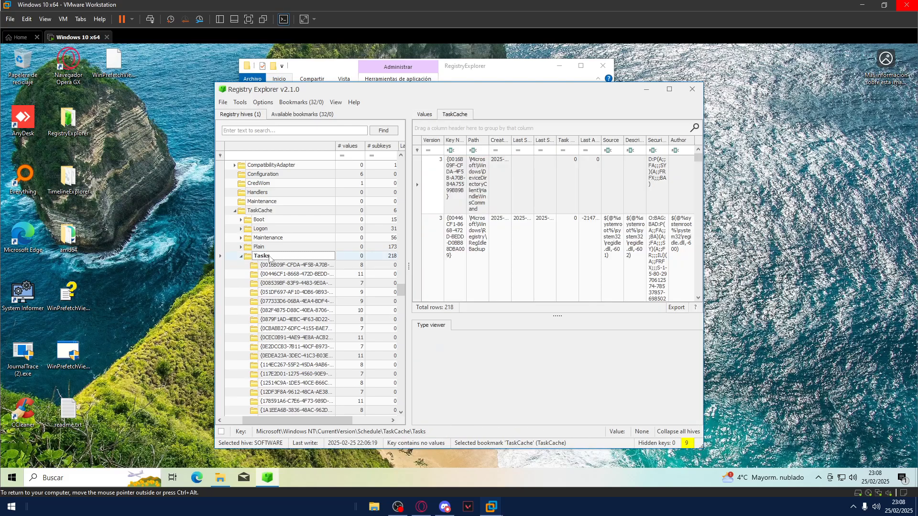
click(670, 89)
text(Example)
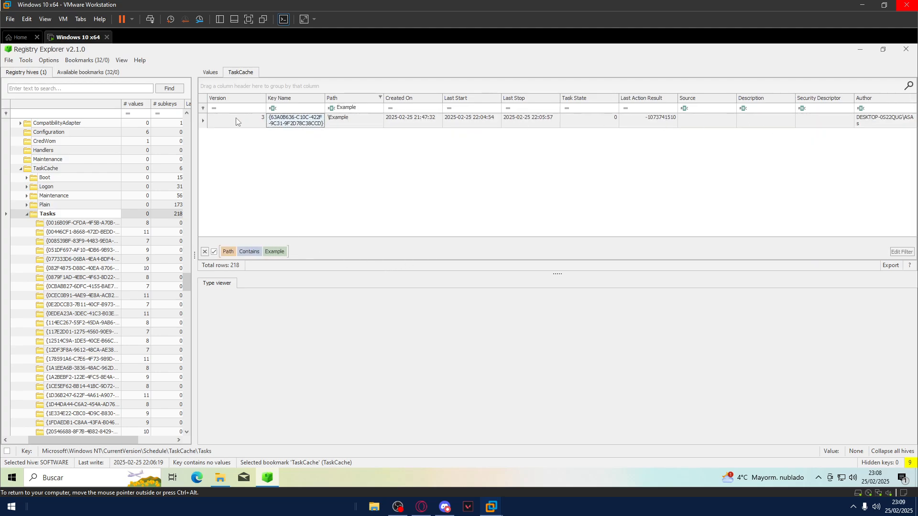
click(411, 97)
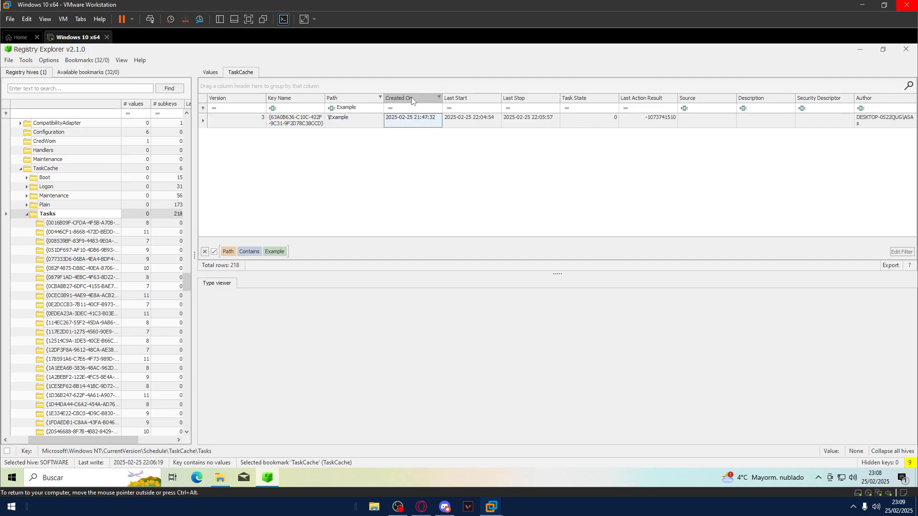
mouse_move(713, 146)
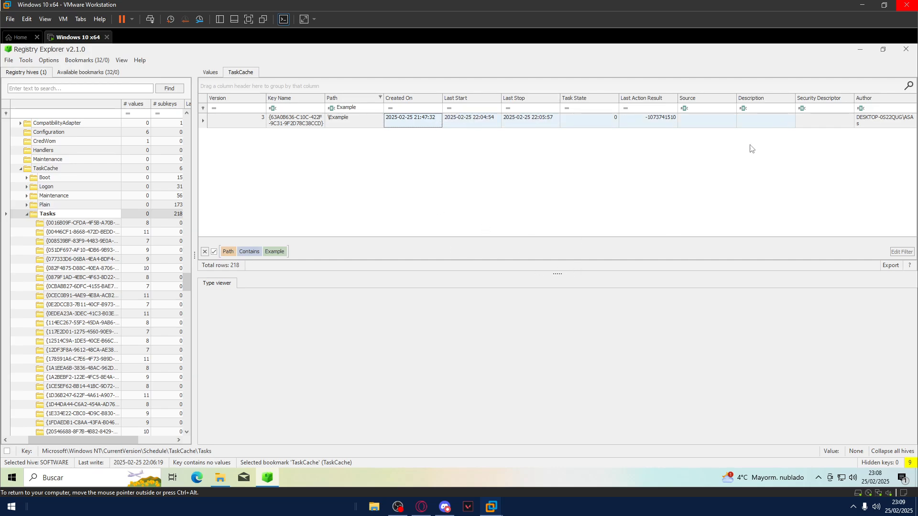
scroll(down, 3)
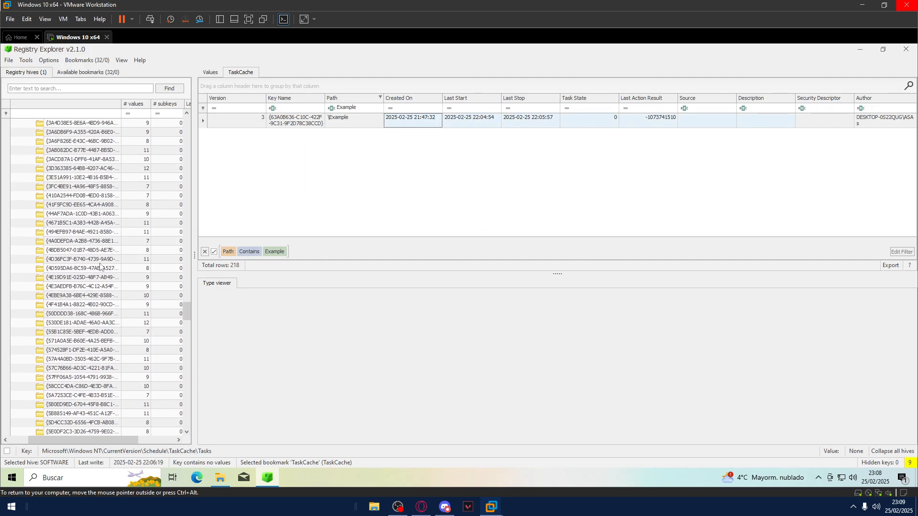
scroll(down, 3)
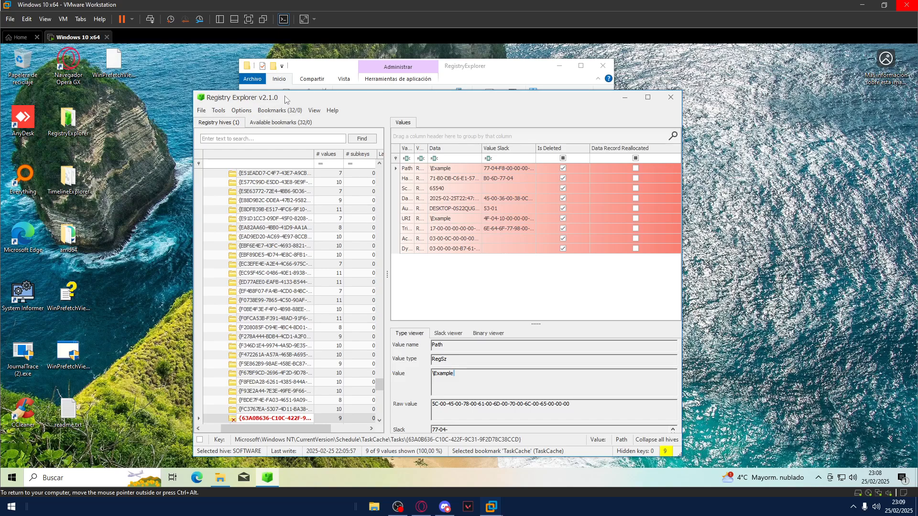
mouse_move(670, 98)
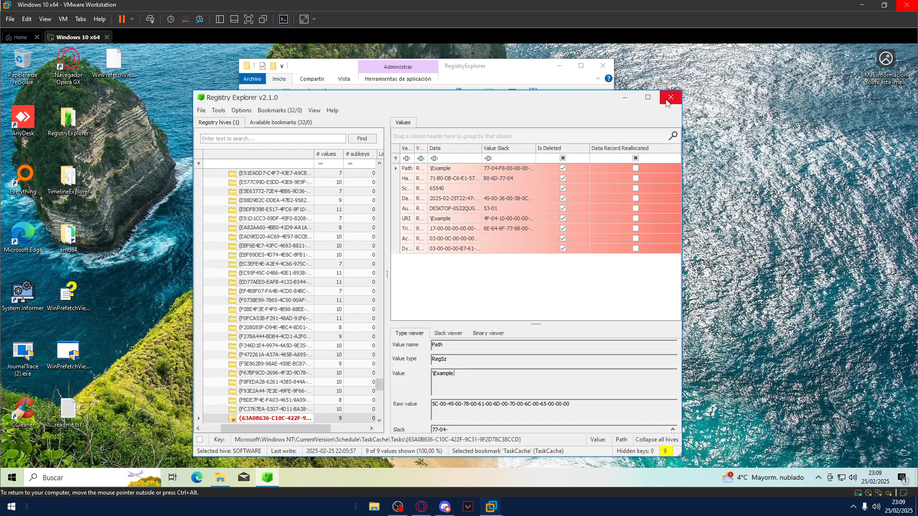
Exit Registry Explorer with confirmation and close the RegistryExplorer folder window
click(670, 97)
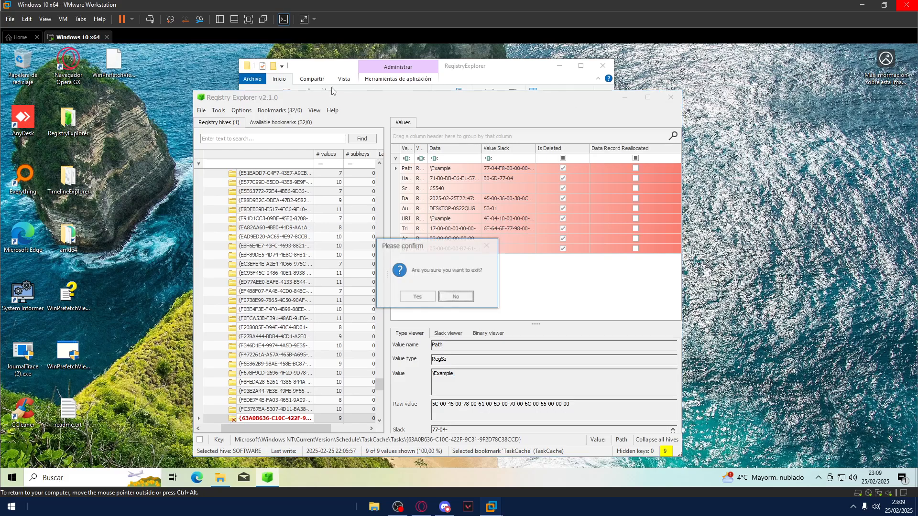
click(416, 297)
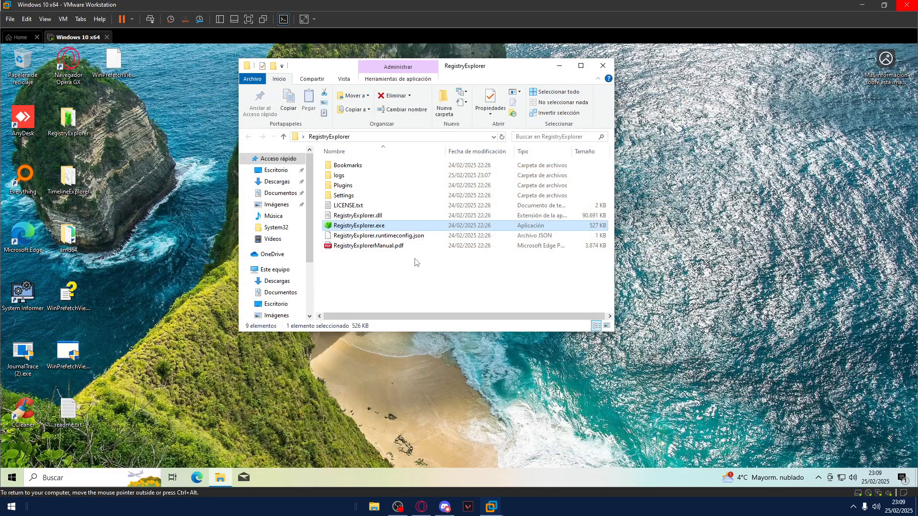
click(415, 262)
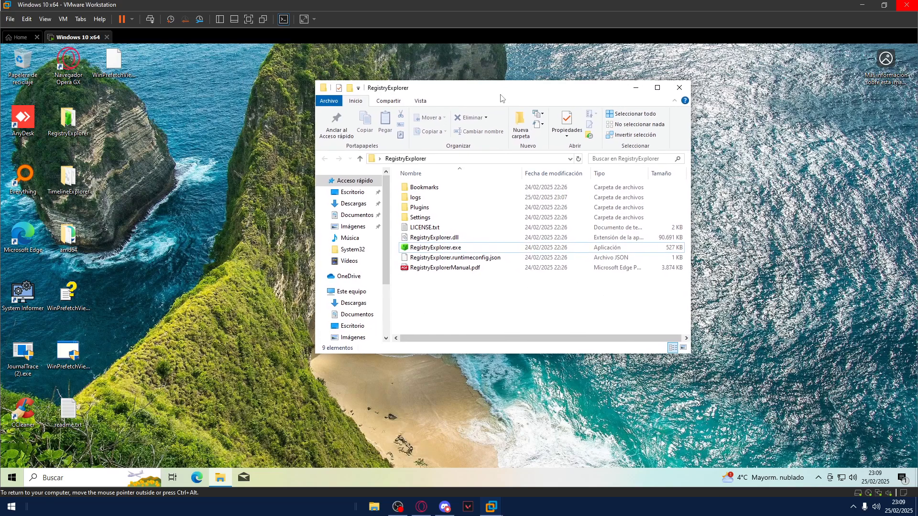
mouse_move(678, 87)
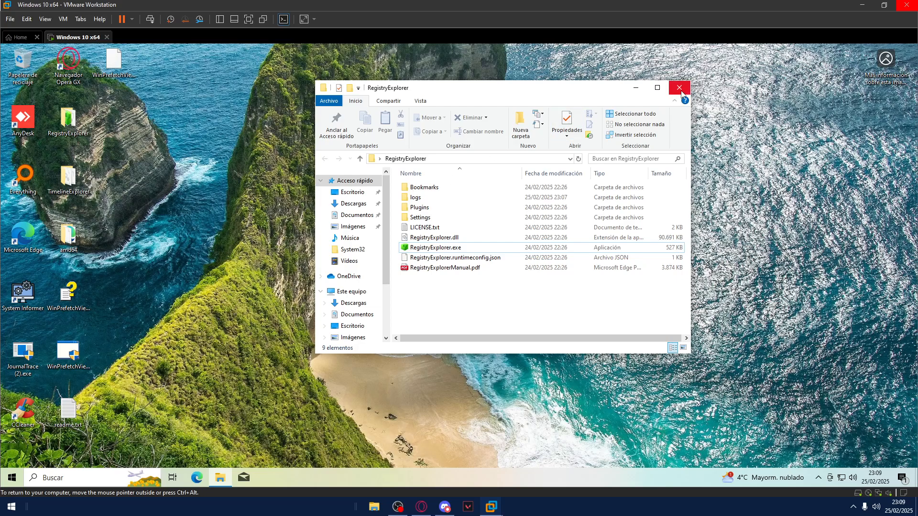
click(679, 87)
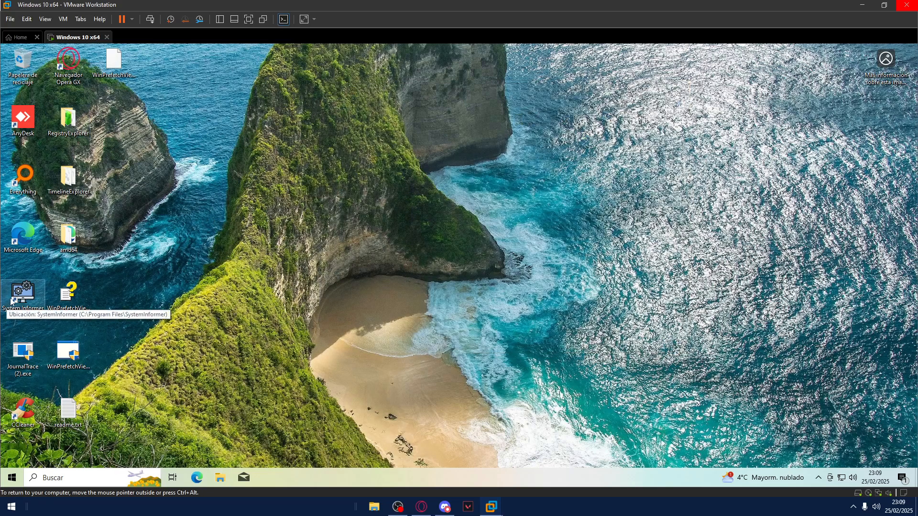
mouse_move(166, 254)
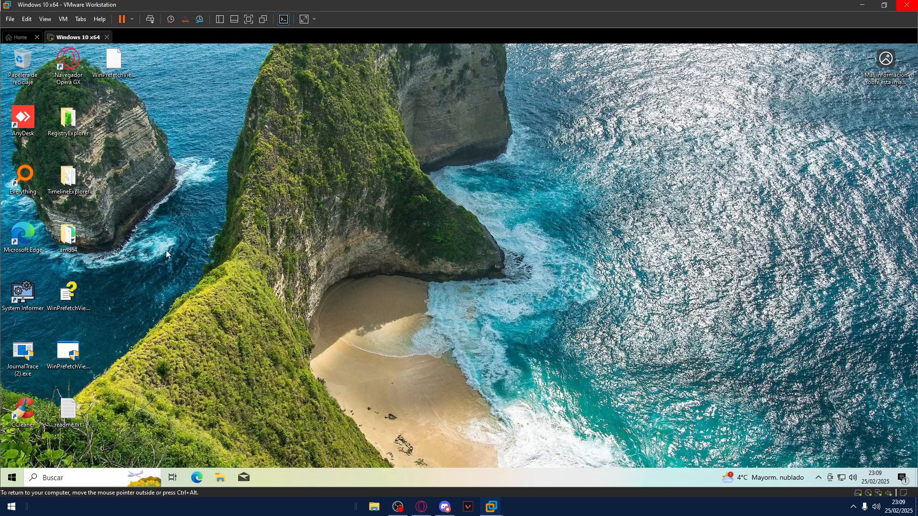
mouse_move(177, 233)
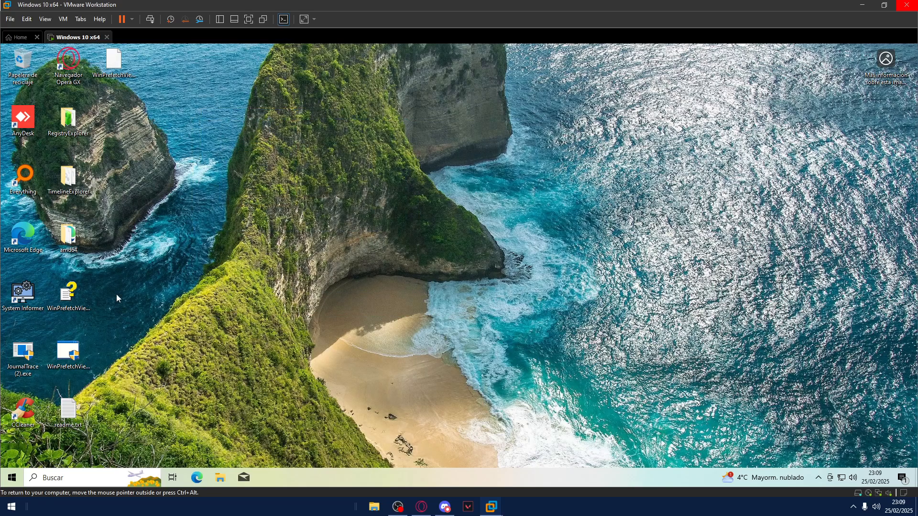
Run System Informer as administrator, dismiss the kernel-driver error and view its amd64 folder
right_click(22, 120)
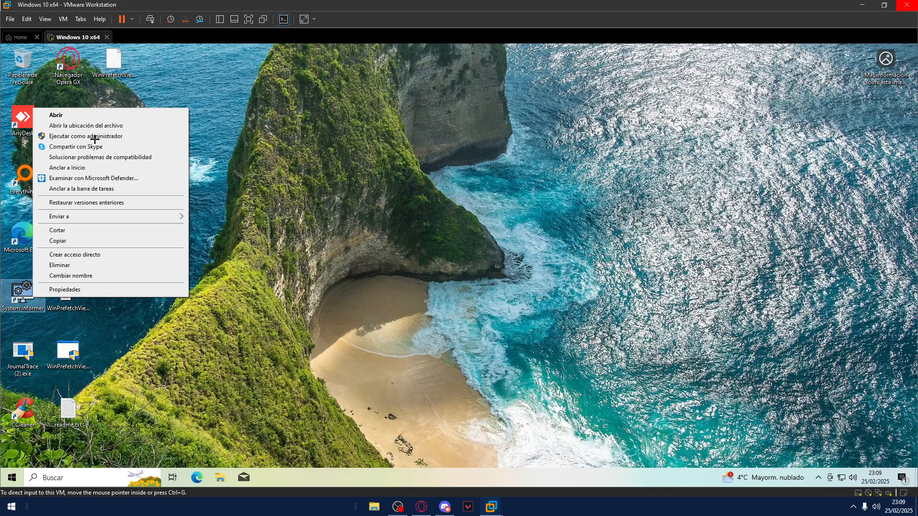
click(89, 136)
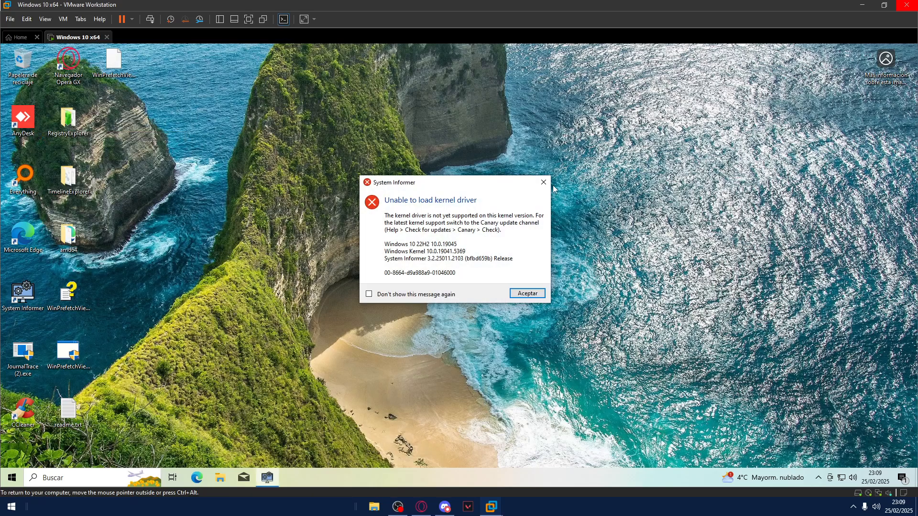
click(526, 294)
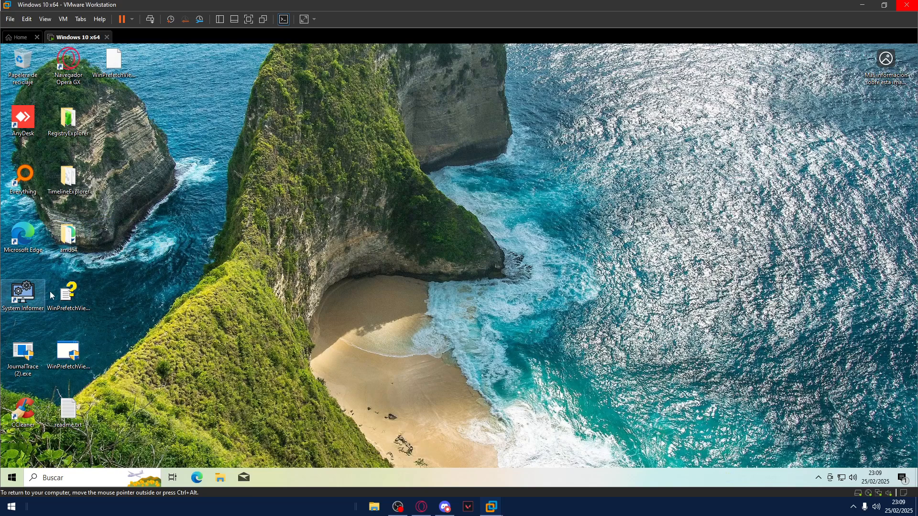
double_click(68, 237)
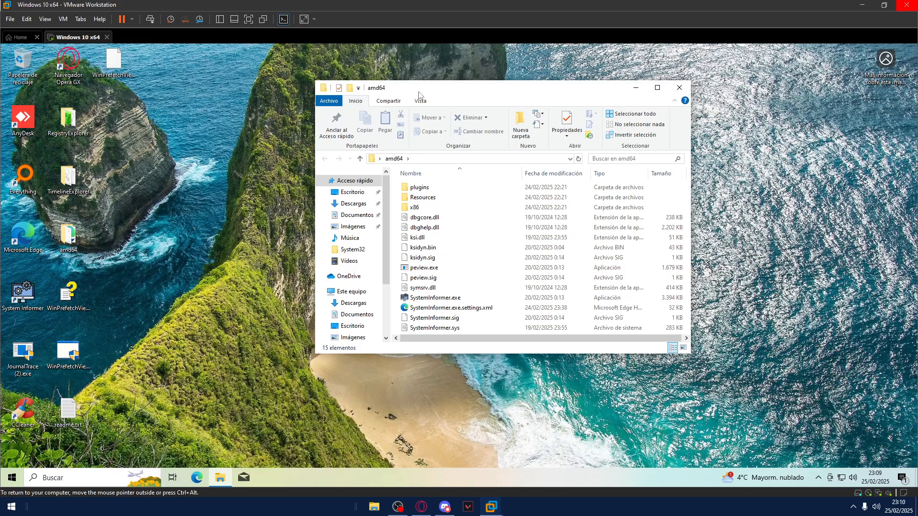
click(196, 477)
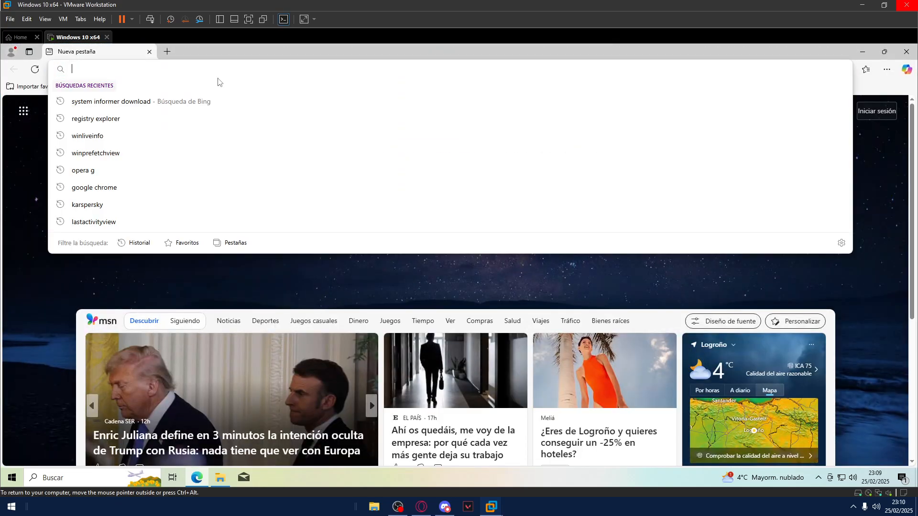
Download systeminformer-3.2.25051-bin.zip from the official Canary Builds page
click(110, 100)
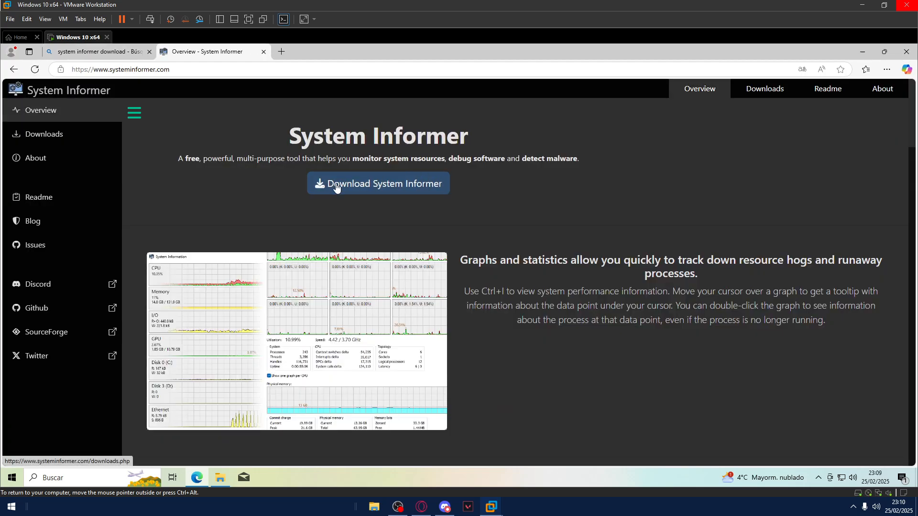
click(377, 184)
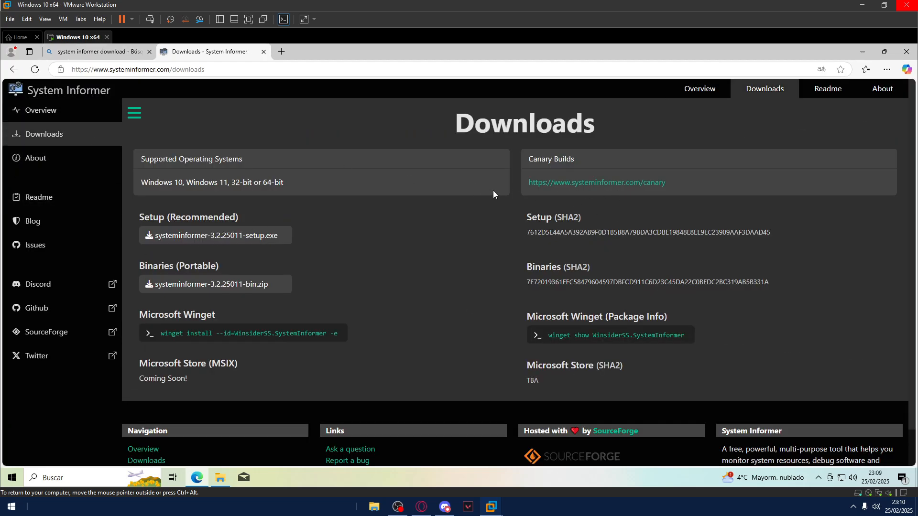
click(596, 181)
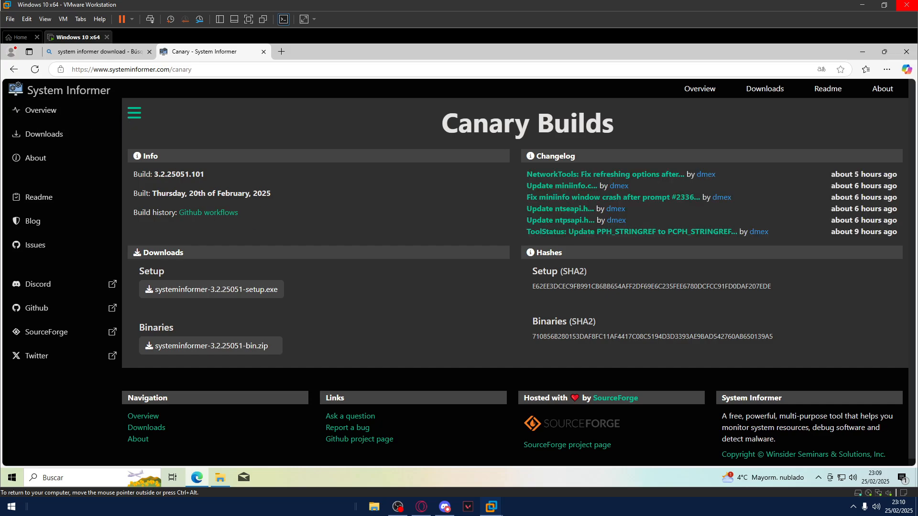
mouse_move(217, 350)
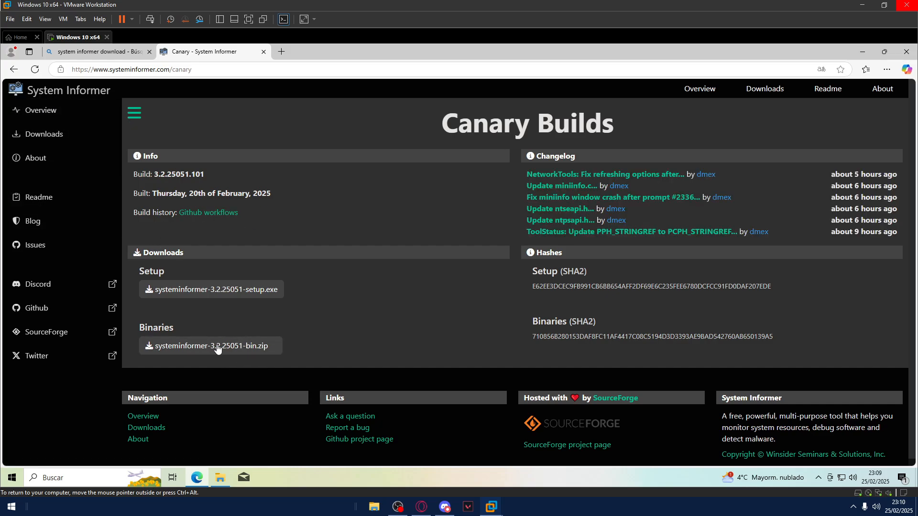
mouse_move(249, 317)
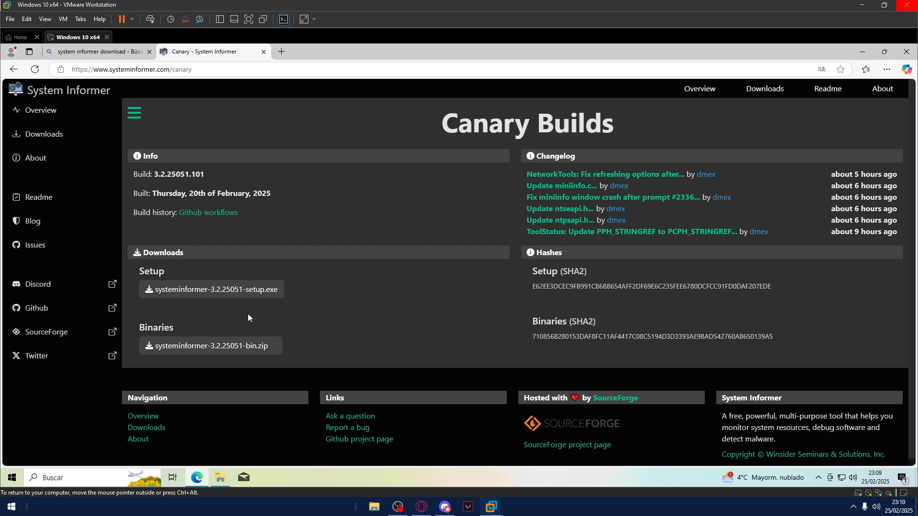
click(34, 69)
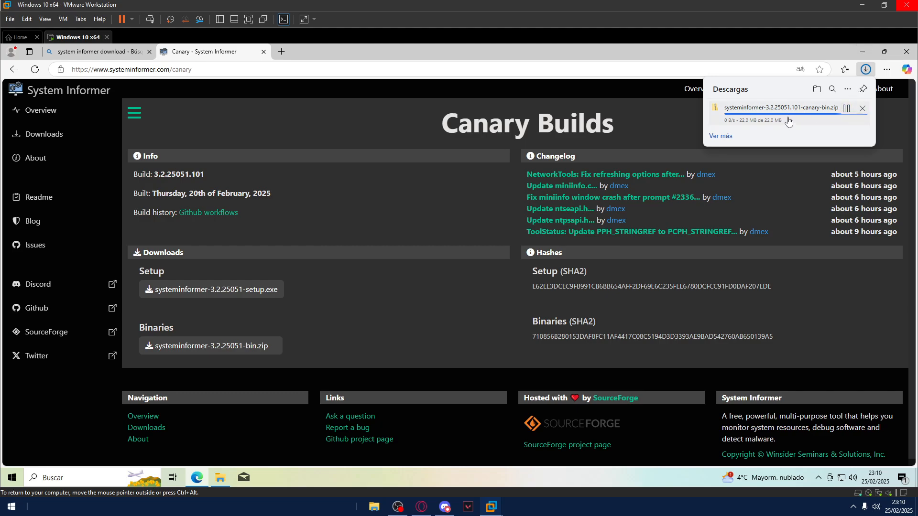
mouse_move(780, 129)
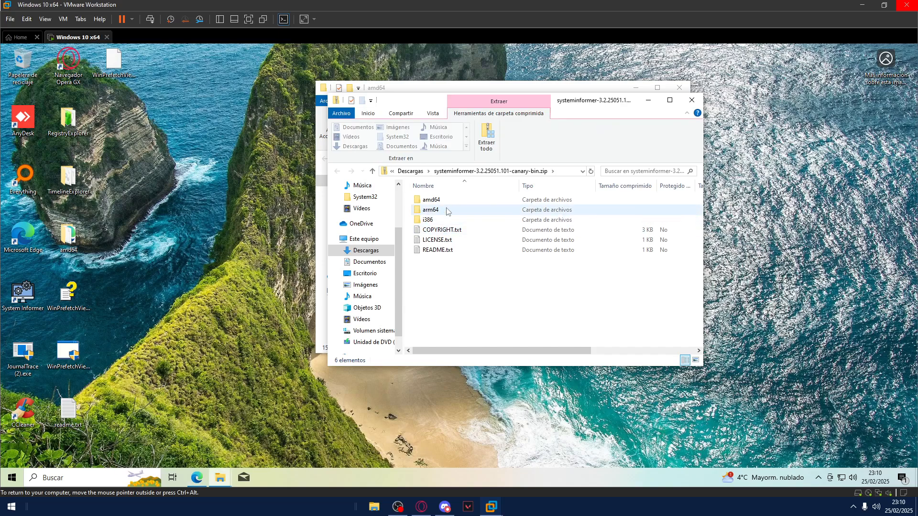
Run SystemInformer.exe from the amd64 folder of the downloaded canary zip
click(432, 200)
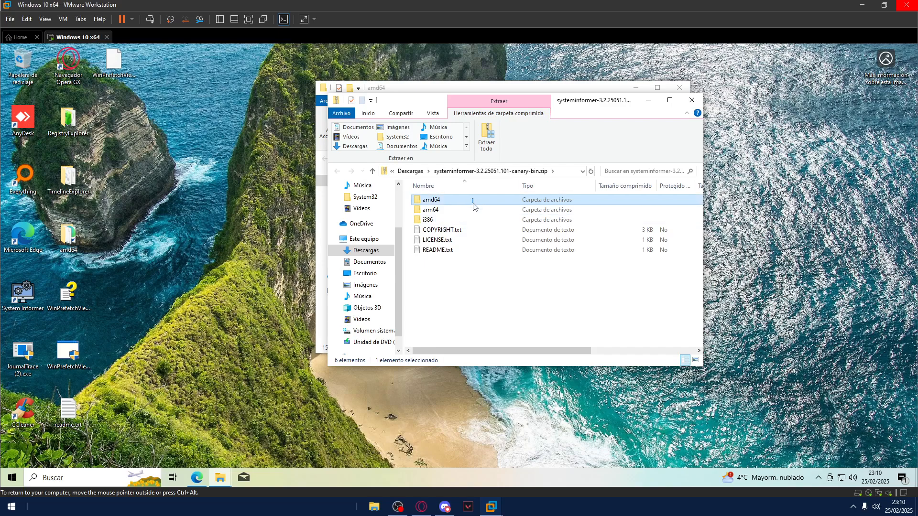
double_click(432, 200)
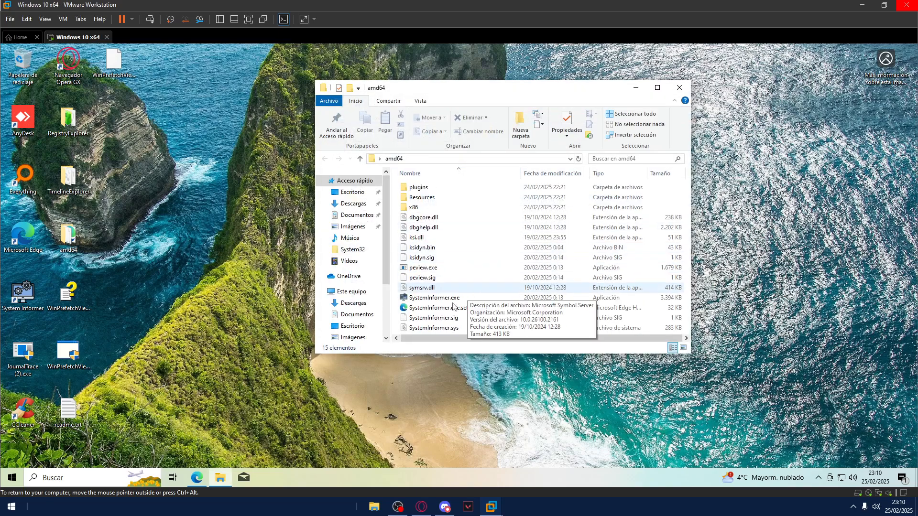
click(434, 297)
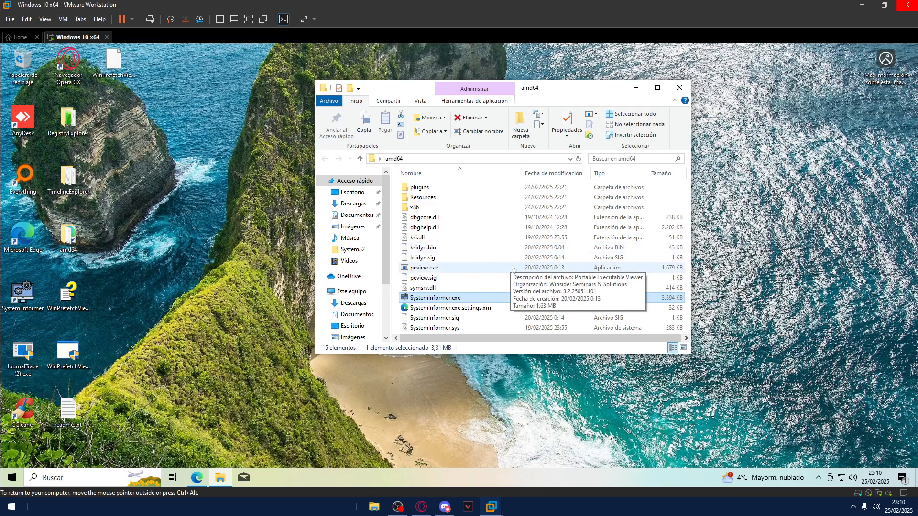
mouse_move(481, 298)
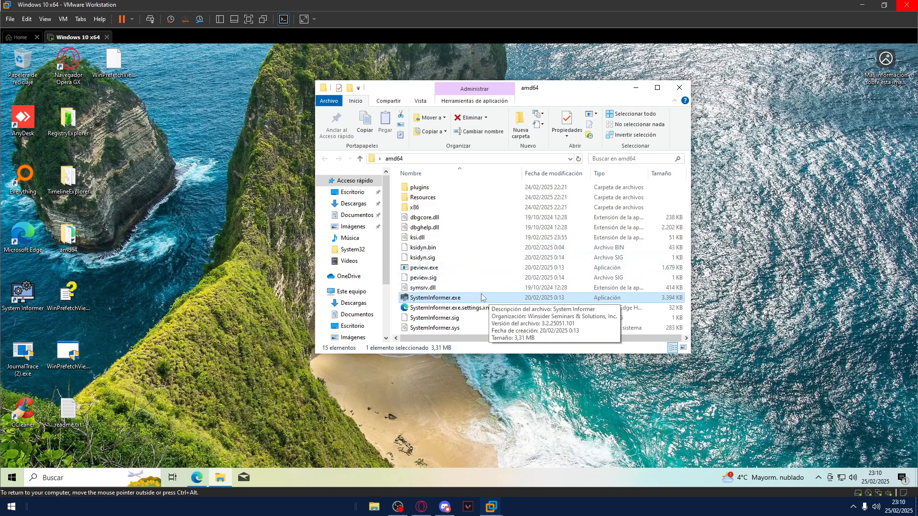
mouse_move(486, 164)
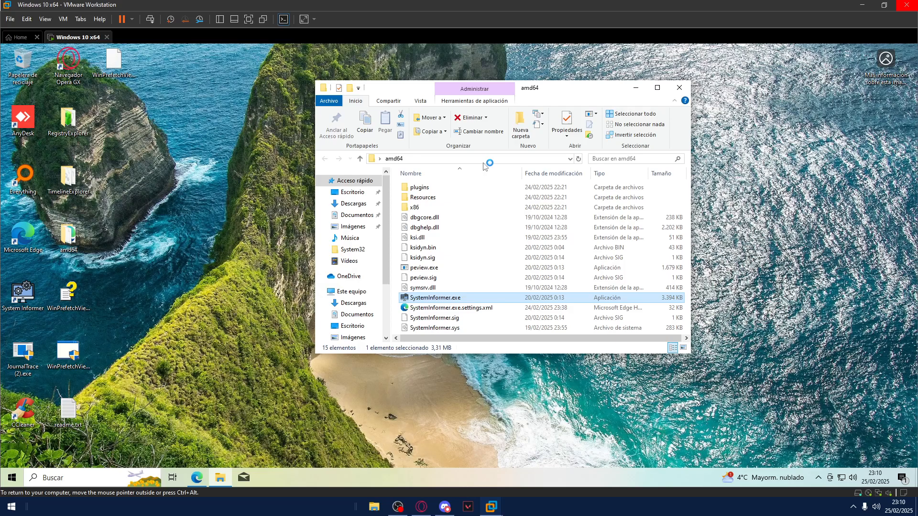
double_click(436, 297)
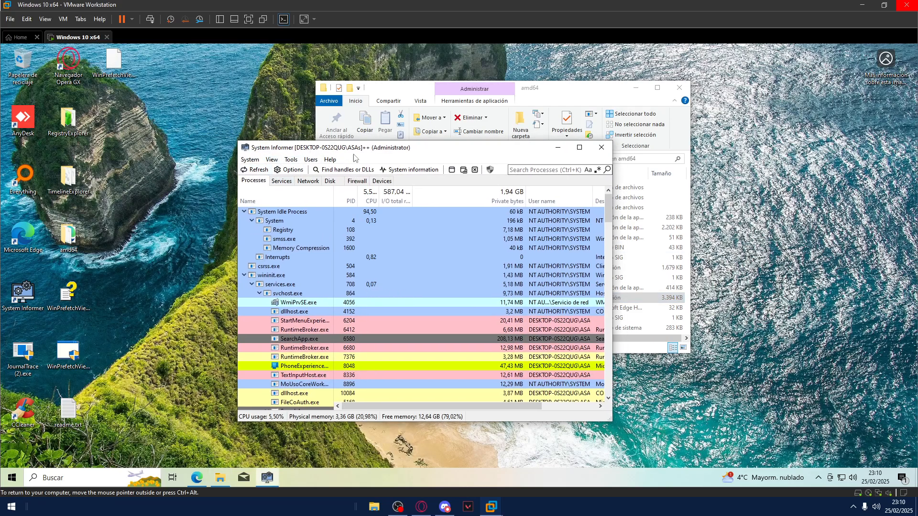
mouse_move(413, 163)
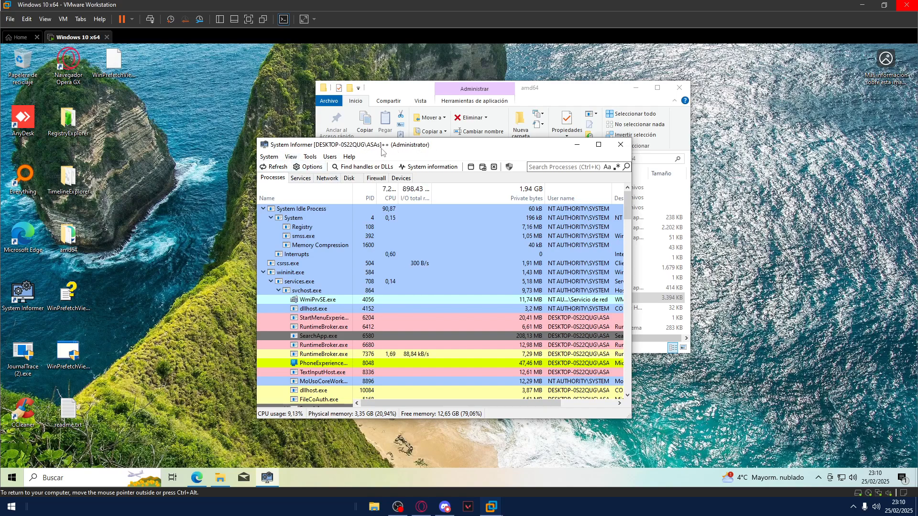
Tick 'Enable kernel-mode driver' in System Informer's general options and close them
click(309, 167)
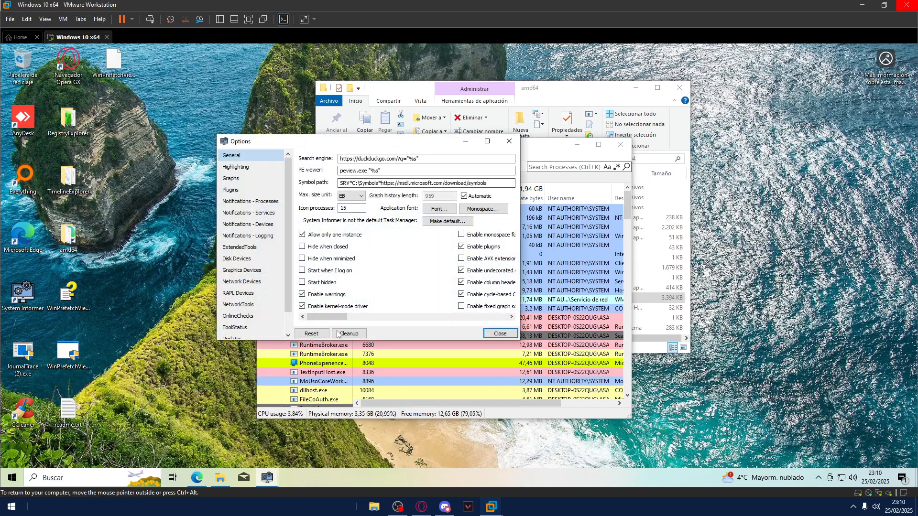
click(499, 333)
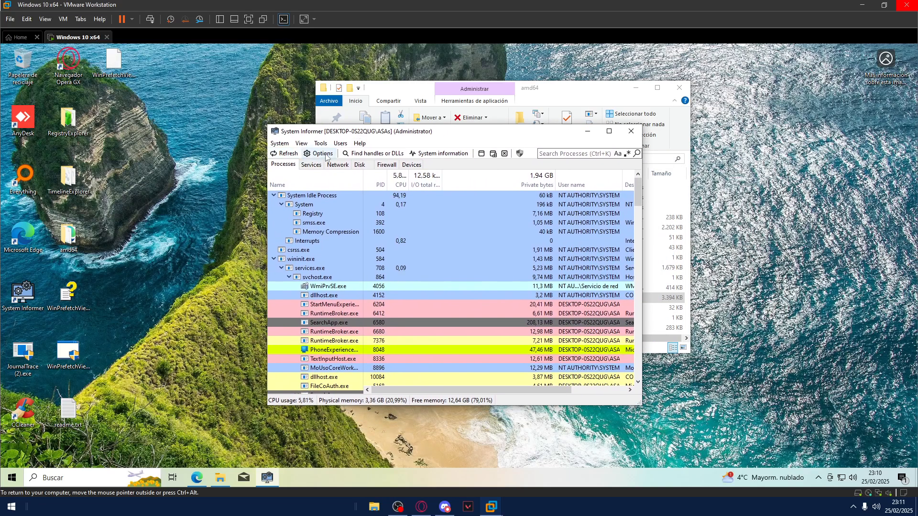
click(321, 153)
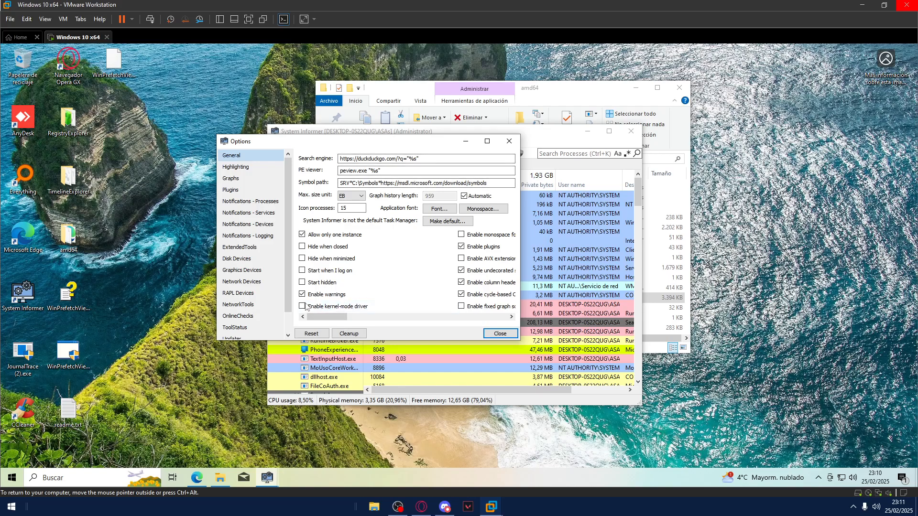
click(303, 306)
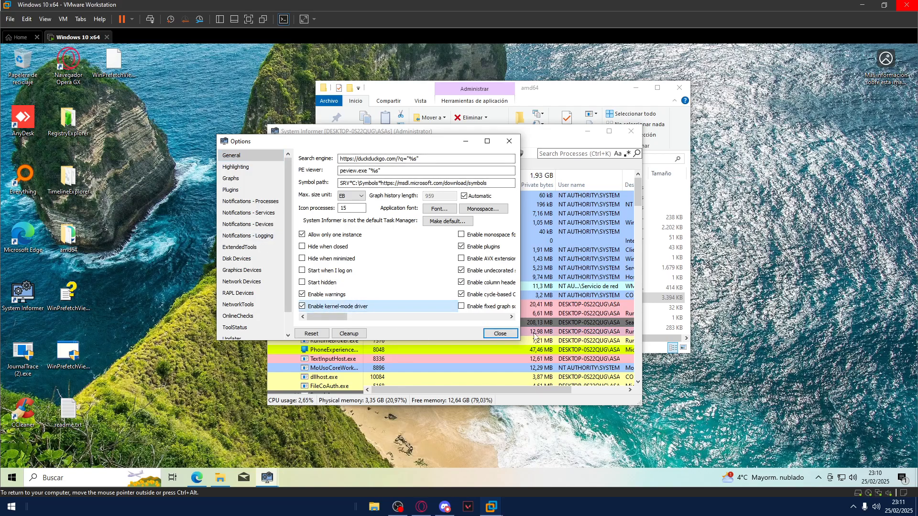
click(499, 332)
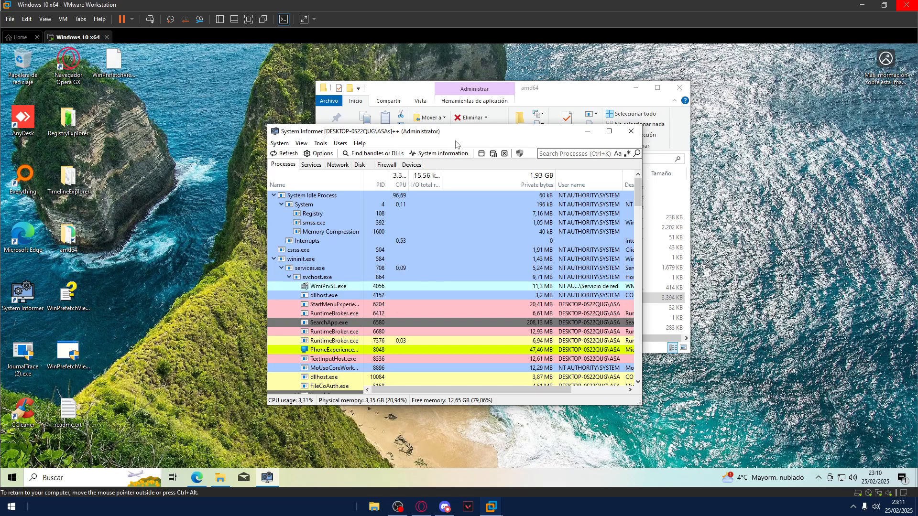
Reopen the options twice to verify the kernel-mode driver checkbox, returning to the process list
click(321, 153)
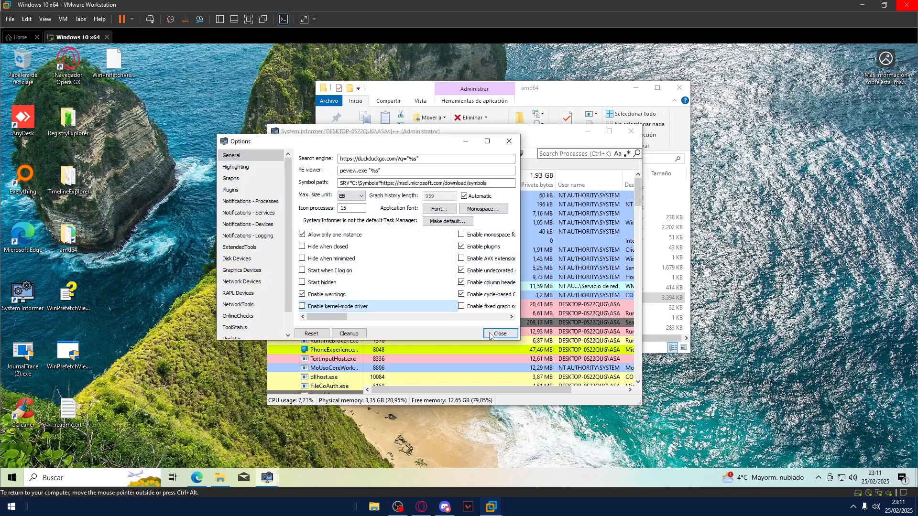
click(499, 333)
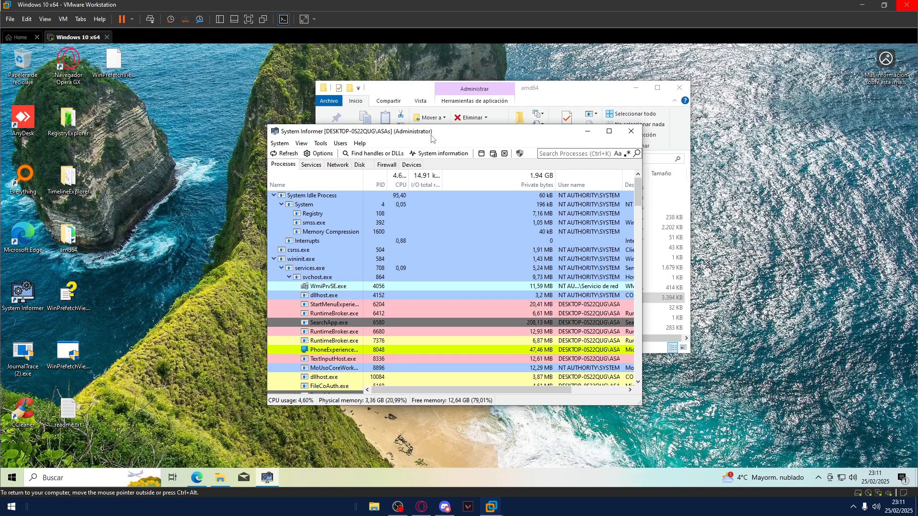
click(322, 153)
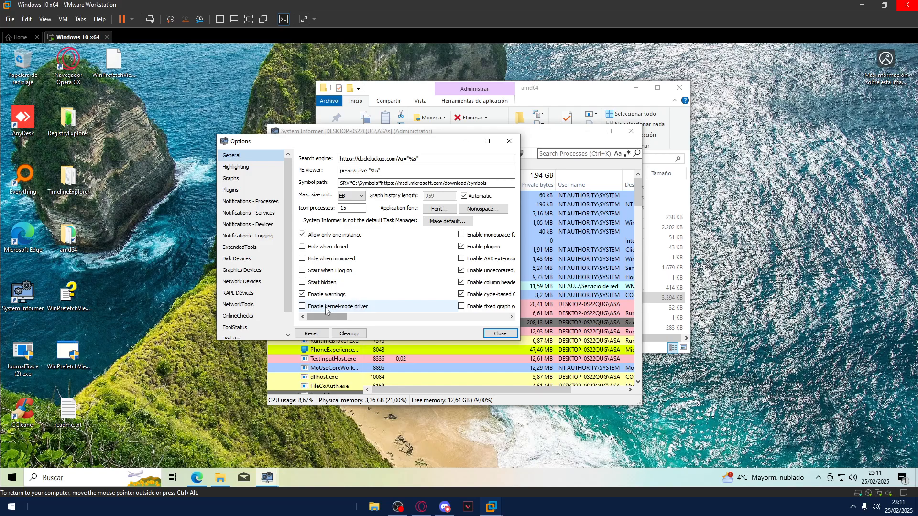
click(499, 333)
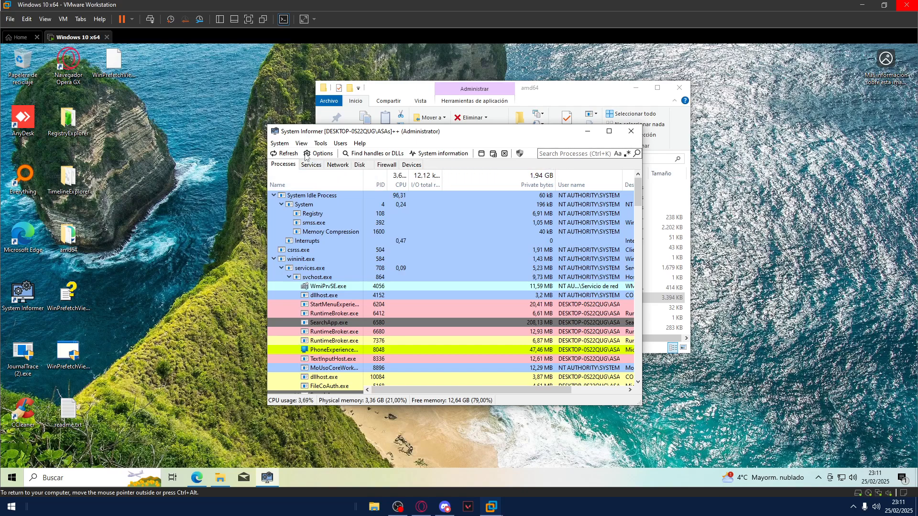
Maximize System Informer and filter the process list to 'csrss', leaving two csrss.exe processes
click(579, 153)
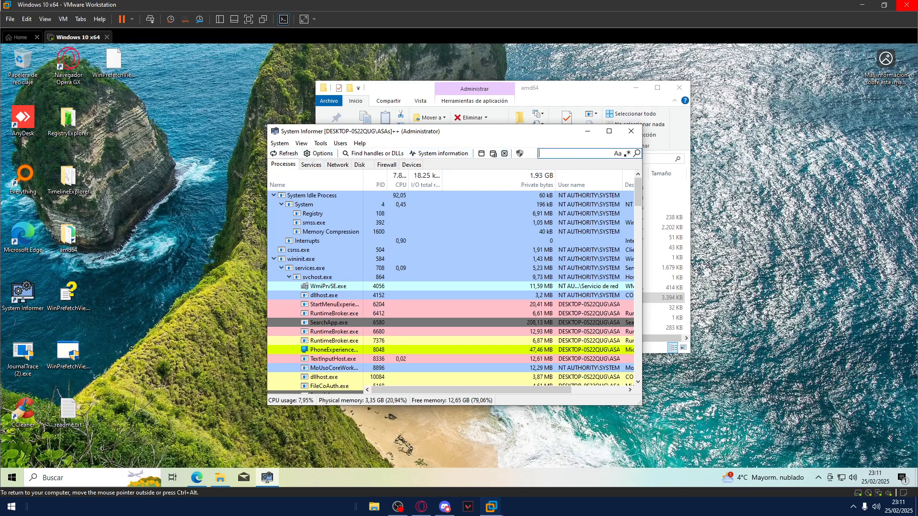
click(609, 131)
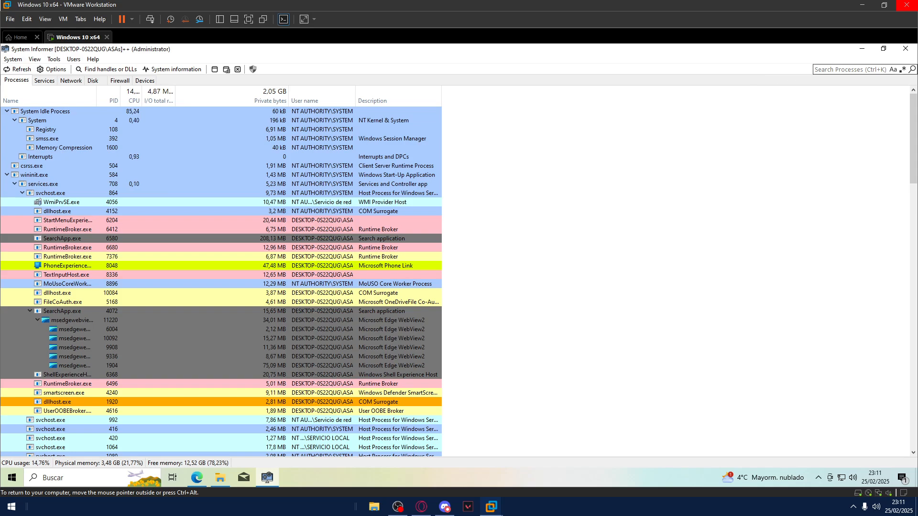
click(855, 69)
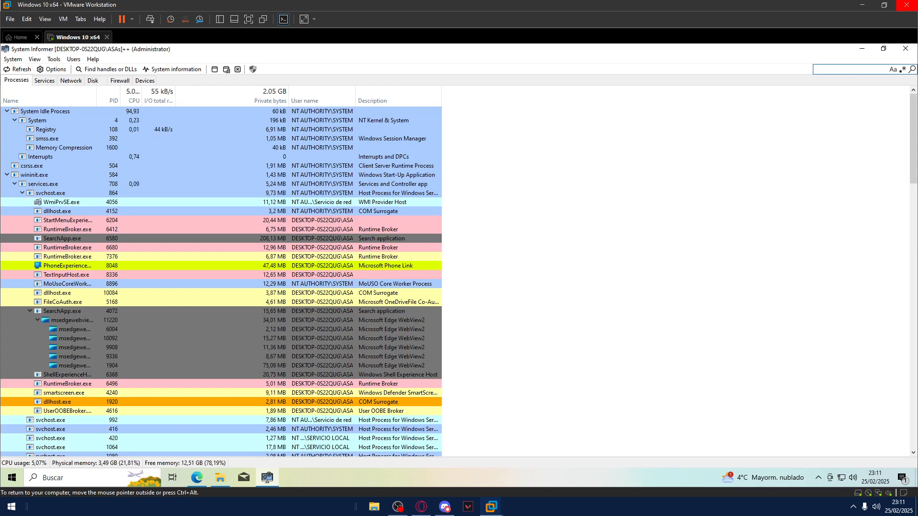
text(csrss)
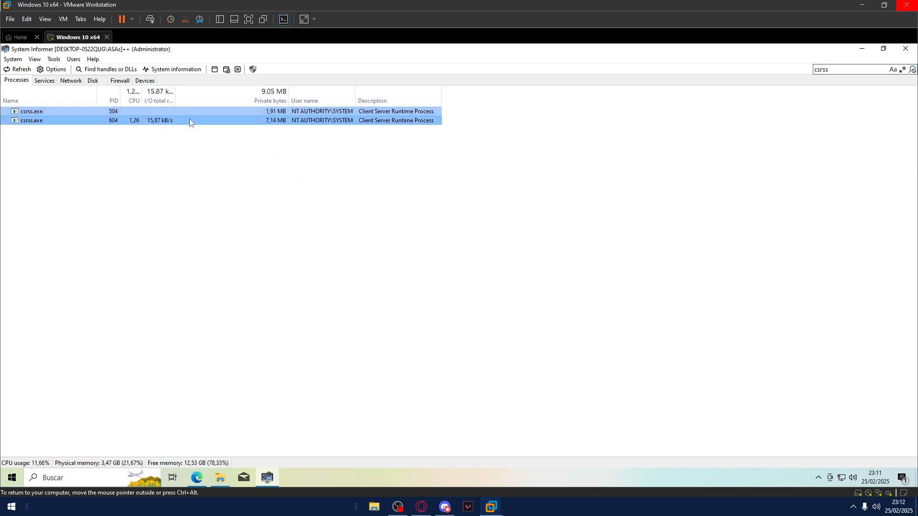
mouse_move(224, 149)
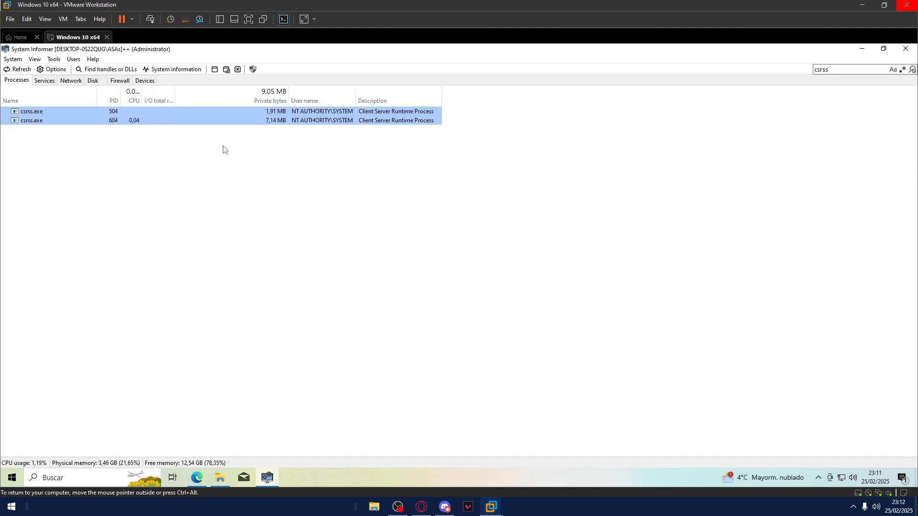
mouse_move(262, 177)
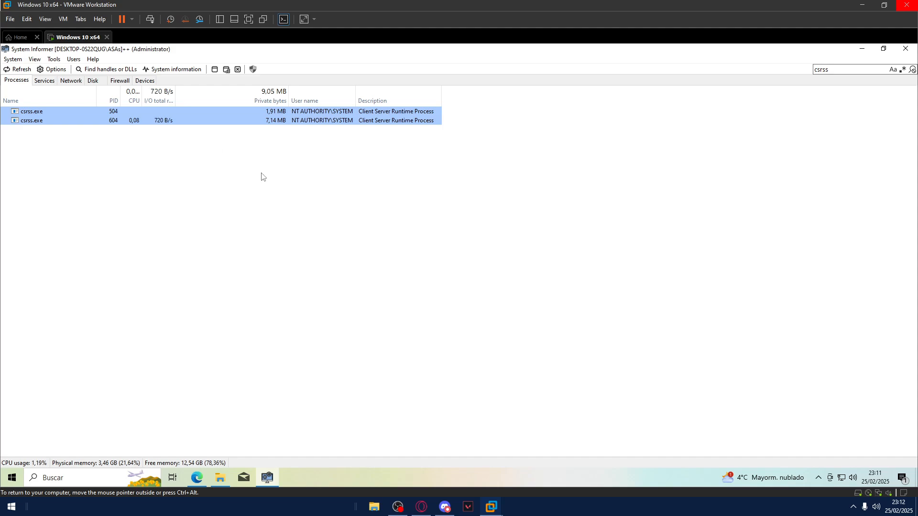
right_click(32, 111)
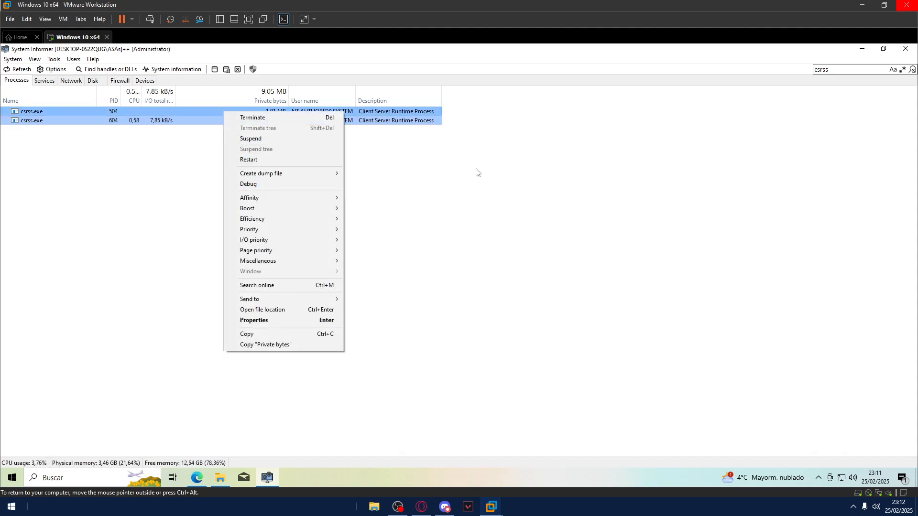
click(303, 193)
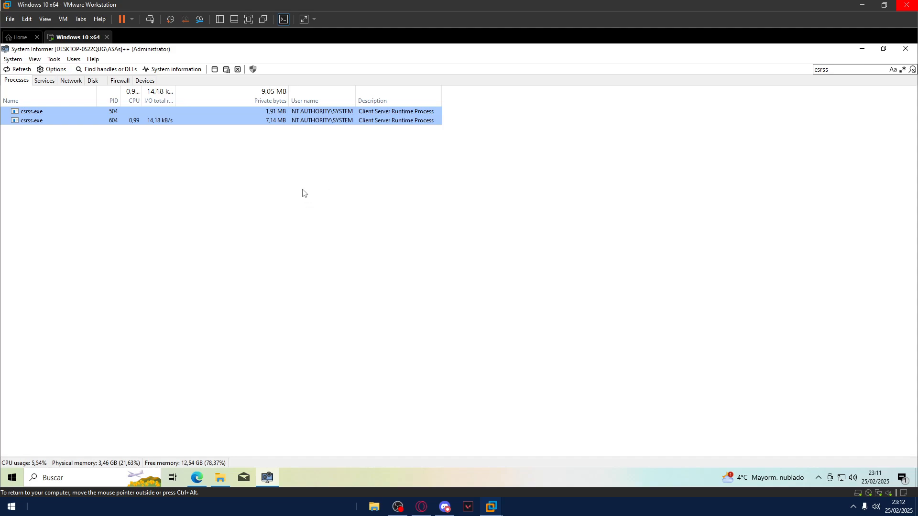
mouse_move(341, 101)
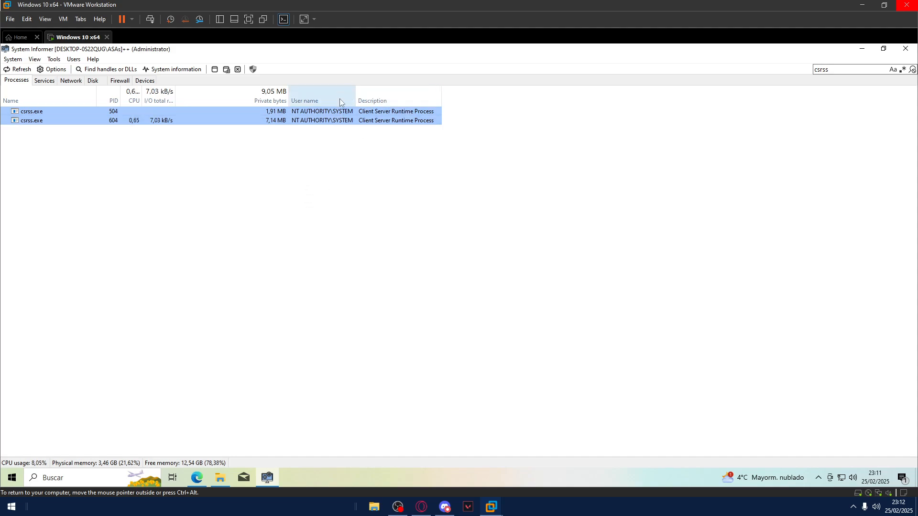
mouse_move(239, 163)
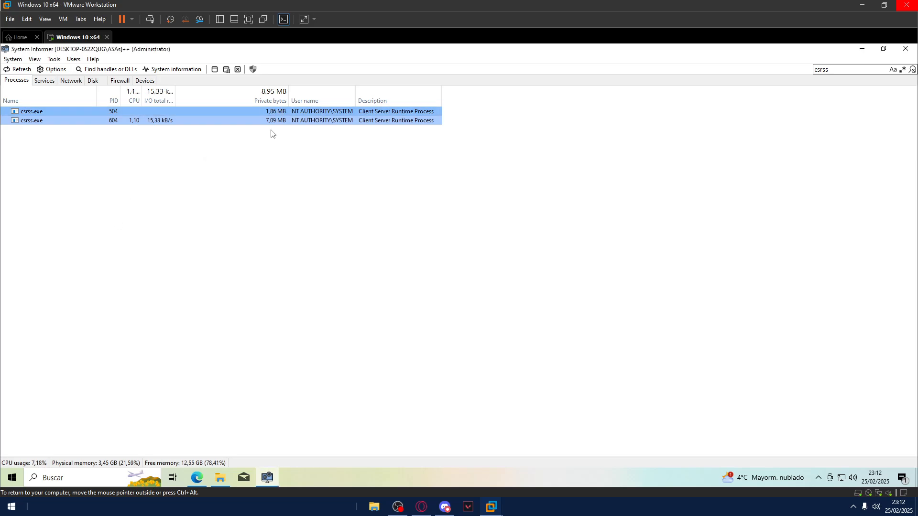
double_click(31, 121)
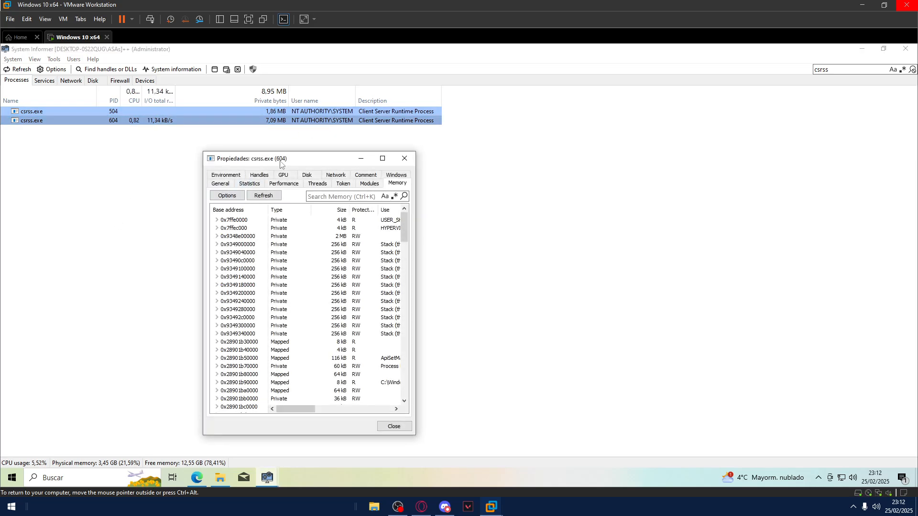
drag(281, 158, 350, 156)
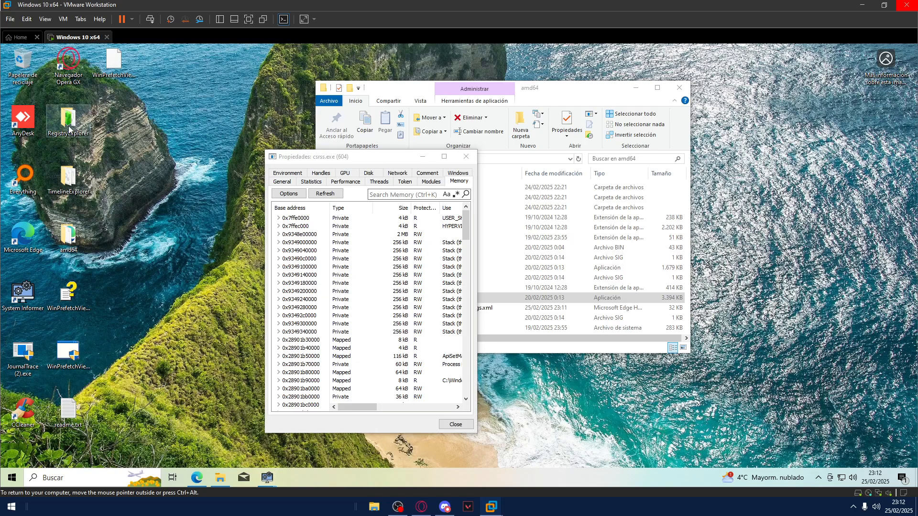
mouse_move(137, 200)
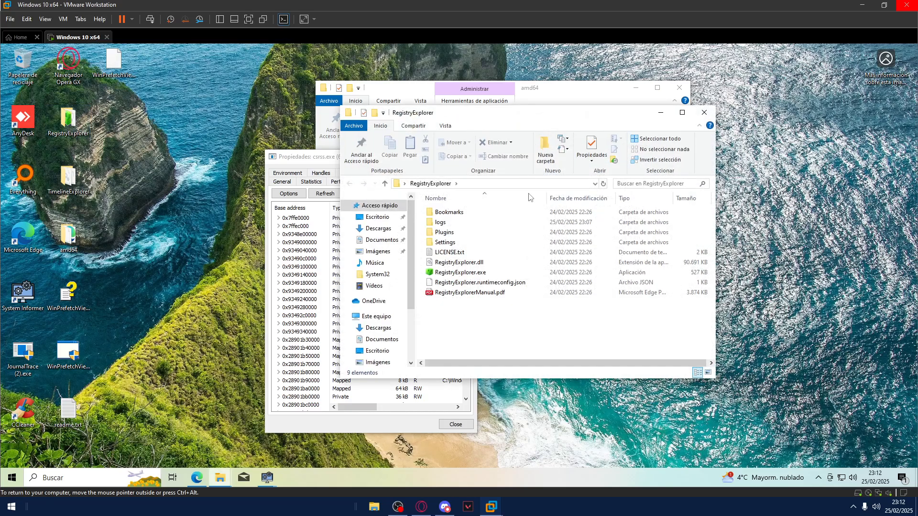
click(458, 262)
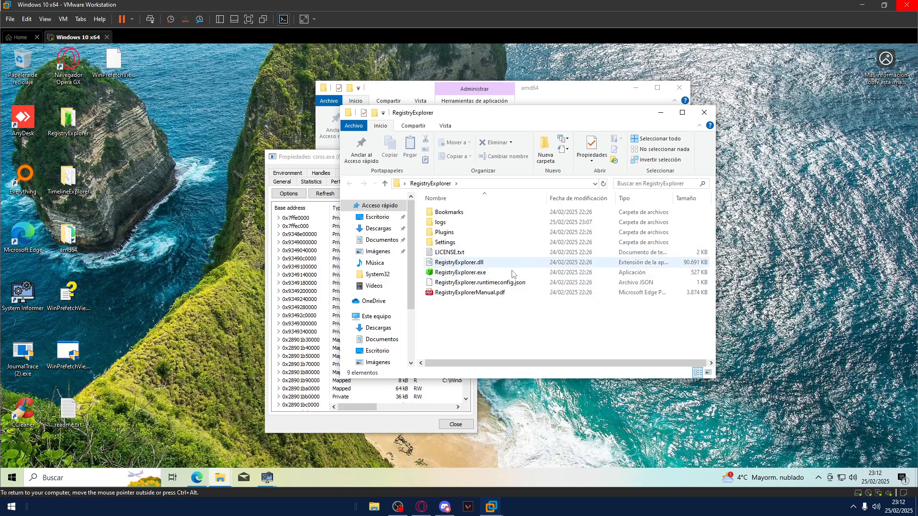
click(460, 262)
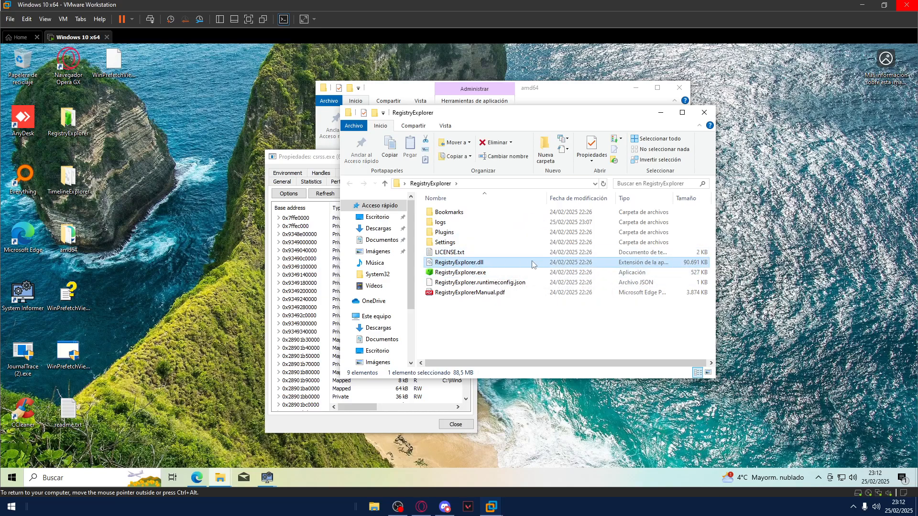
click(449, 251)
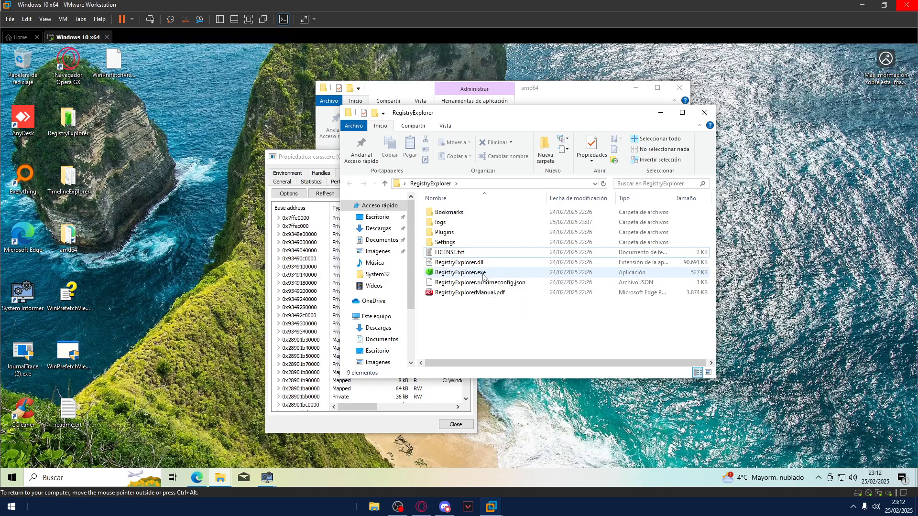
mouse_move(460, 273)
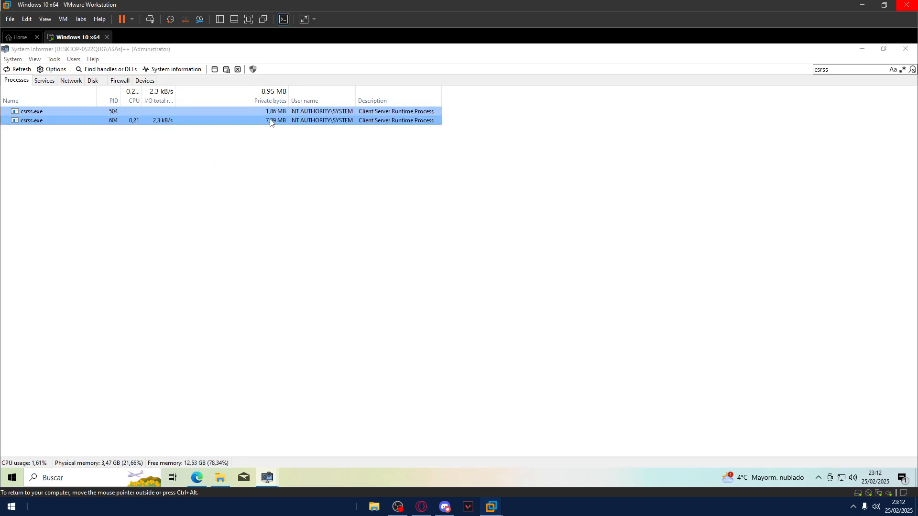
Run a memory string search on csrss.exe (PID 604) with minimum length 5, Private and Mapped regions, giving 233,297 results
double_click(31, 120)
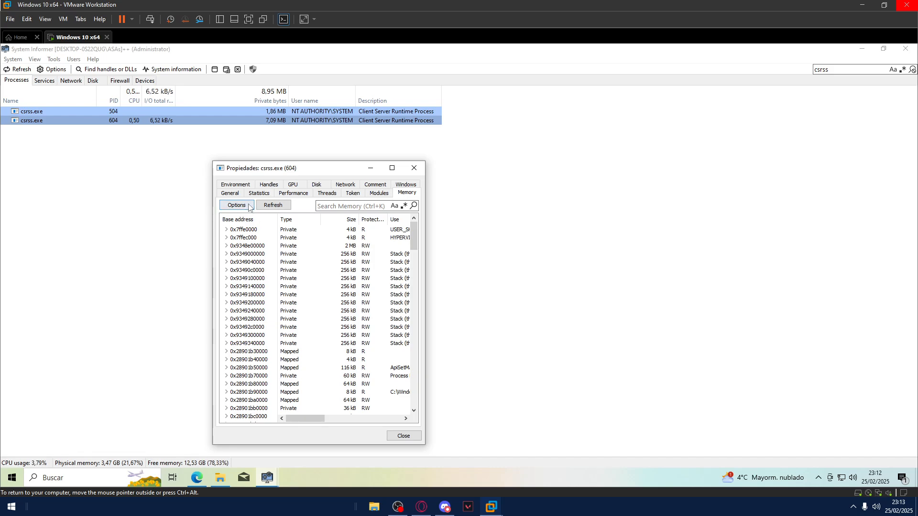
click(236, 205)
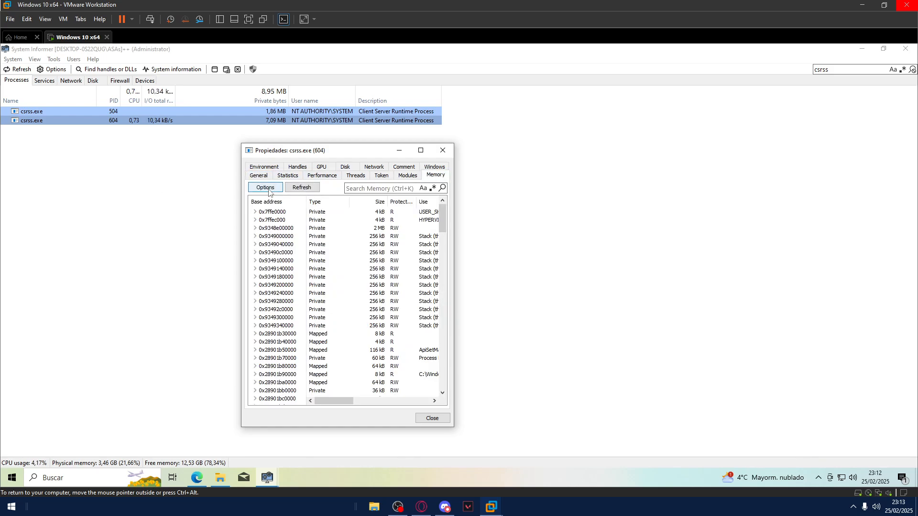
click(265, 187)
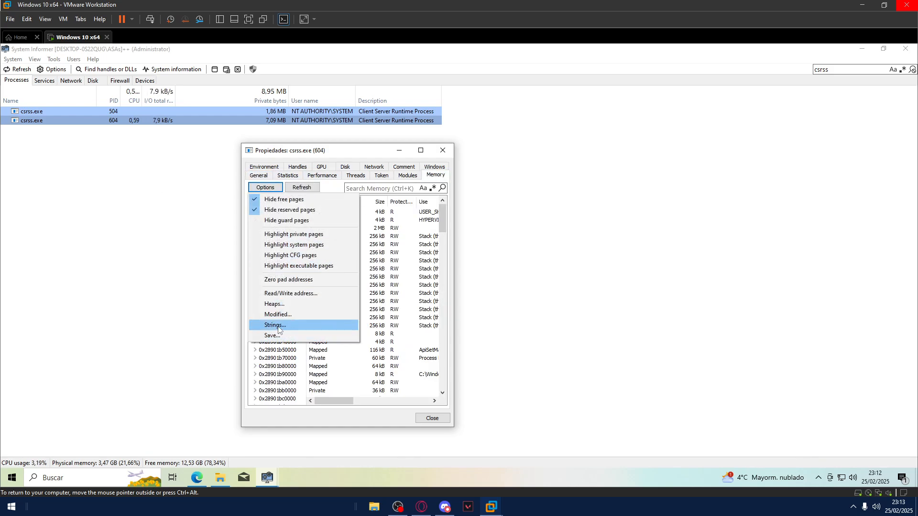
click(275, 325)
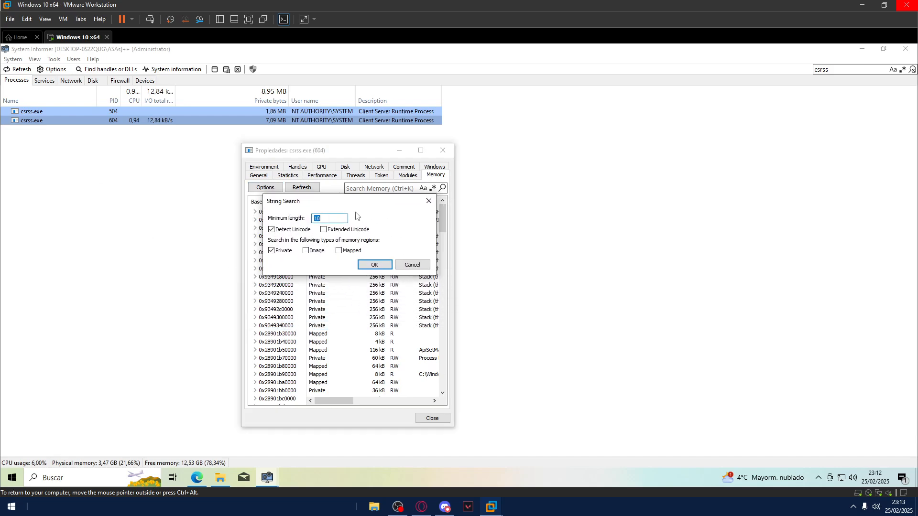
mouse_move(336, 218)
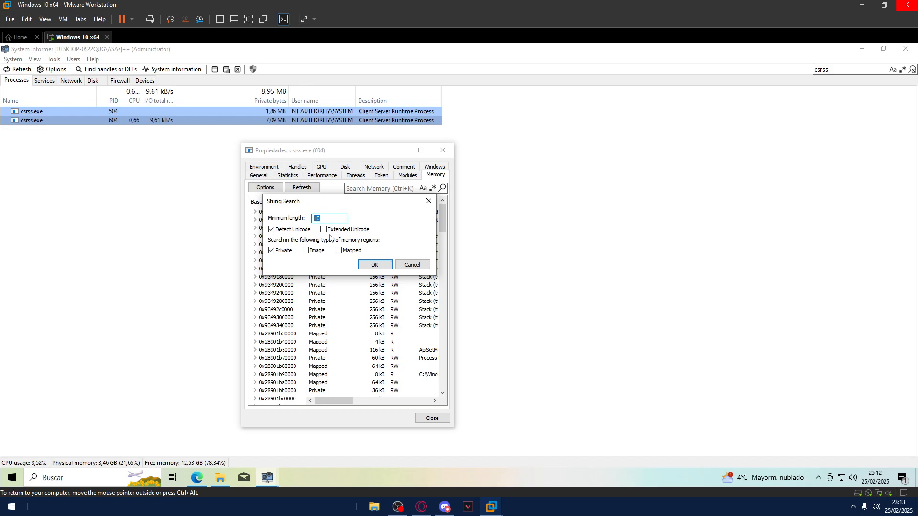
text(5)
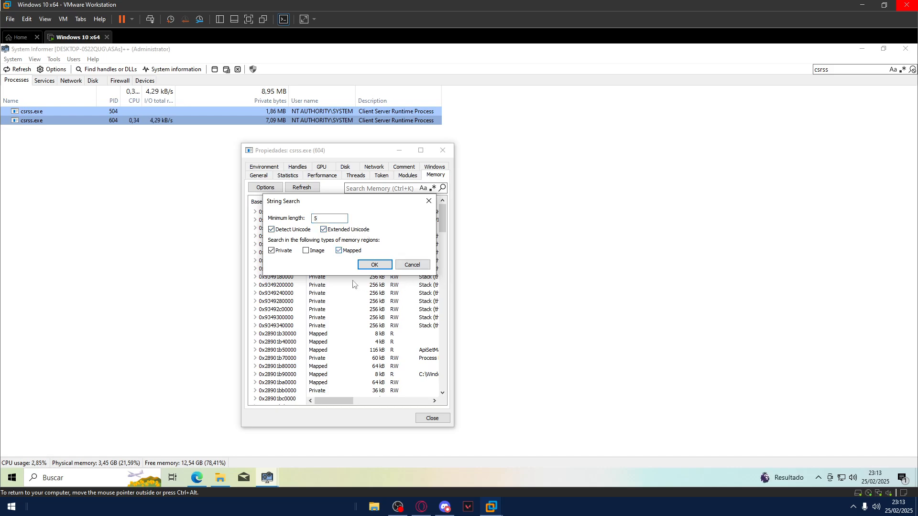
click(374, 264)
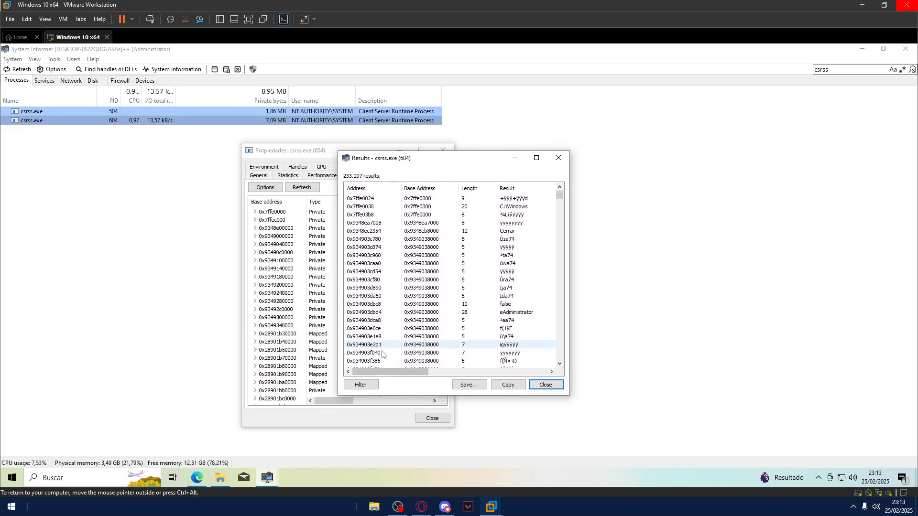
Start a Regex filter on the 233,297 string results with the pattern C:\ entered
click(360, 384)
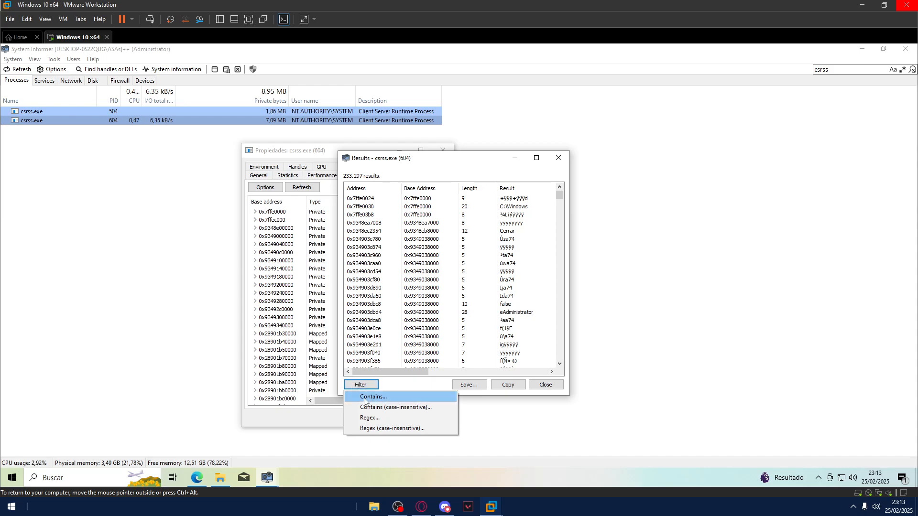
mouse_move(396, 407)
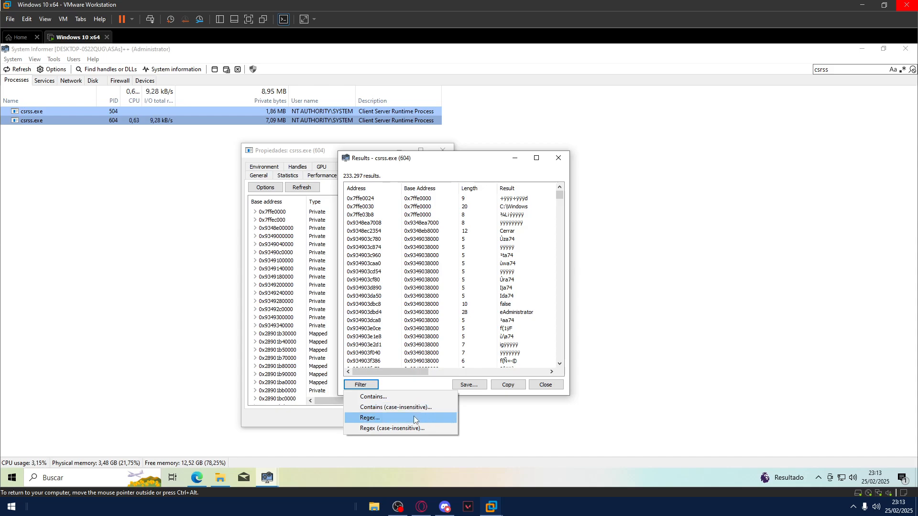
click(369, 418)
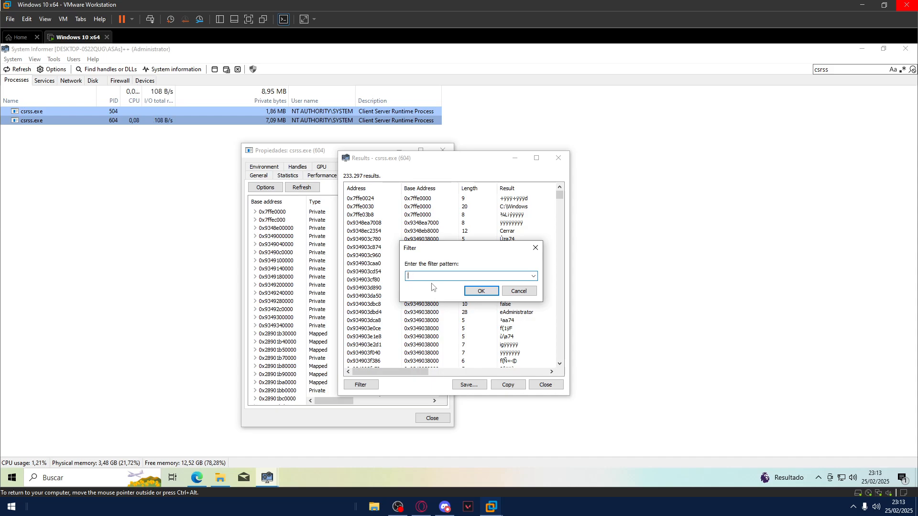
text(C:\)
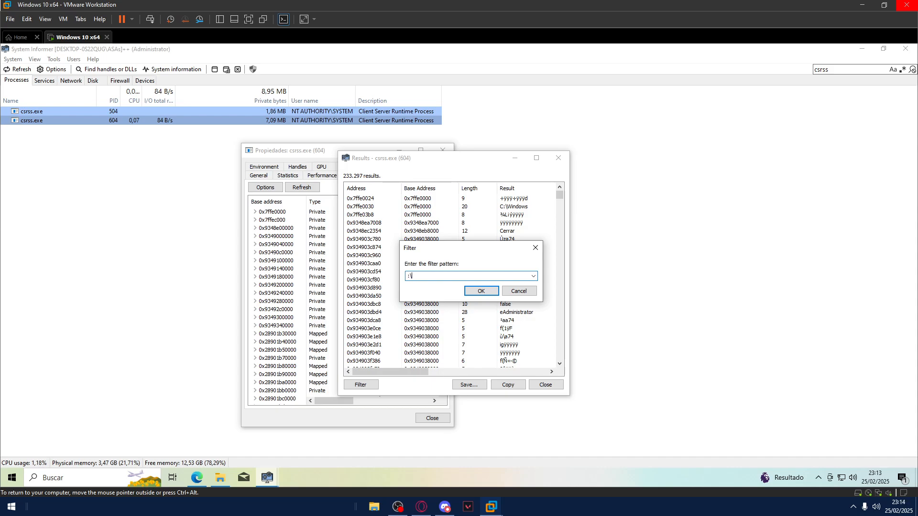
mouse_move(610, 245)
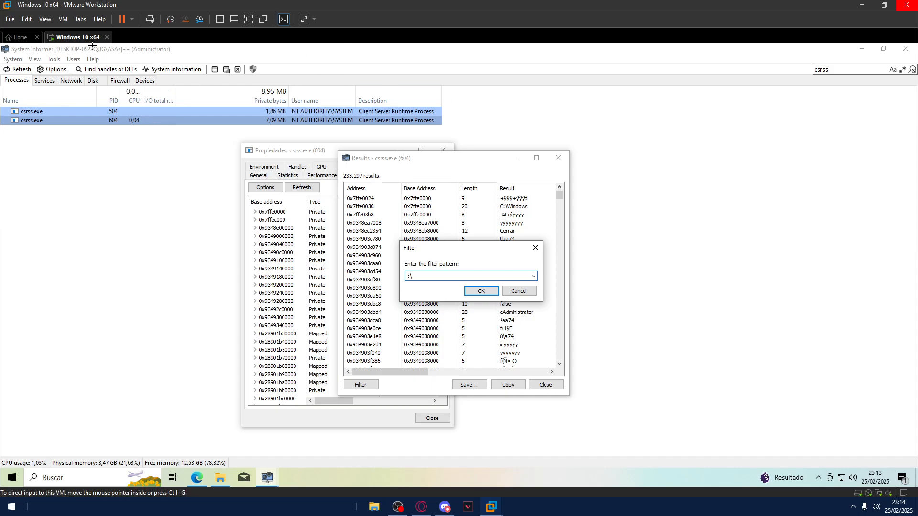
Show This PC in File Explorer with its C:, D: and E: drives, nothing selected
click(374, 507)
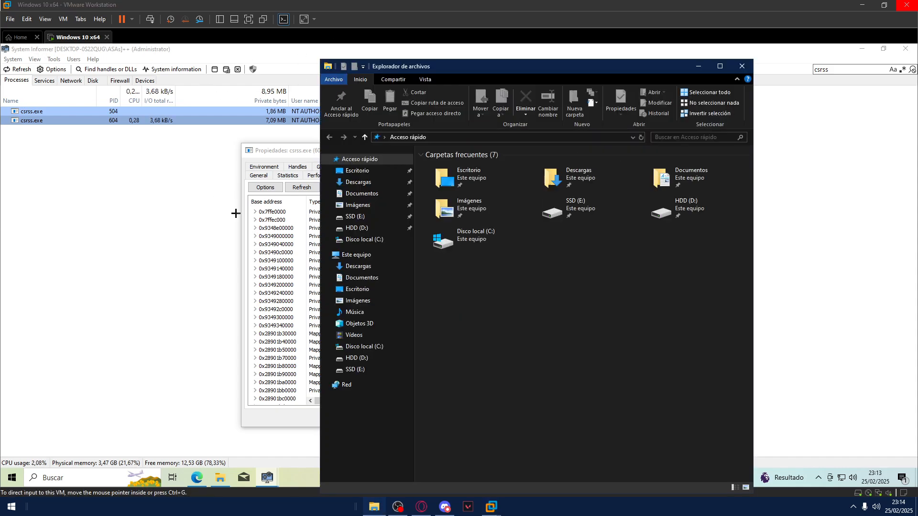
click(357, 255)
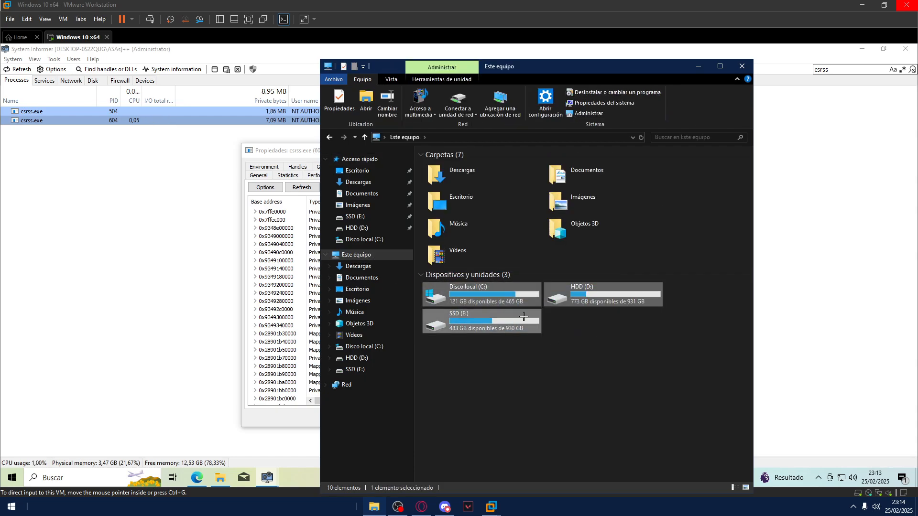
click(692, 375)
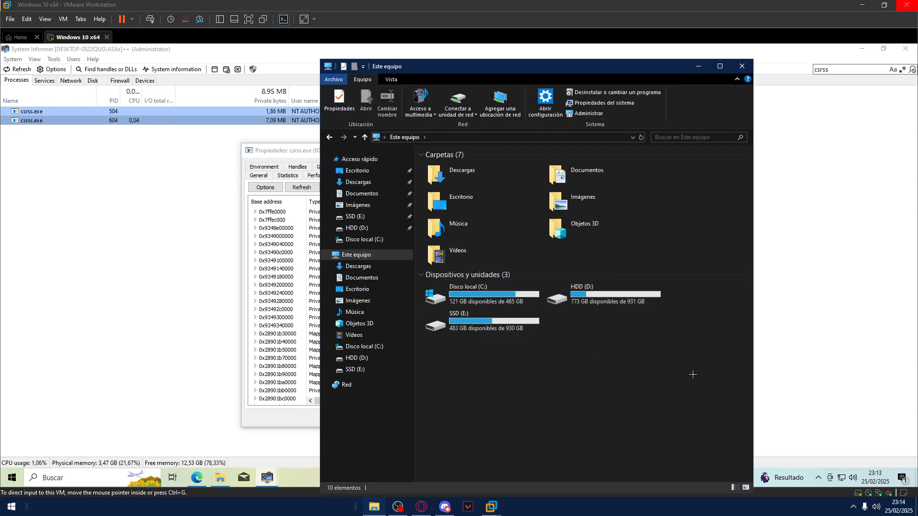
mouse_move(357, 216)
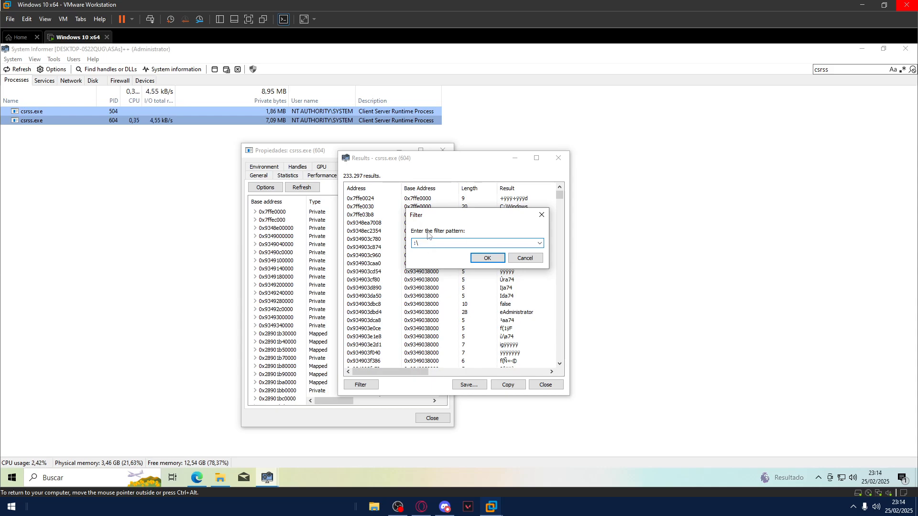
Filter the csrss.exe strings with pattern c:\, leaving 740 C:\ path results
text(c)
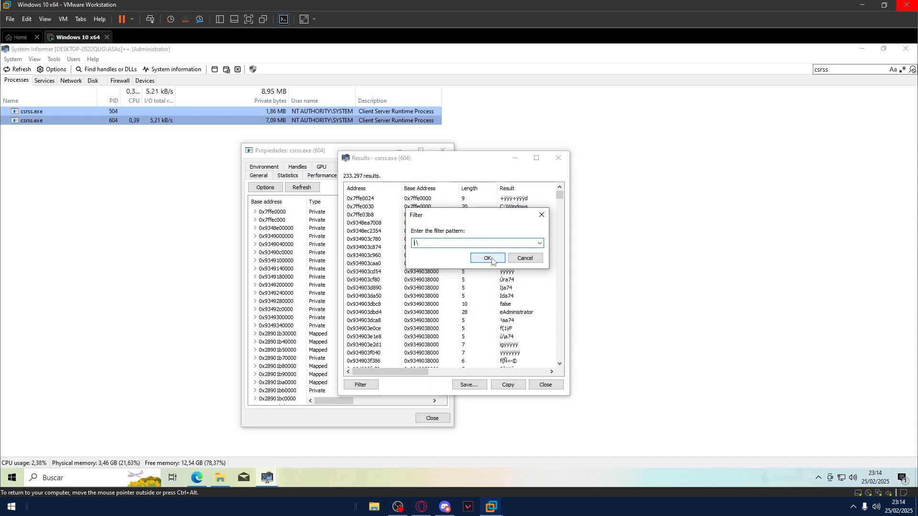
text(c:\)
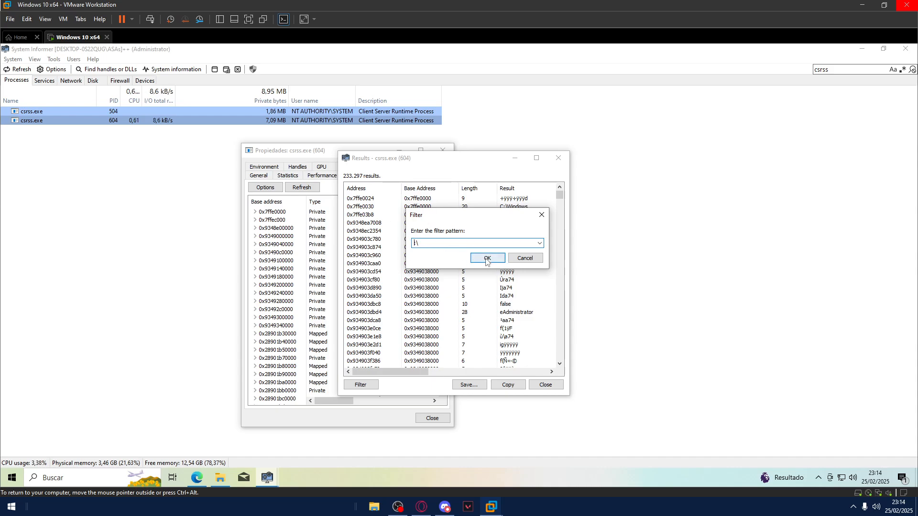
click(487, 258)
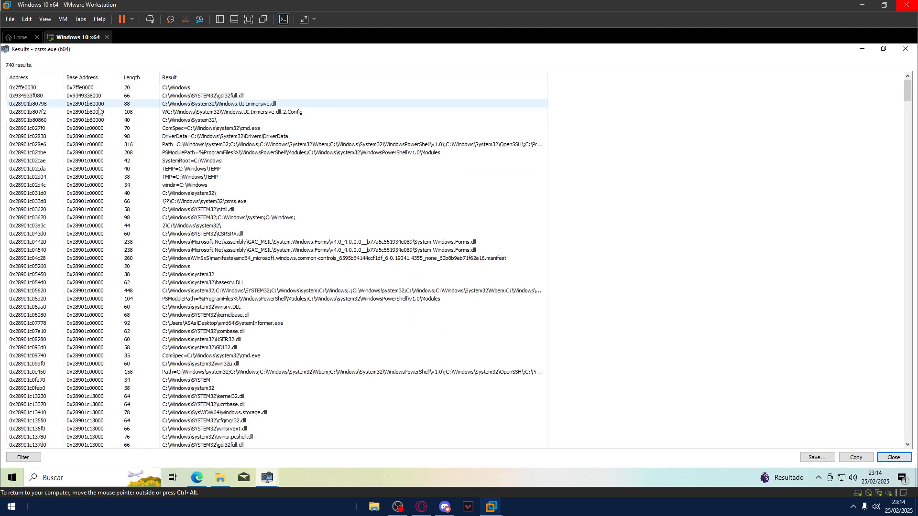
Filter again down to 103 mostly executable-path results and maximize the list
click(22, 457)
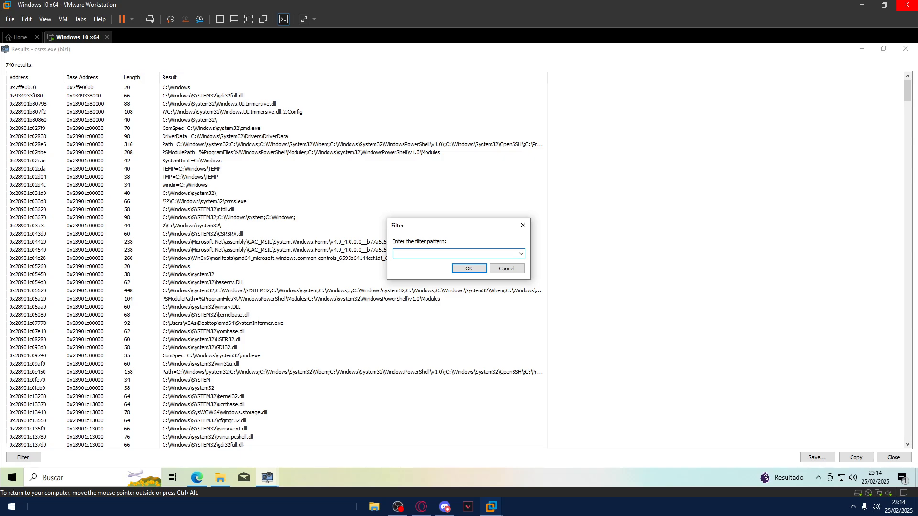
text(e)
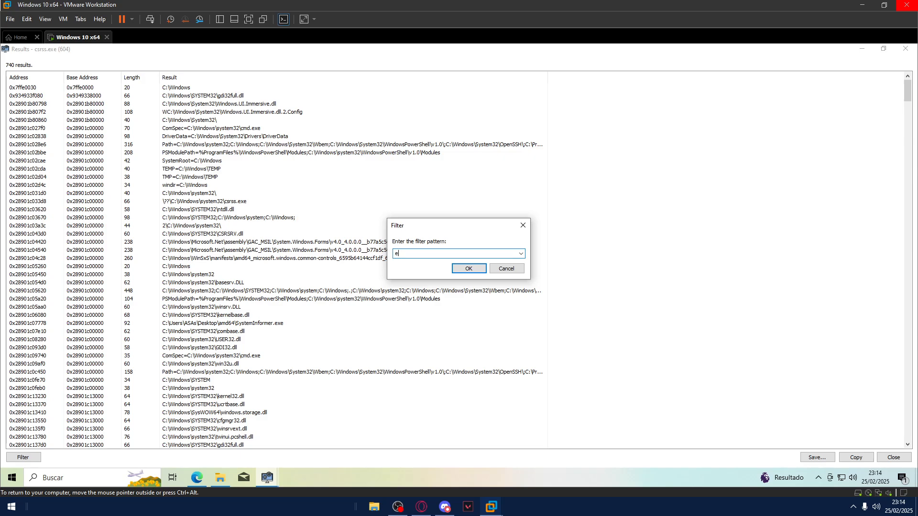
key(Backspace)
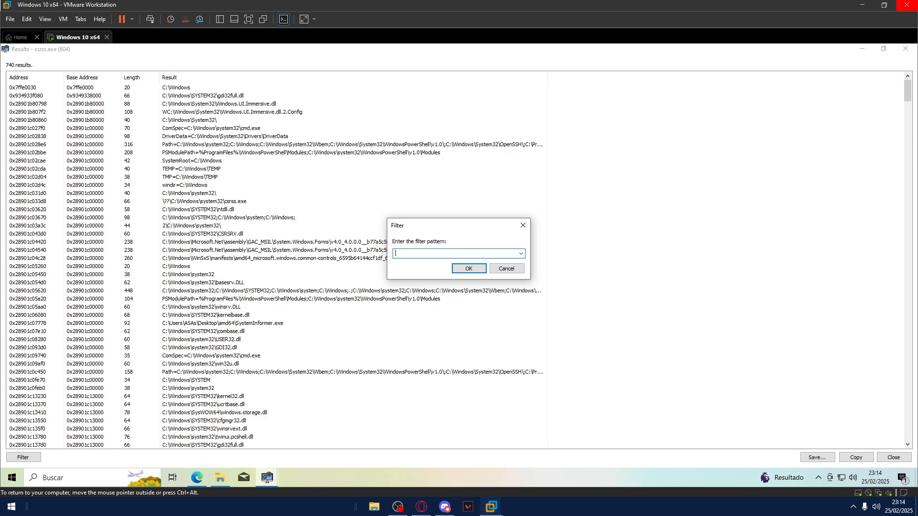
click(467, 268)
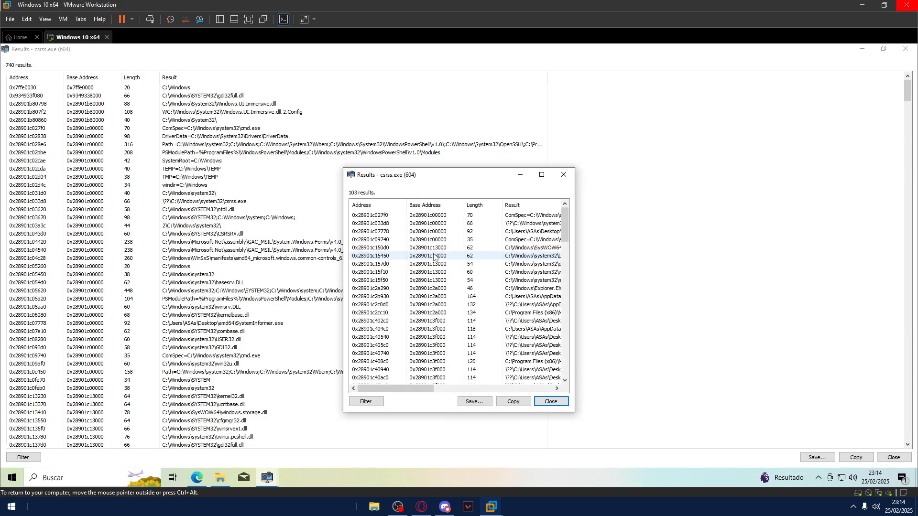
click(550, 401)
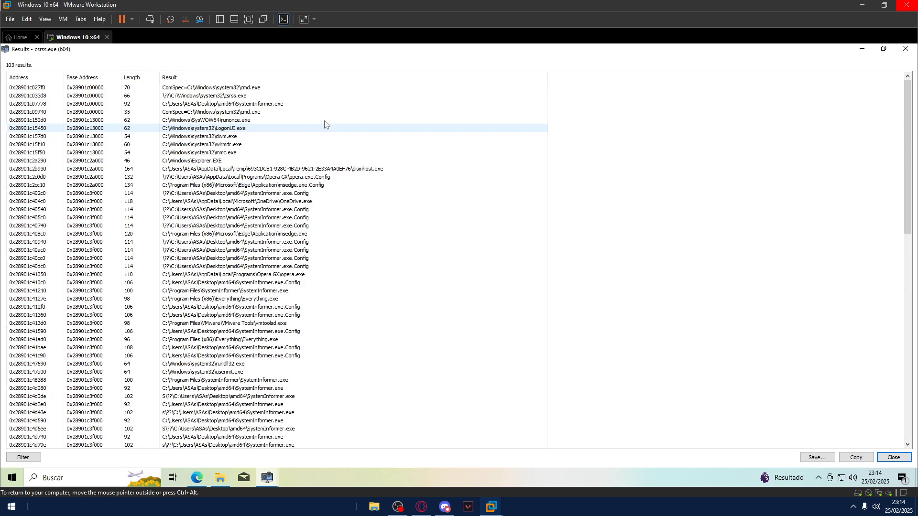
Scroll through the 103 executable paths, noting Everything.exe, JournalTrace and WinPrefetchView entries, then close the results
scroll(down, 3)
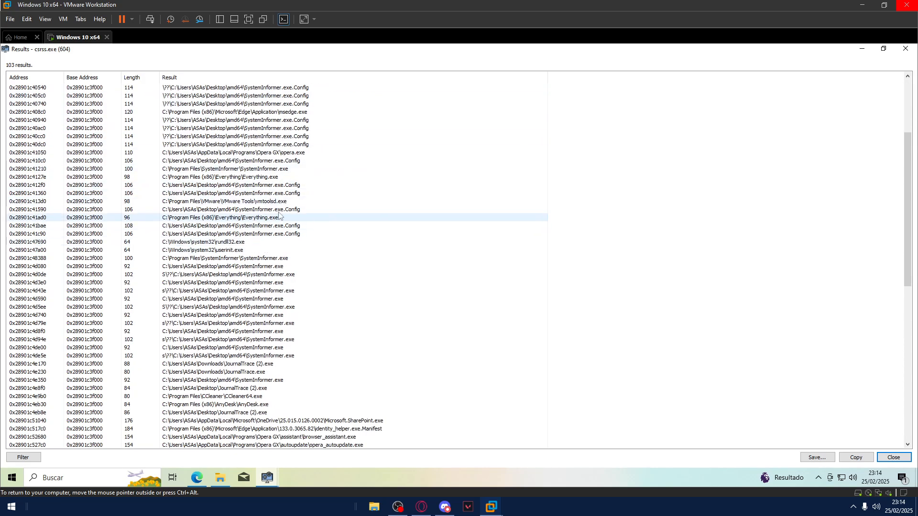
click(235, 177)
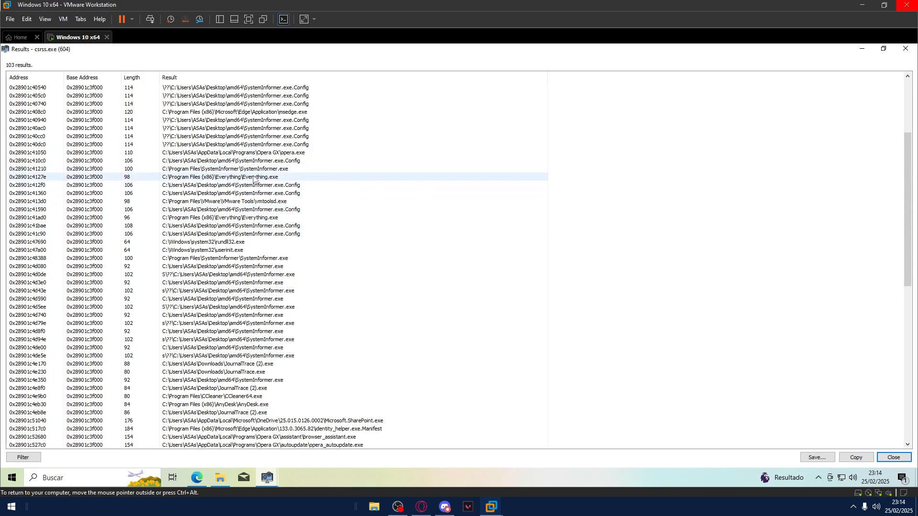
mouse_move(303, 184)
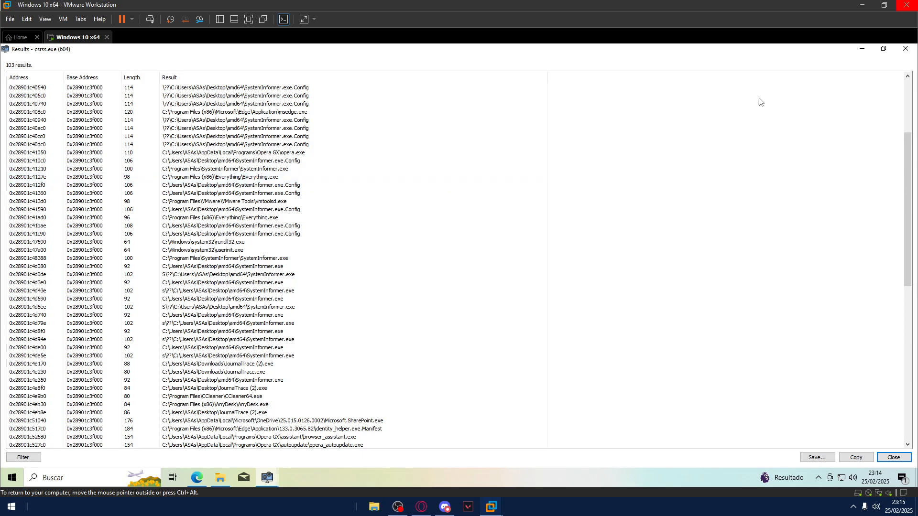
scroll(down, 3)
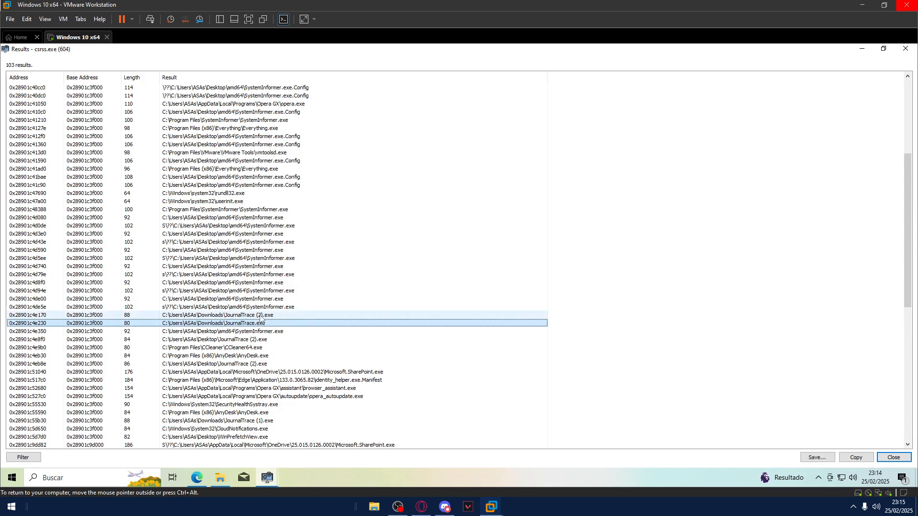
scroll(down, 3)
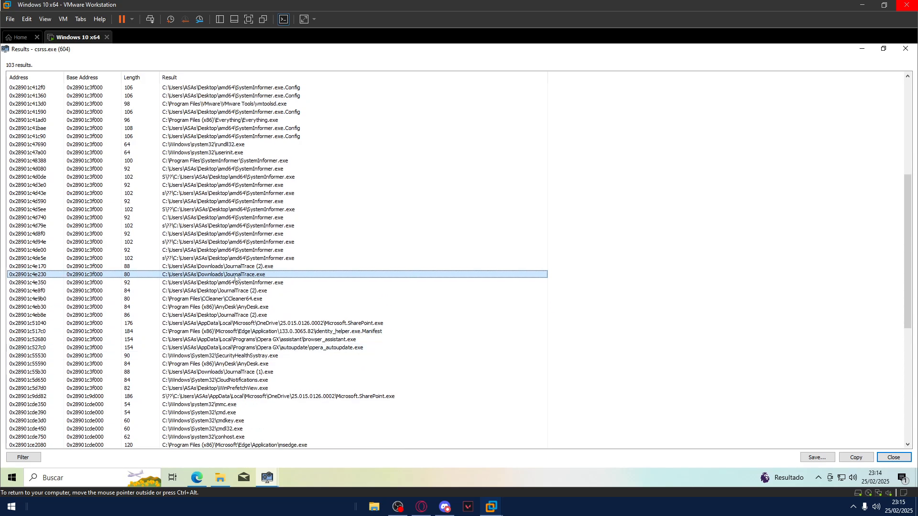
scroll(down, 3)
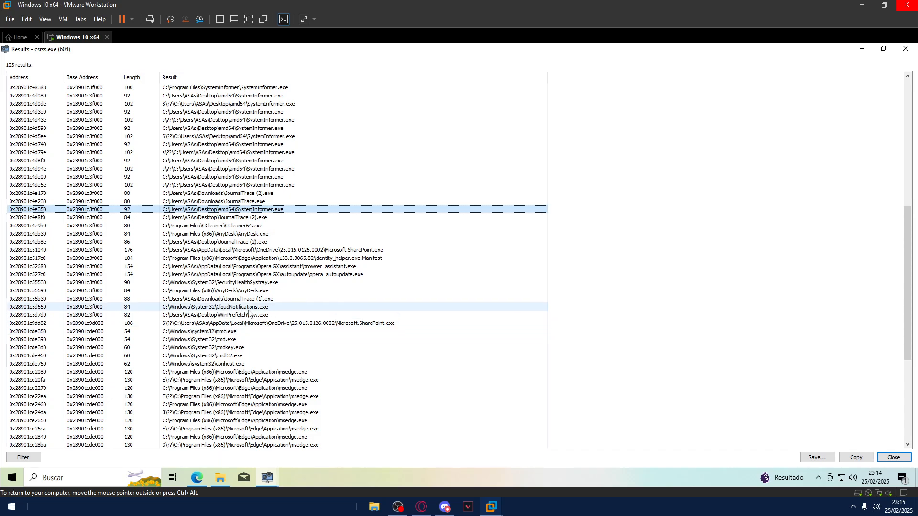
scroll(down, 3)
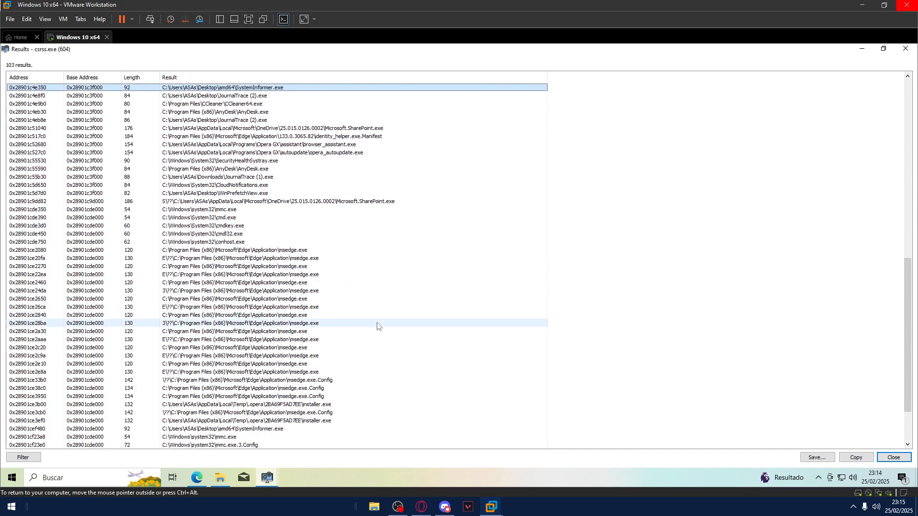
scroll(down, 3)
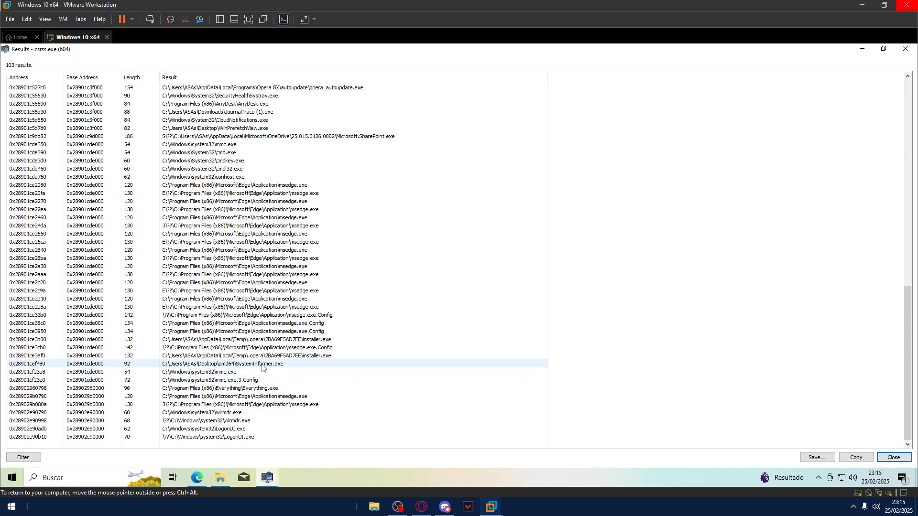
scroll(up, 3)
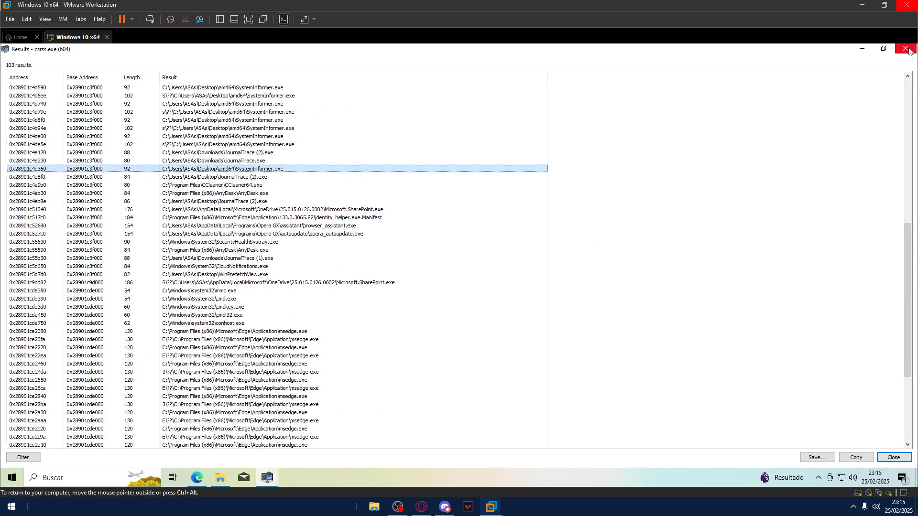
click(908, 49)
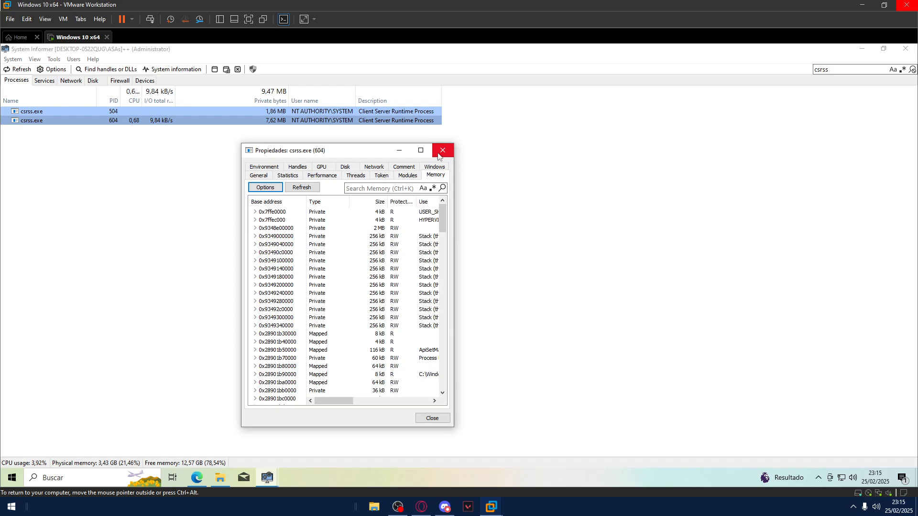
click(265, 188)
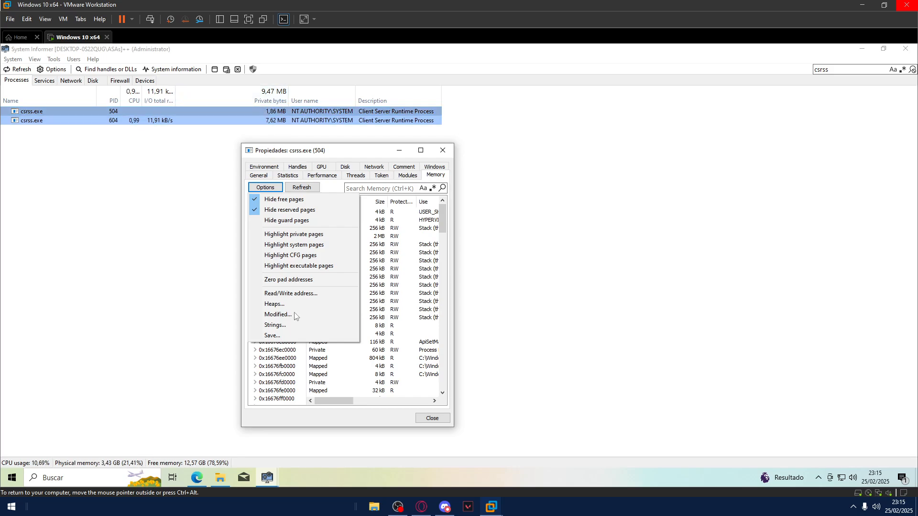
click(275, 325)
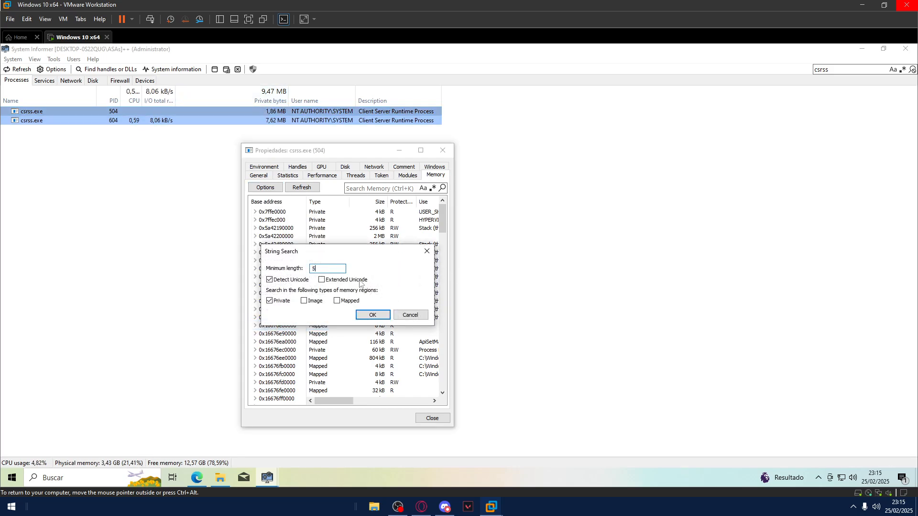
click(372, 314)
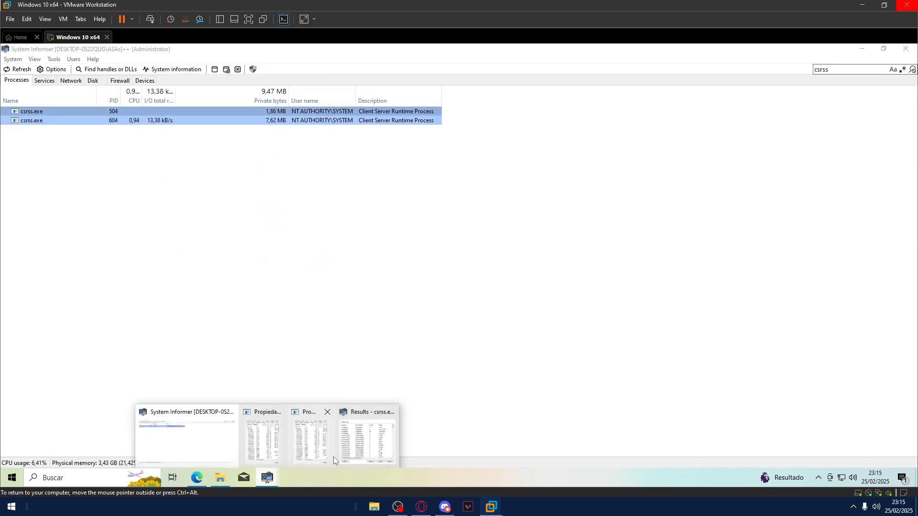
click(367, 439)
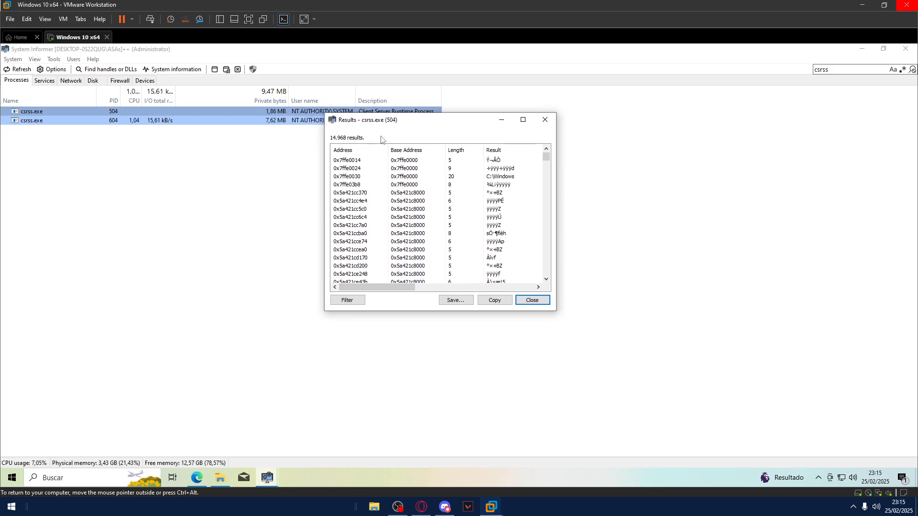
mouse_move(252, 408)
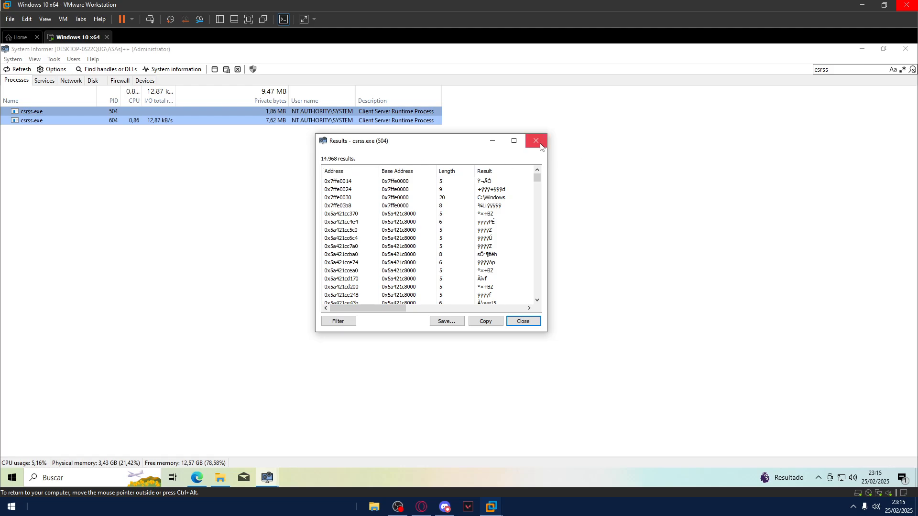
click(535, 141)
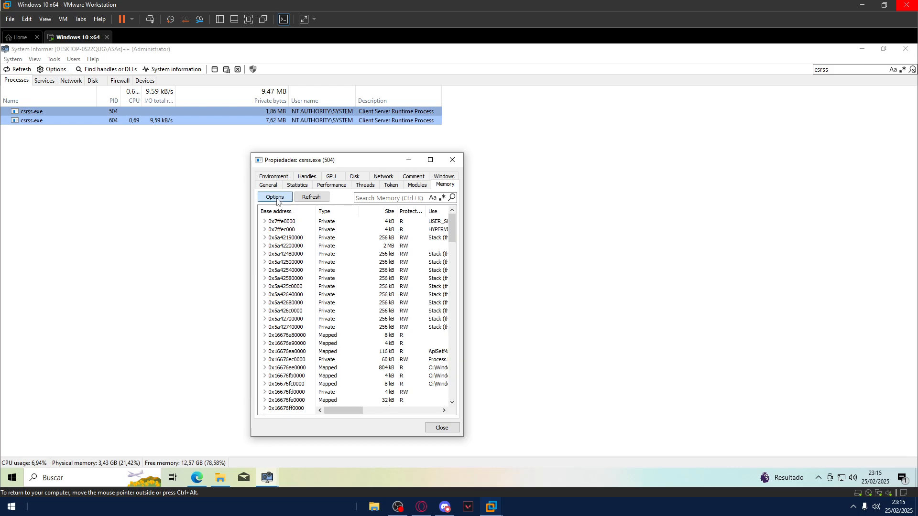
Rescan csrss.exe (PID 504) memory strings with Extended Unicode enabled, giving 14,967 results
click(275, 196)
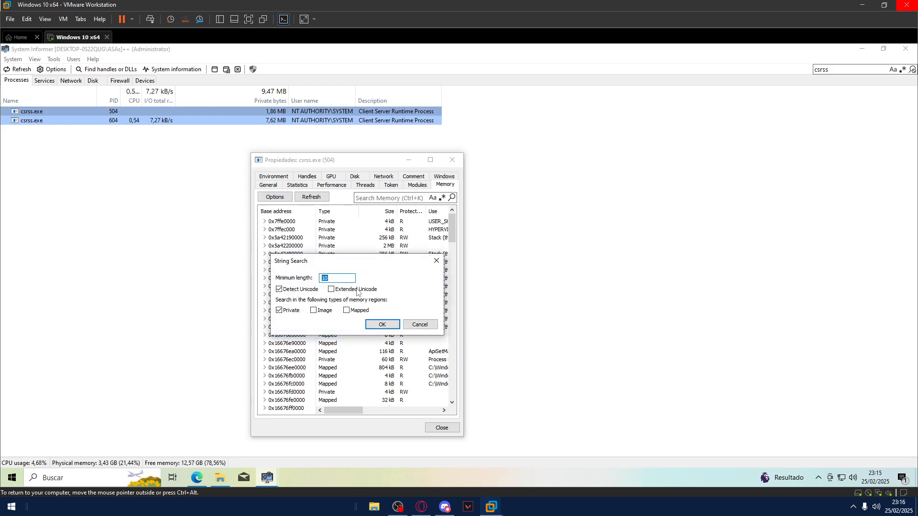
click(331, 288)
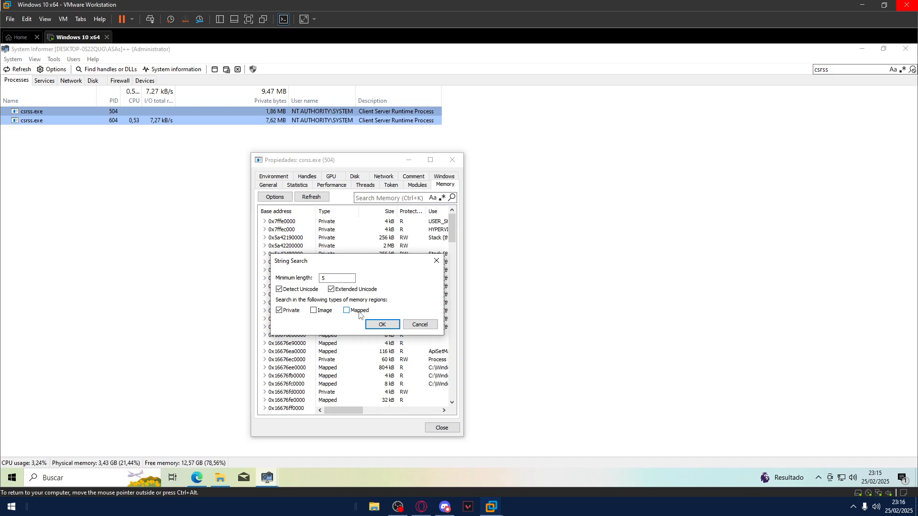
click(381, 325)
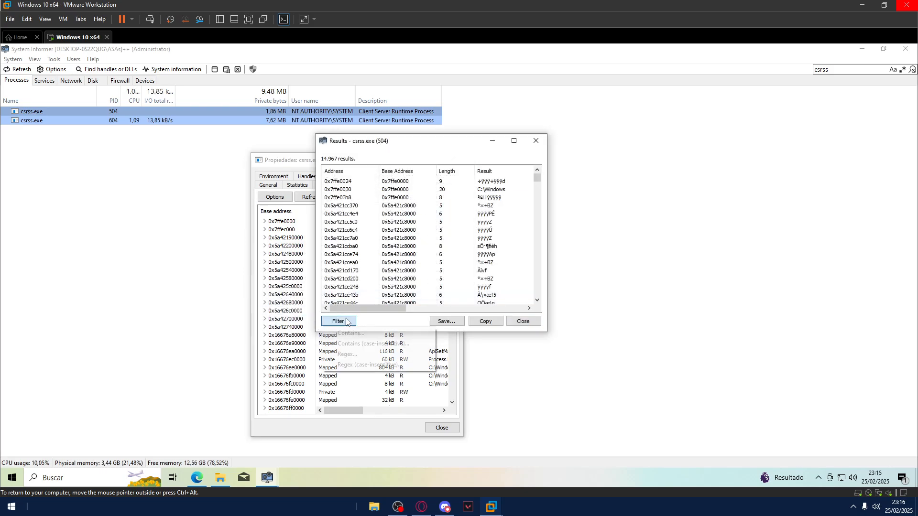
Filter by Contains ':\' to 519 paths, then to 164 file-path results shown full-window
click(338, 321)
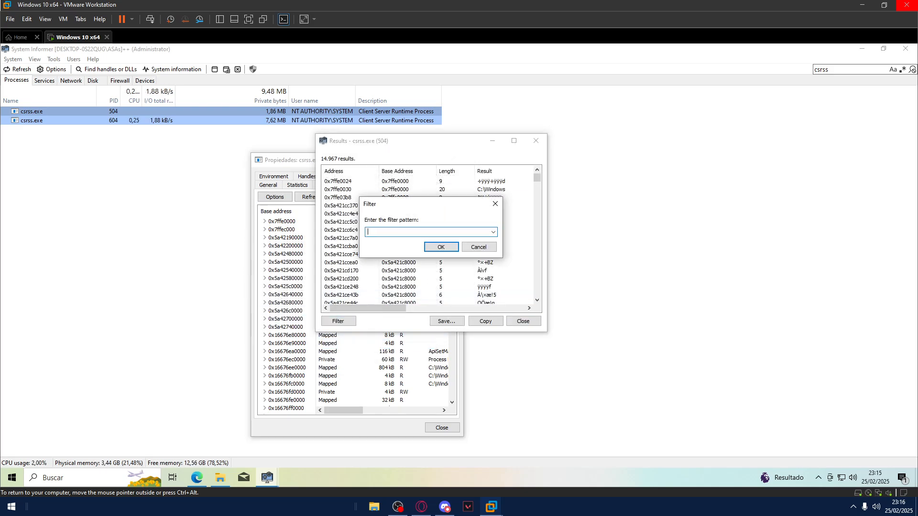
text(:\)
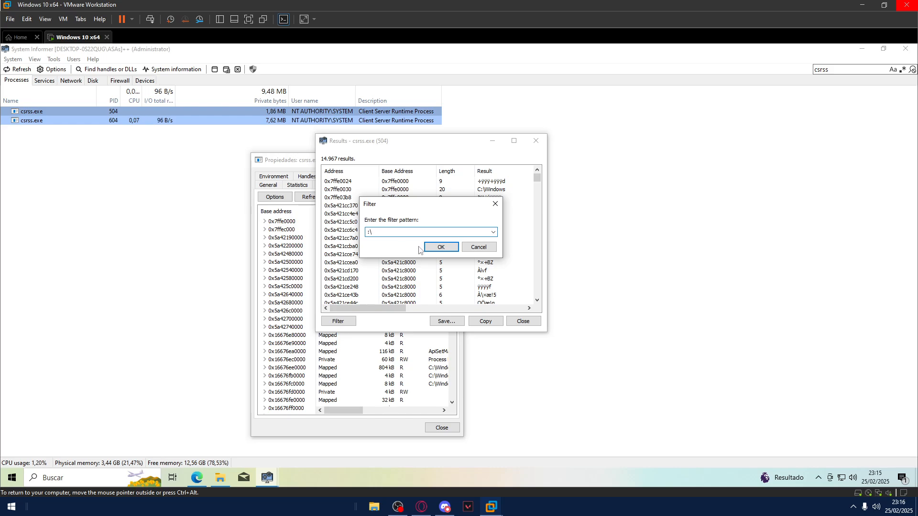
click(441, 246)
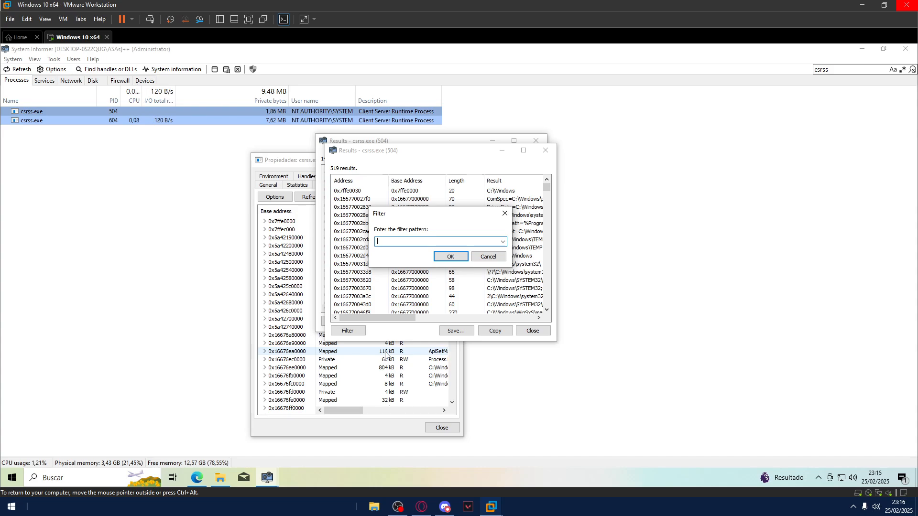
click(450, 256)
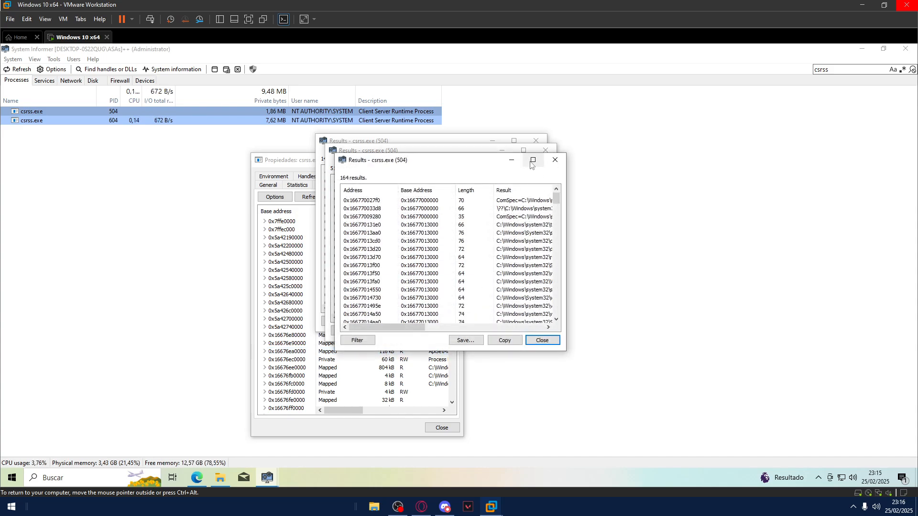
click(531, 159)
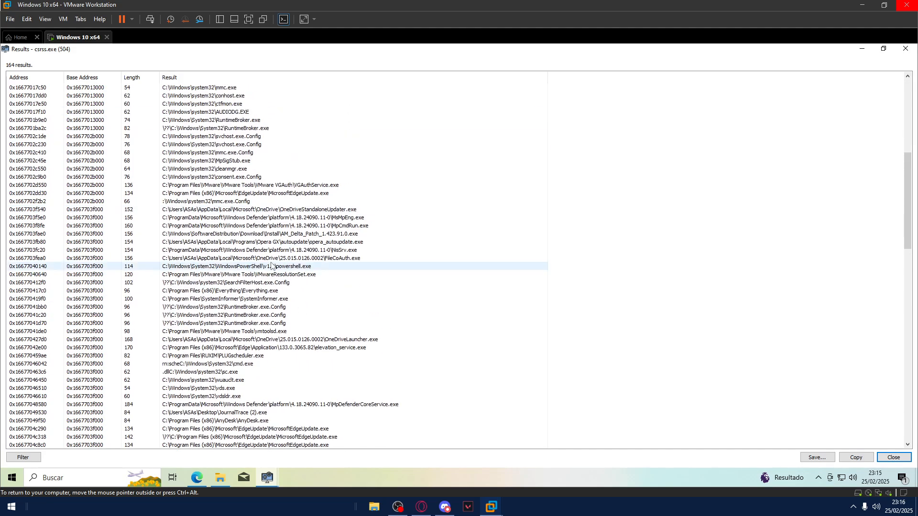
scroll(down, 3)
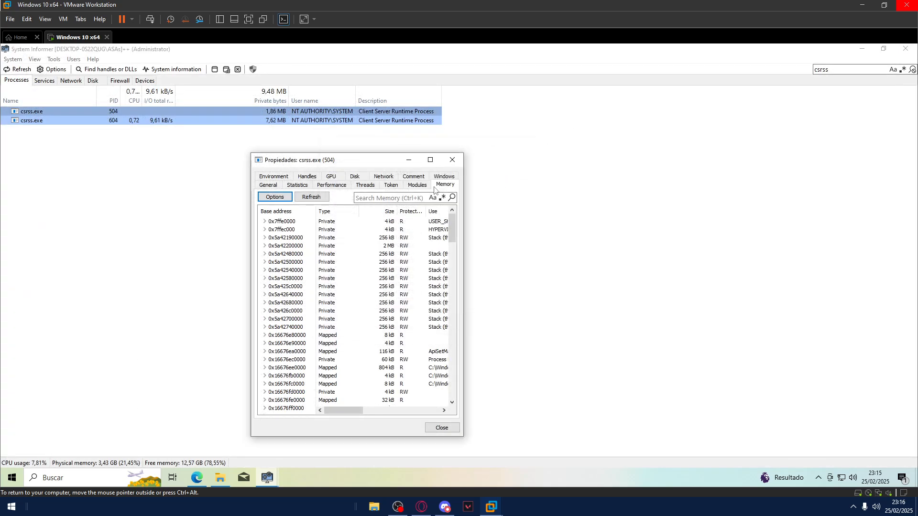
Search processes for '-s dps' and open the DPS svchost.exe (PID 2924) properties
click(440, 428)
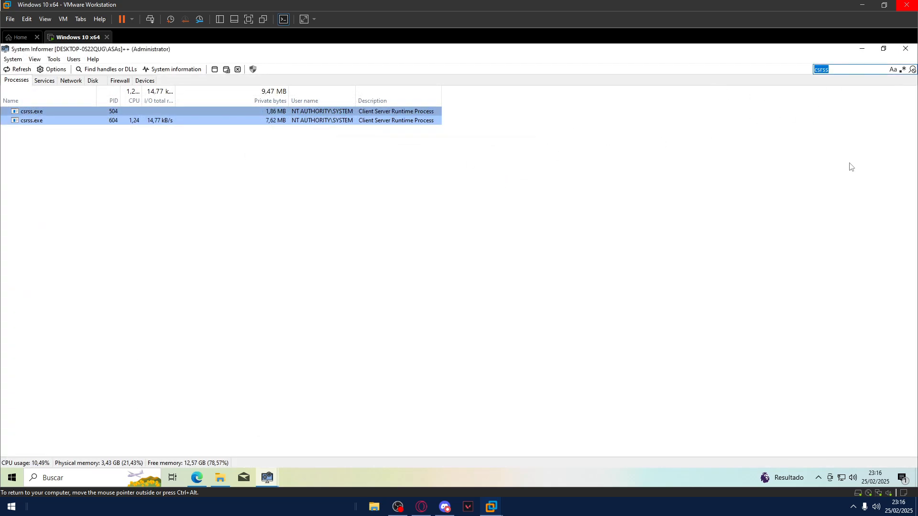
text(-s dps)
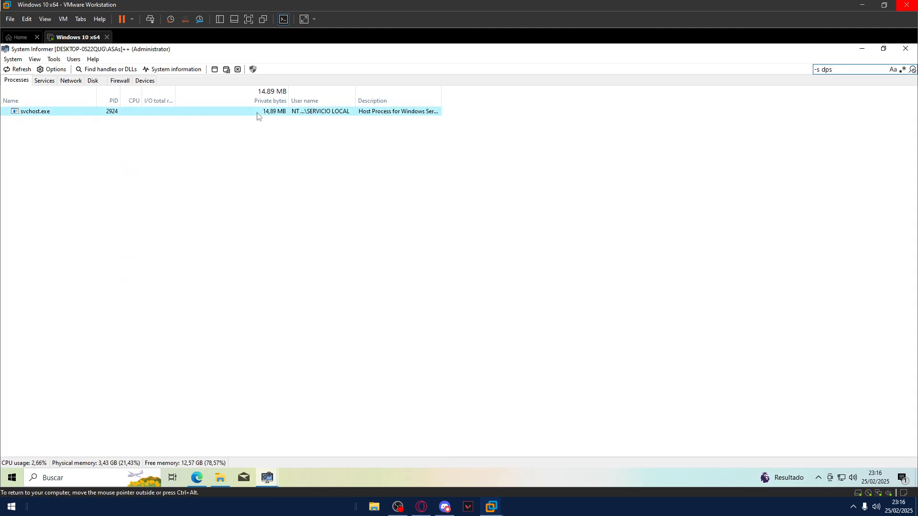
click(274, 205)
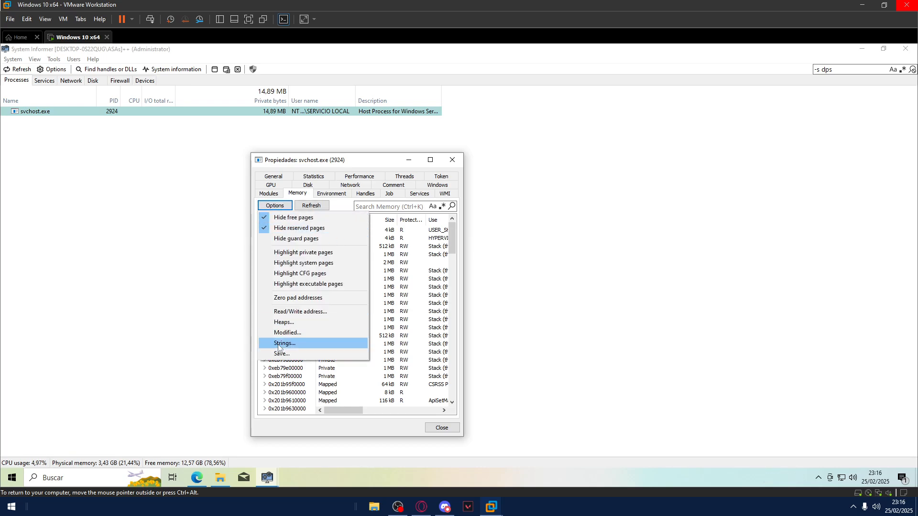
Dump svchost.exe memory strings (167,792) and filter case-insensitively to 210 executable-timestamp entries, full-window
click(284, 343)
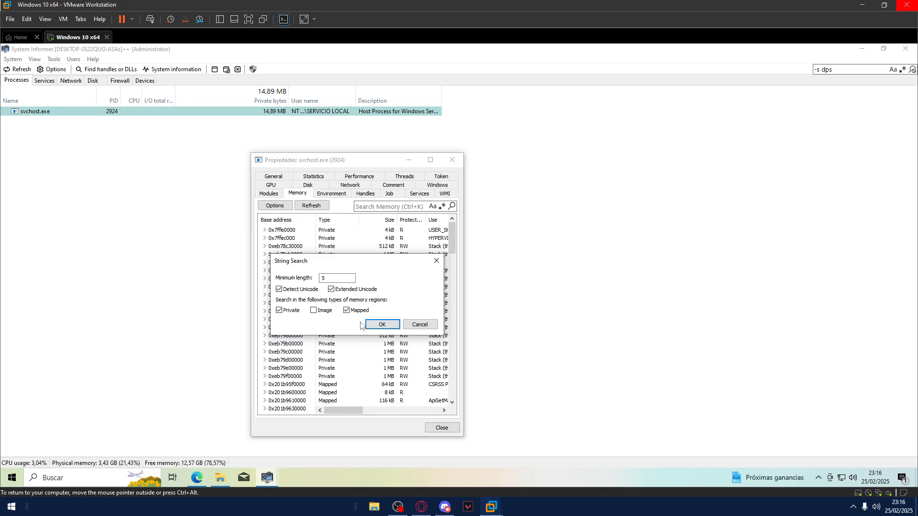
click(381, 324)
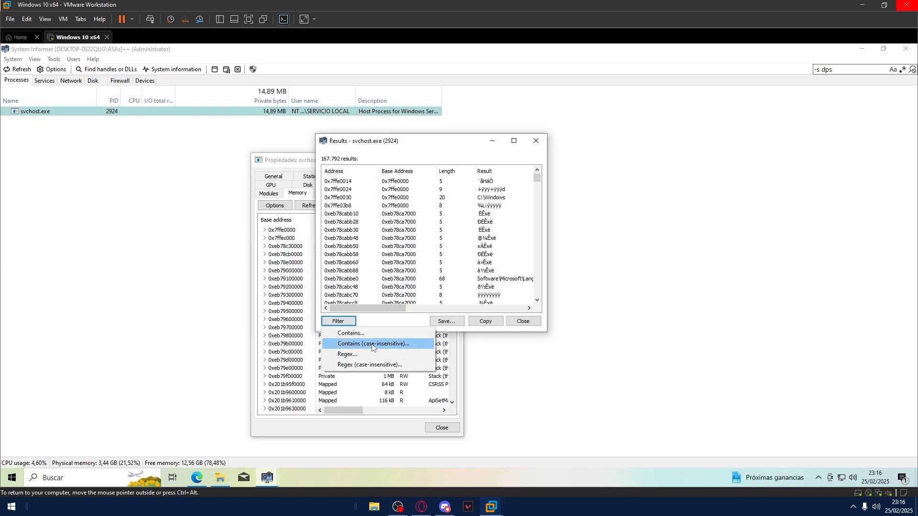
click(367, 343)
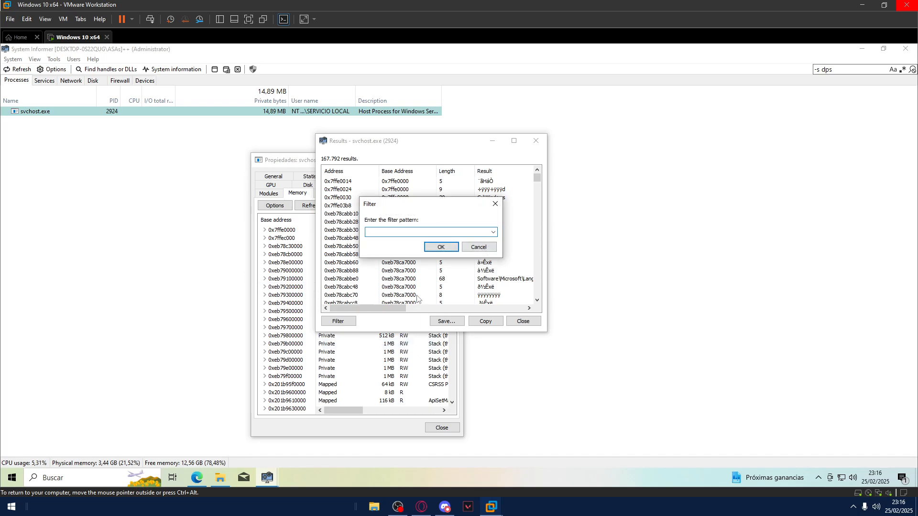
text(1l)
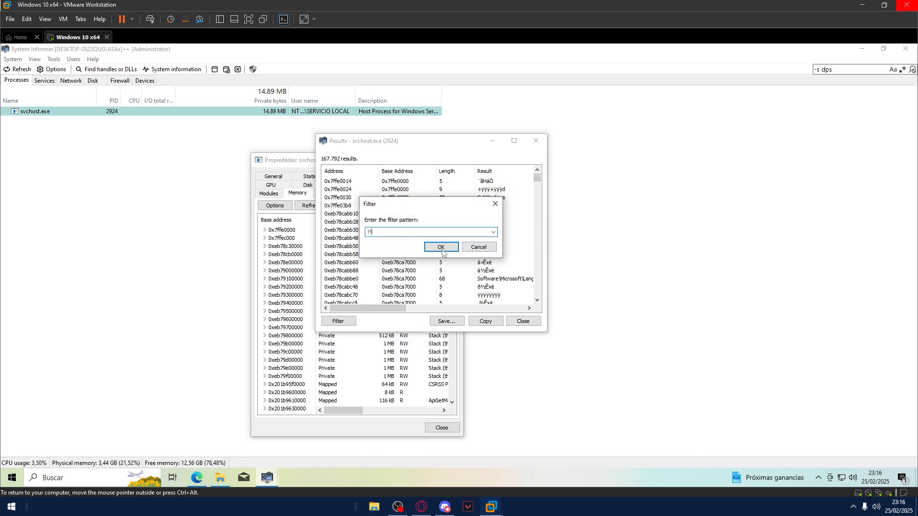
click(440, 246)
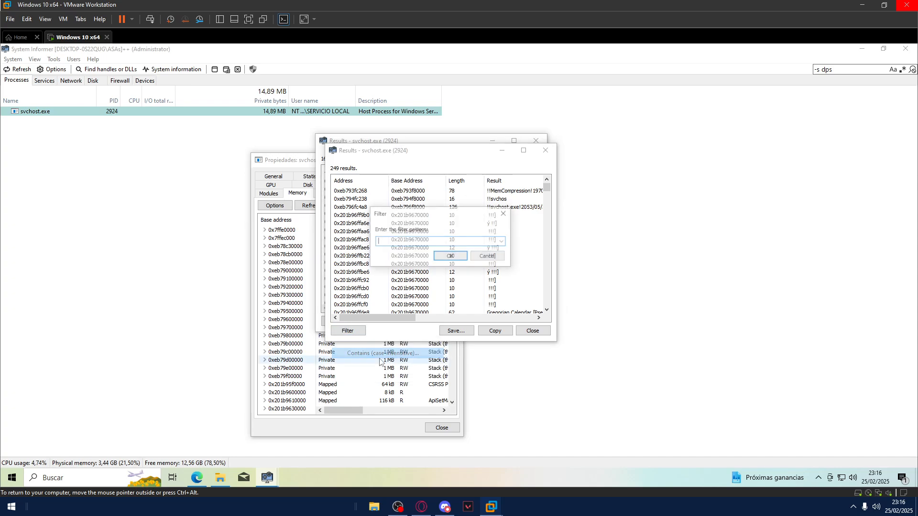
click(449, 257)
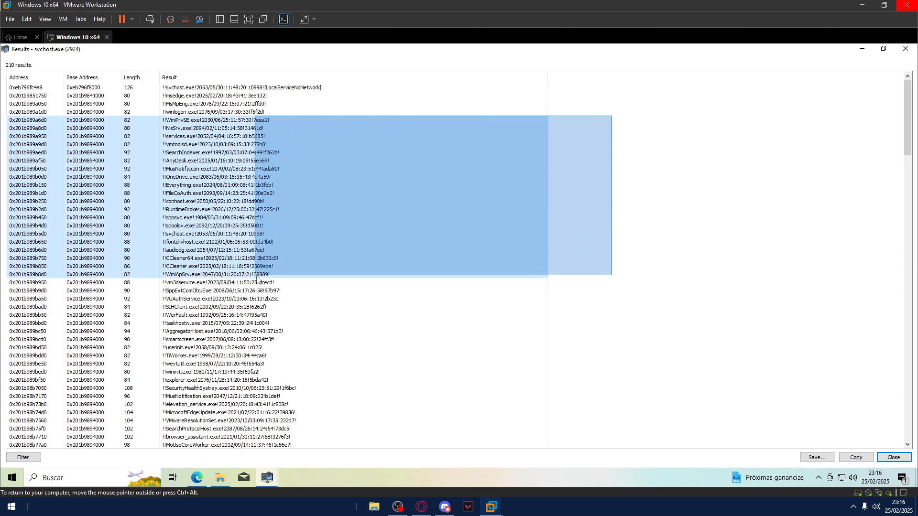
Review the timestamped process entries in the 210 svchost results and dismiss the filter prompt
click(270, 194)
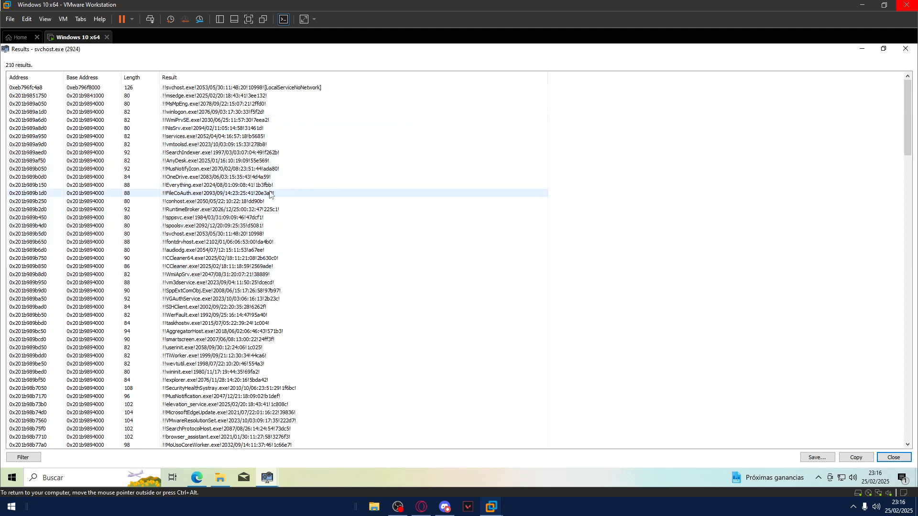
scroll(down, 3)
text(A)
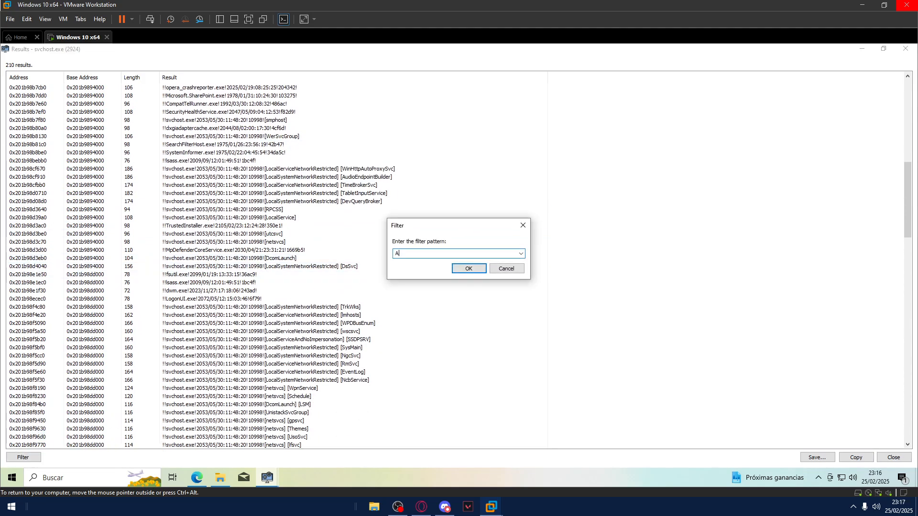
click(469, 268)
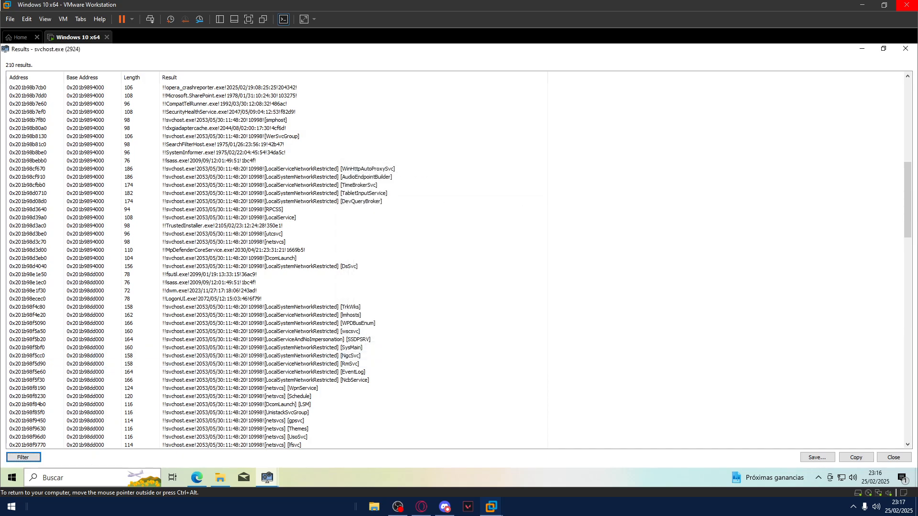
Filter for 'JournalTra', finding the single JournalTrace (2).exe hit with a 2043 timestamp, then close it
click(23, 457)
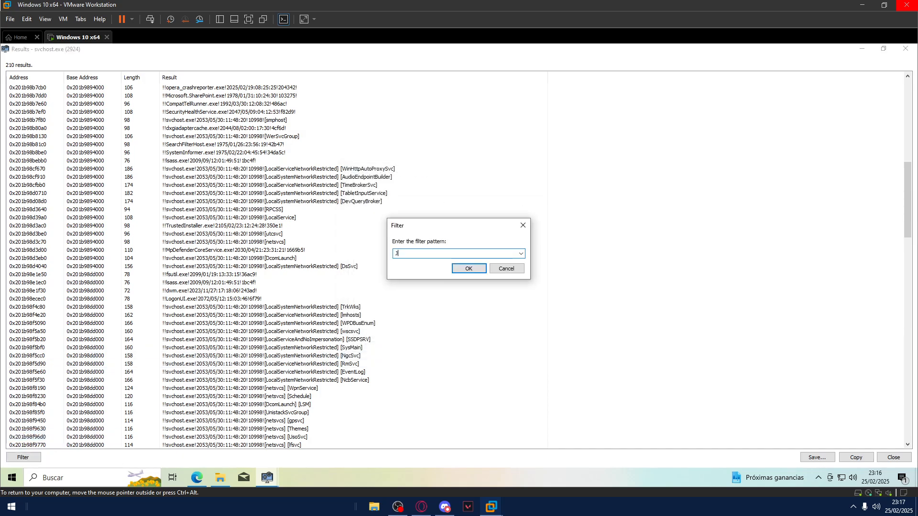
text(JournalTra)
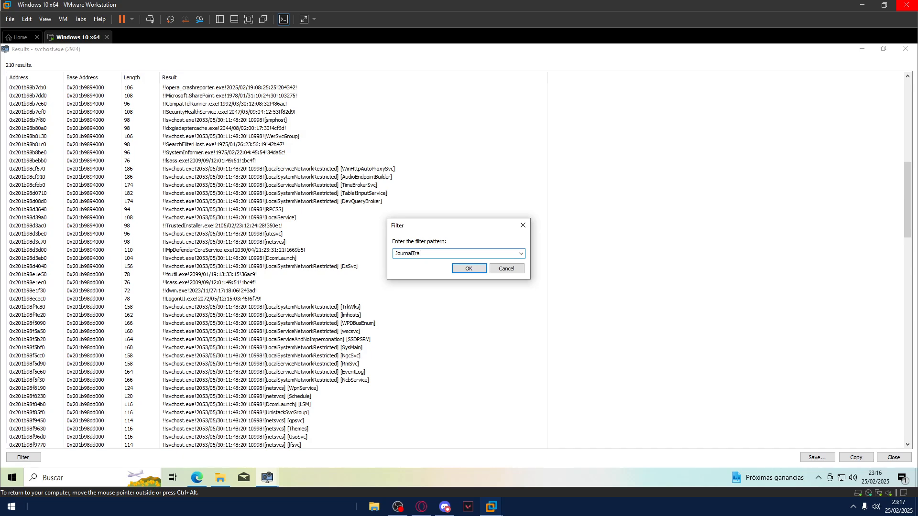
click(467, 267)
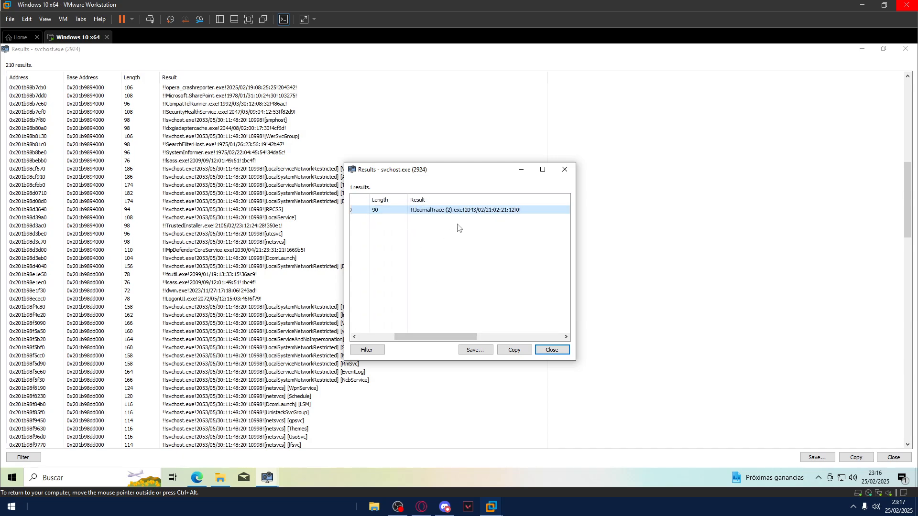
mouse_move(387, 240)
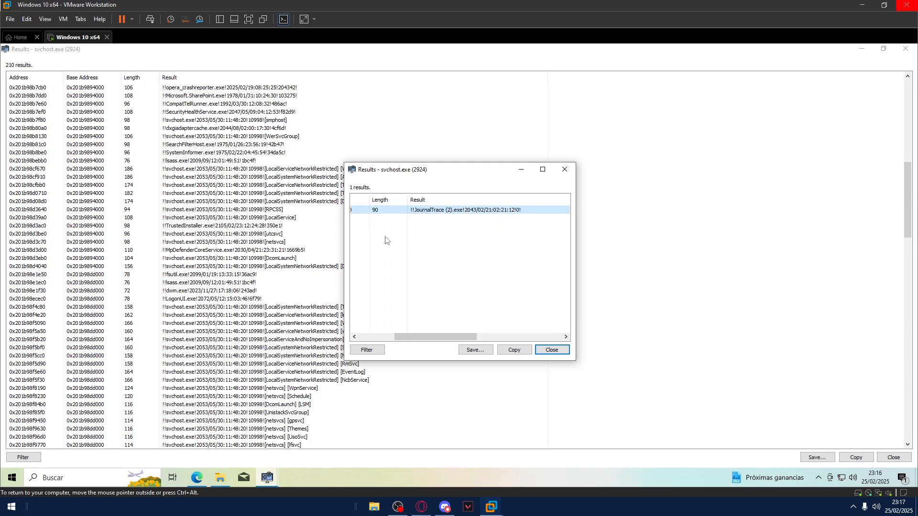
click(550, 350)
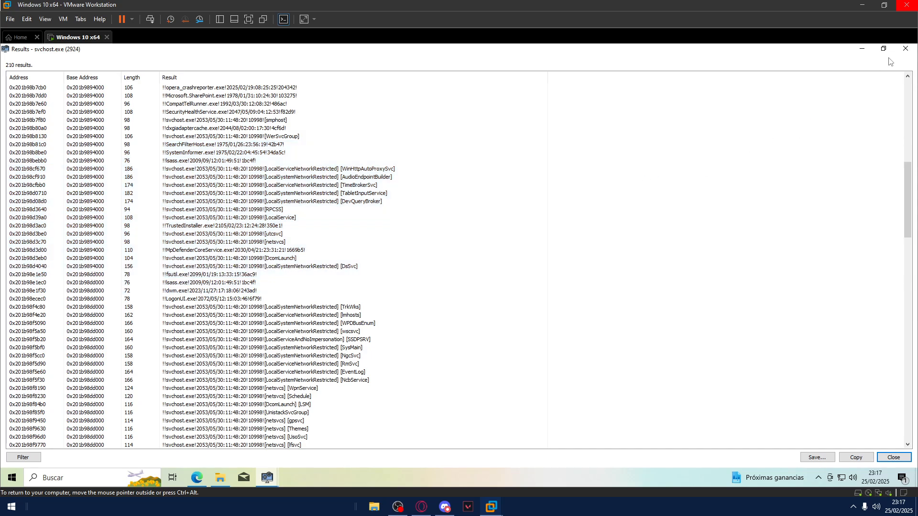
mouse_move(572, 177)
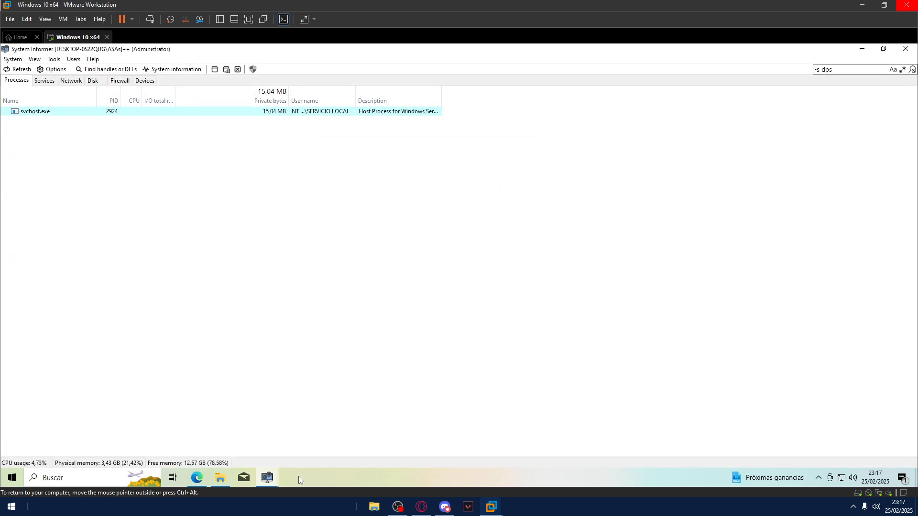
mouse_move(267, 478)
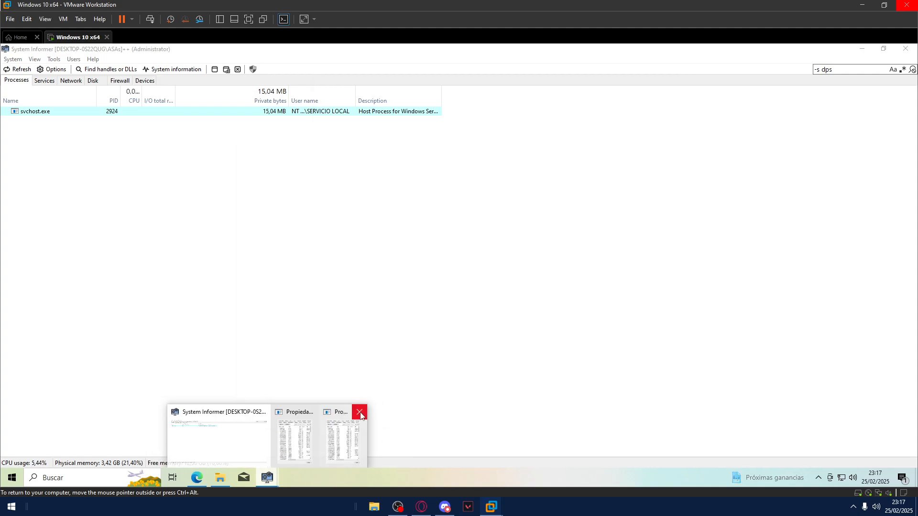
Filter processes for 'explore' and open explorer.exe (PID 5968) properties
click(359, 413)
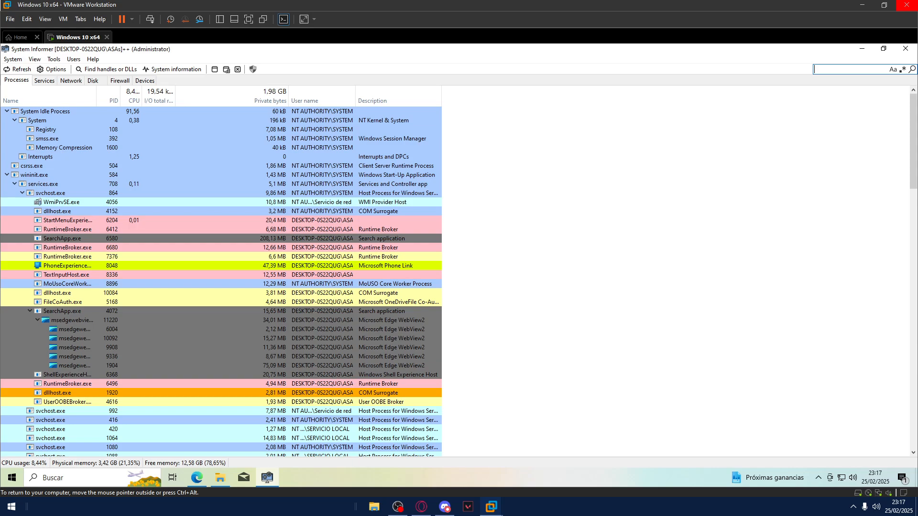
text(explore)
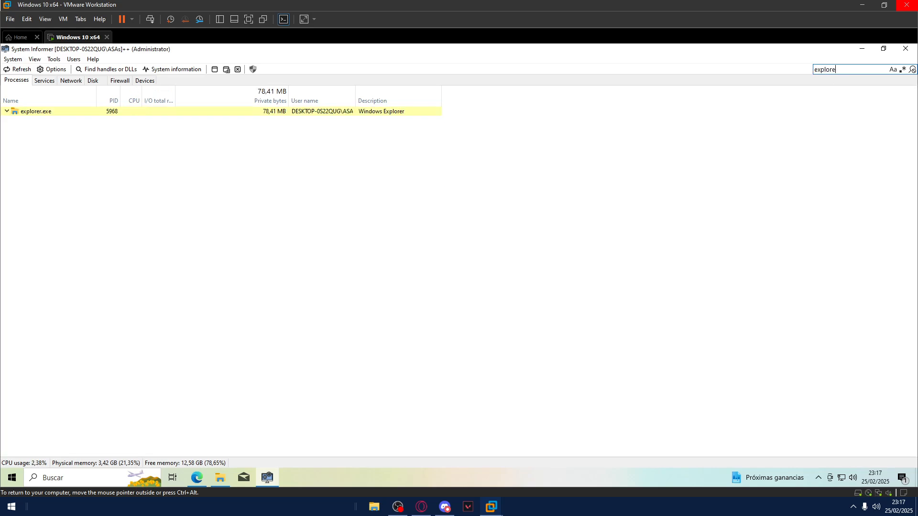
double_click(35, 111)
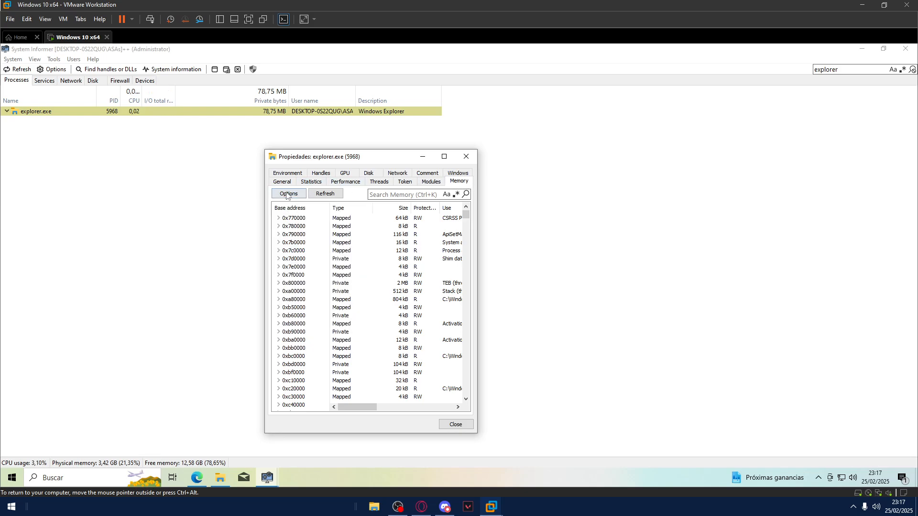
Set the memory string search to minimum length 5 with Extended Unicode and Mapped regions, yielding 2,620,079 results
click(288, 194)
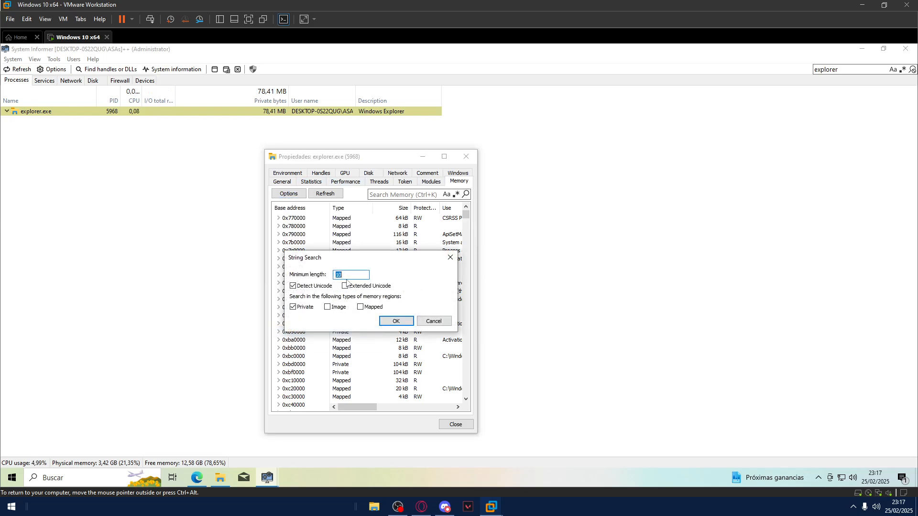
text(5)
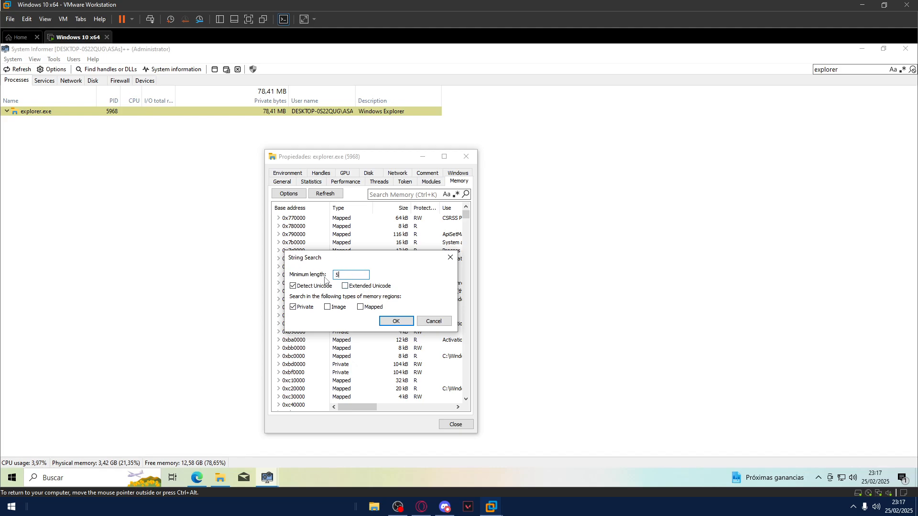
click(345, 286)
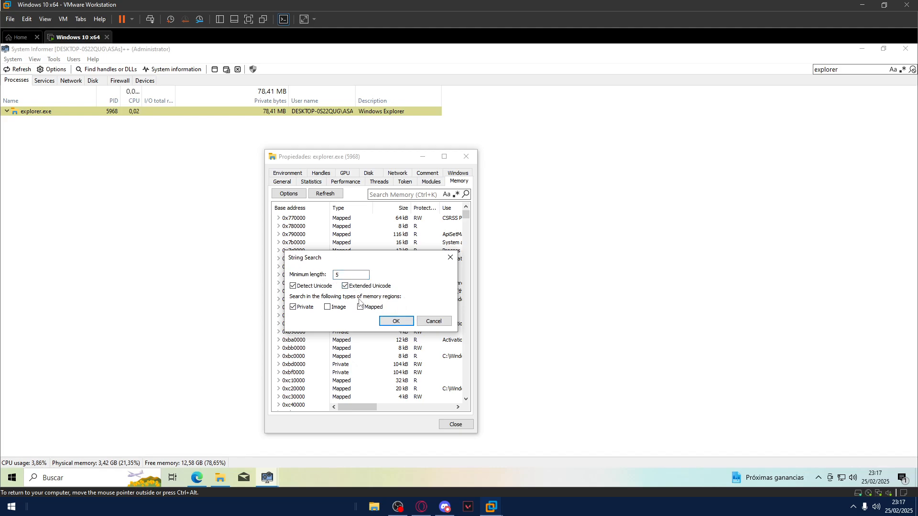
click(396, 322)
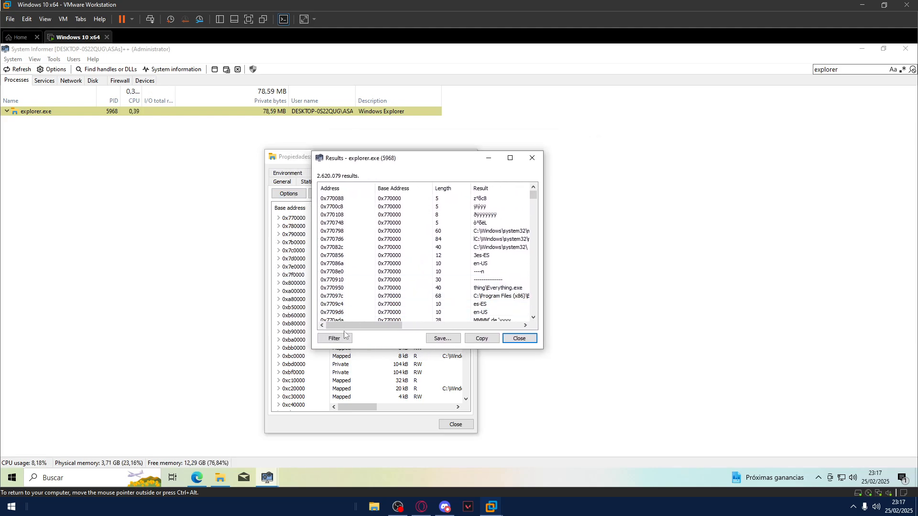
Filter explorer.exe strings for 'JournalT', review the 75 JournalTrace executable matches, then close the results
click(334, 338)
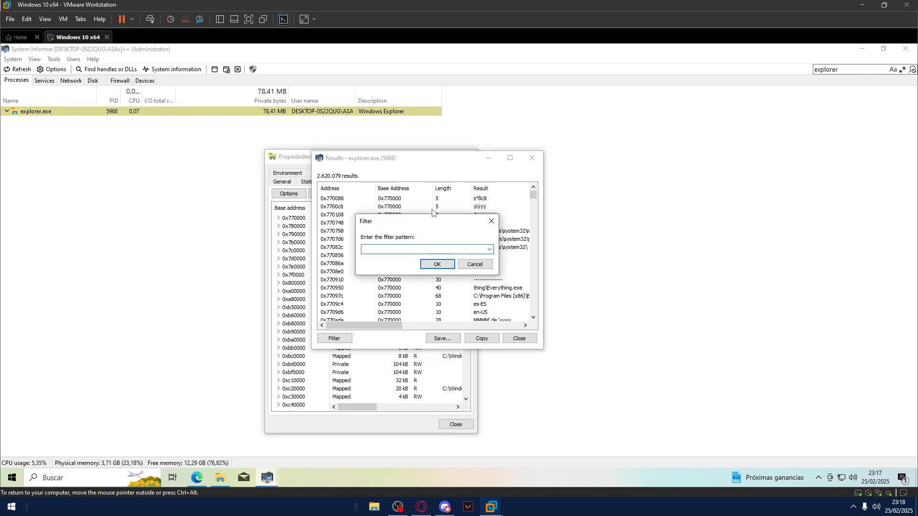
text(JournalT)
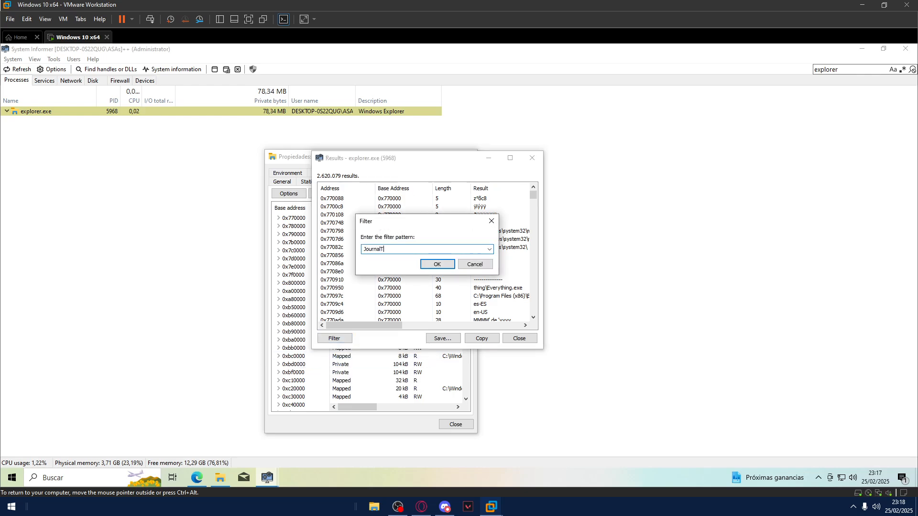
click(437, 264)
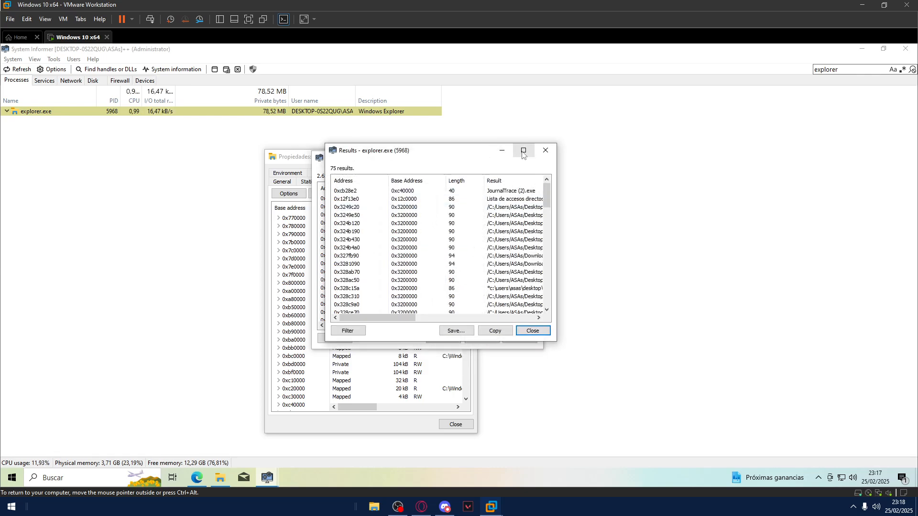
click(523, 151)
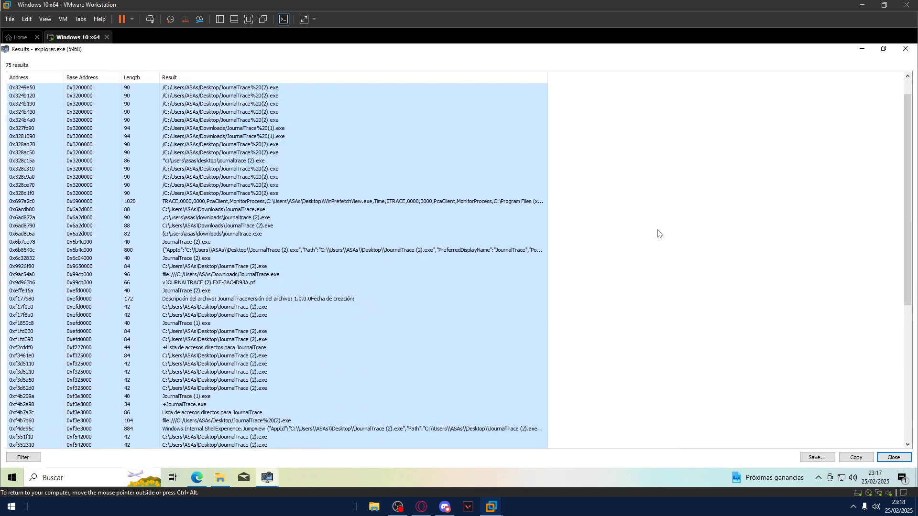
scroll(down, 3)
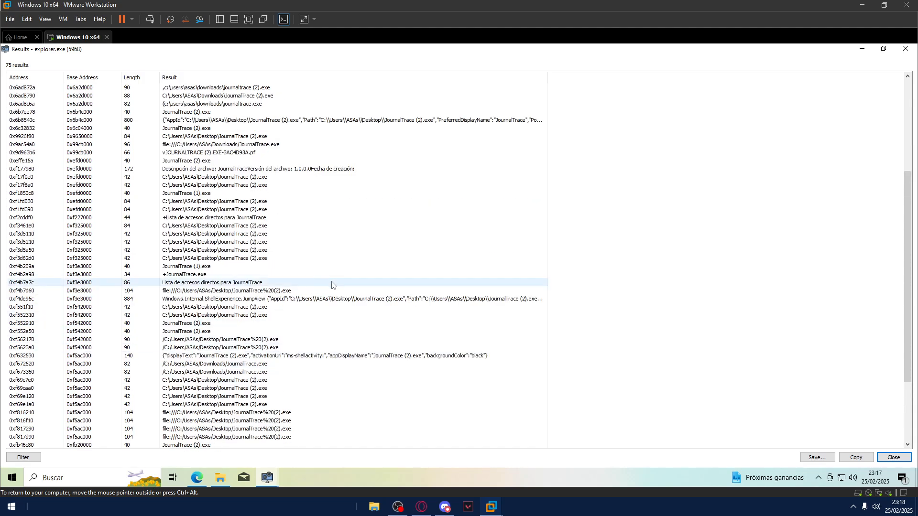
scroll(up, 3)
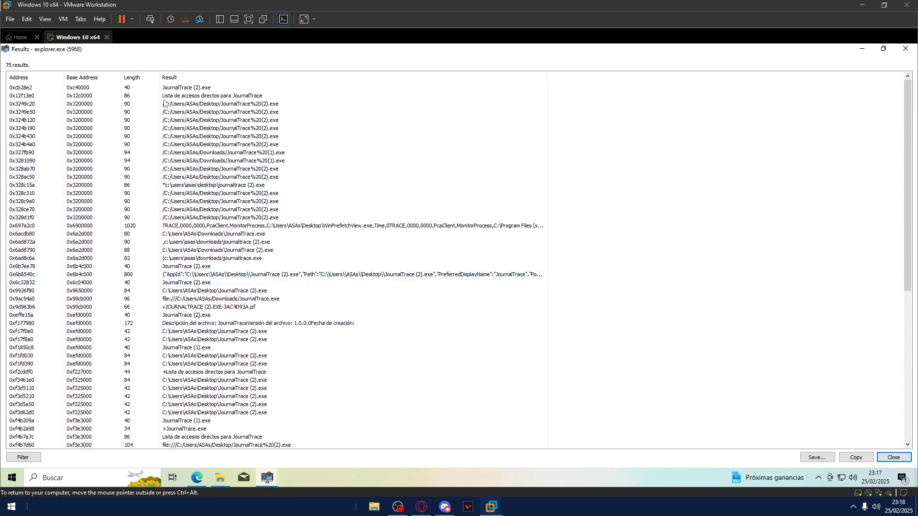
mouse_move(705, 167)
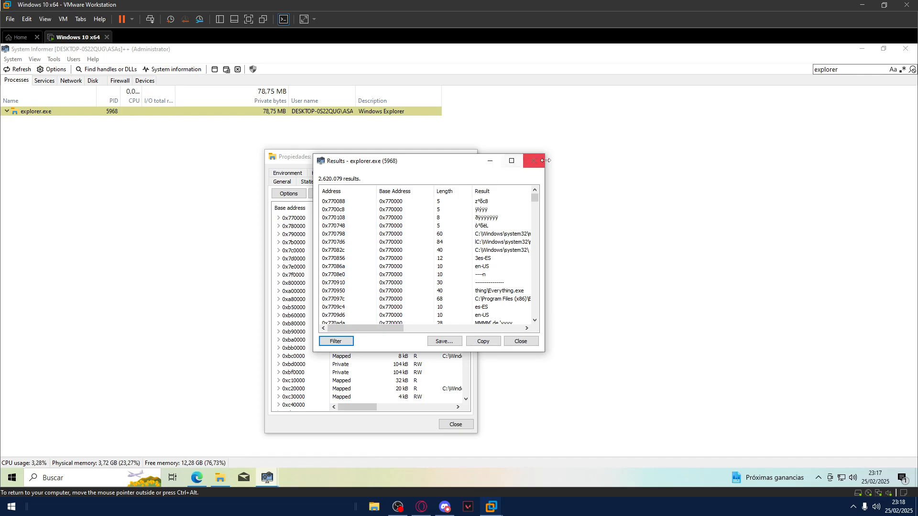
click(533, 160)
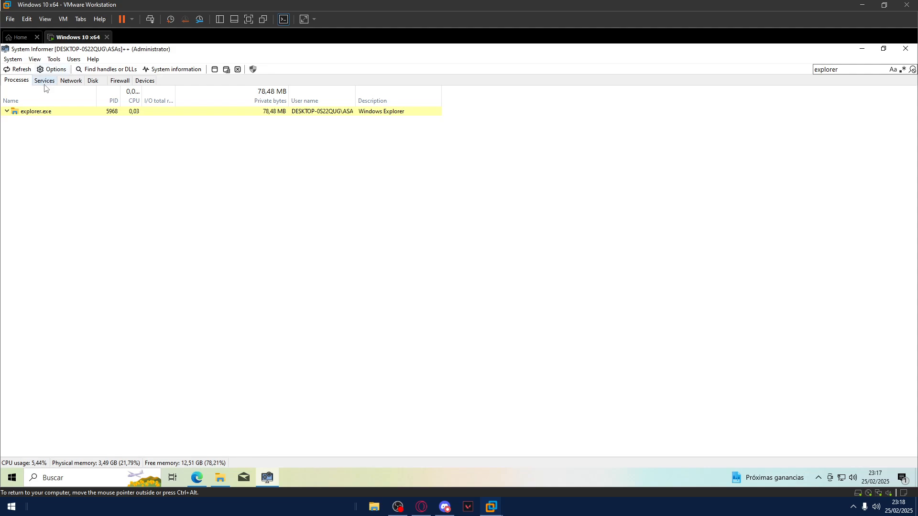
Filter Services for 'diagtrack', inspect the running automatic-start DiagTrack service, then restore the full list
click(44, 80)
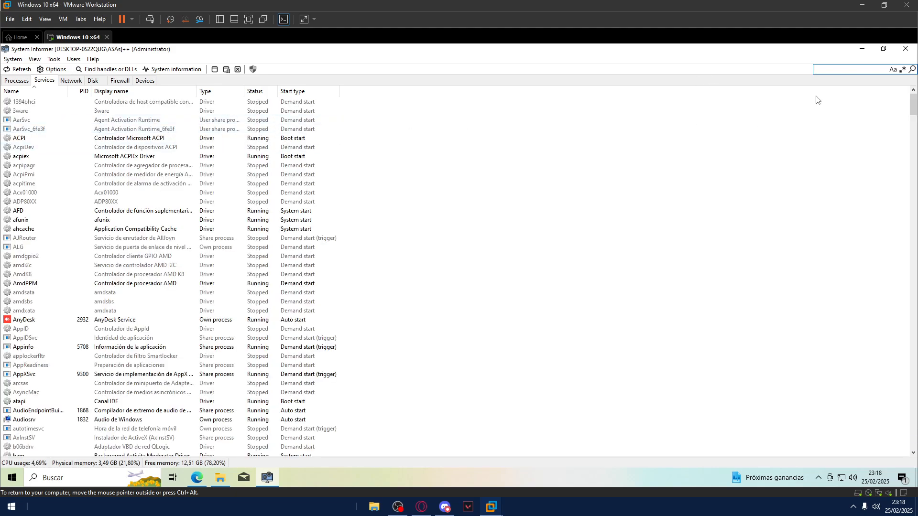
text(do)
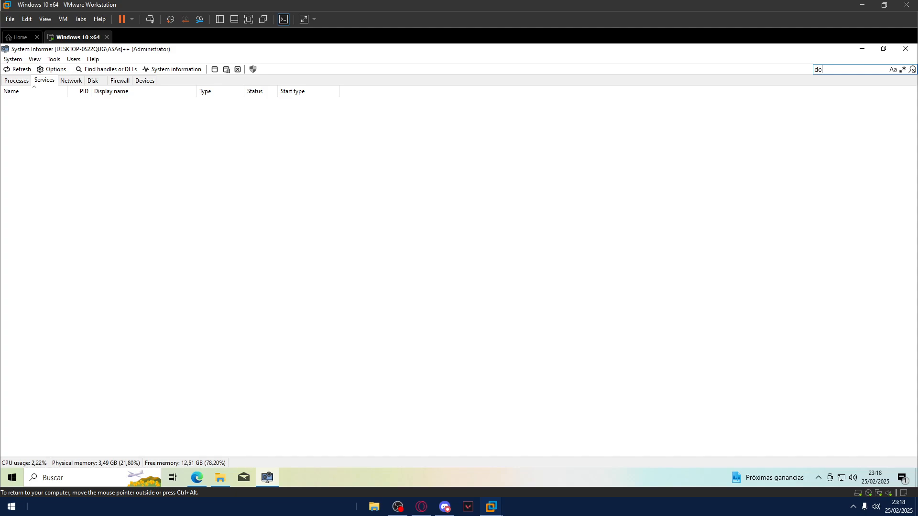
text(iagtra)
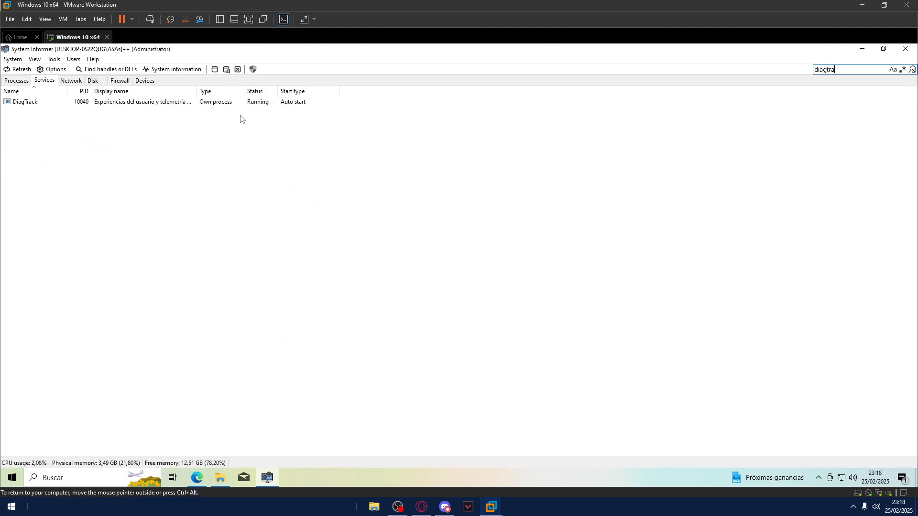
double_click(25, 101)
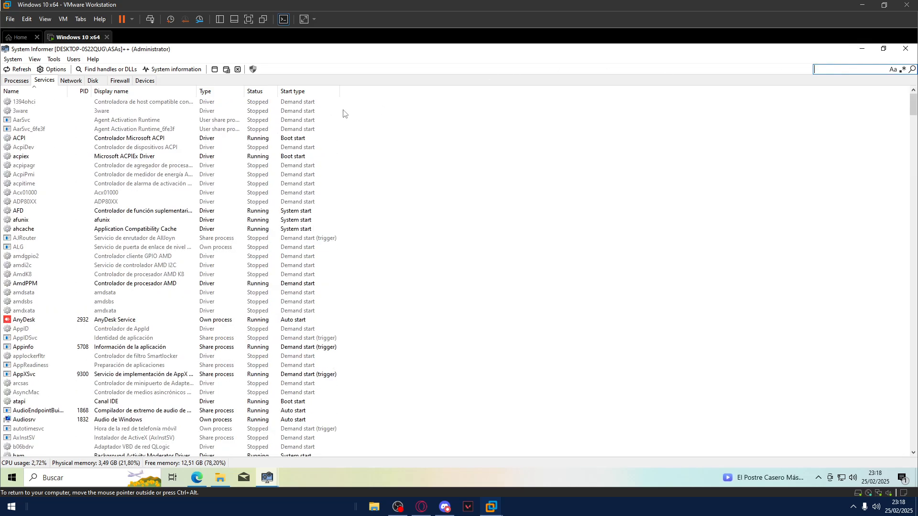
click(16, 81)
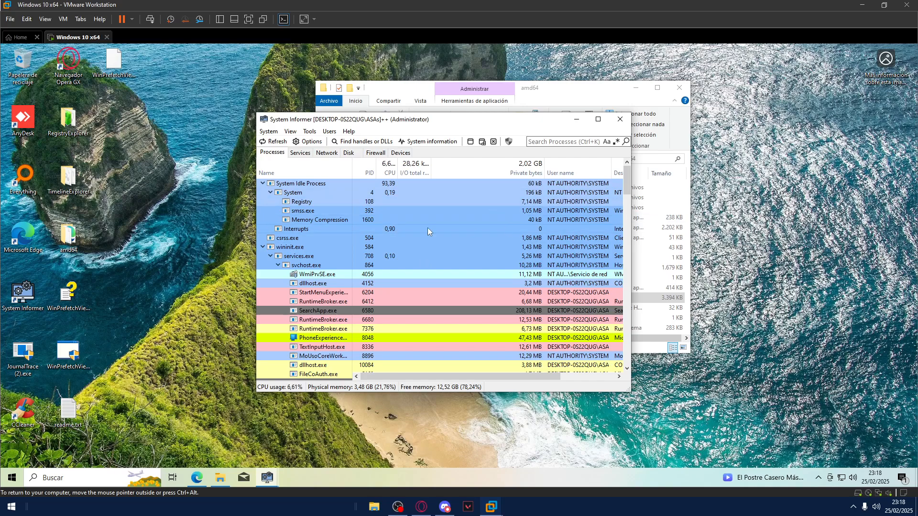
mouse_move(403, 91)
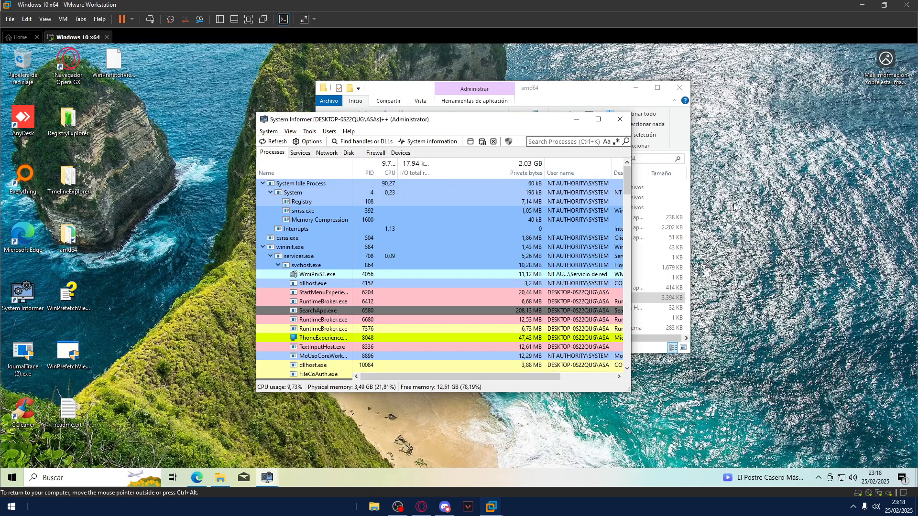
mouse_move(390, 218)
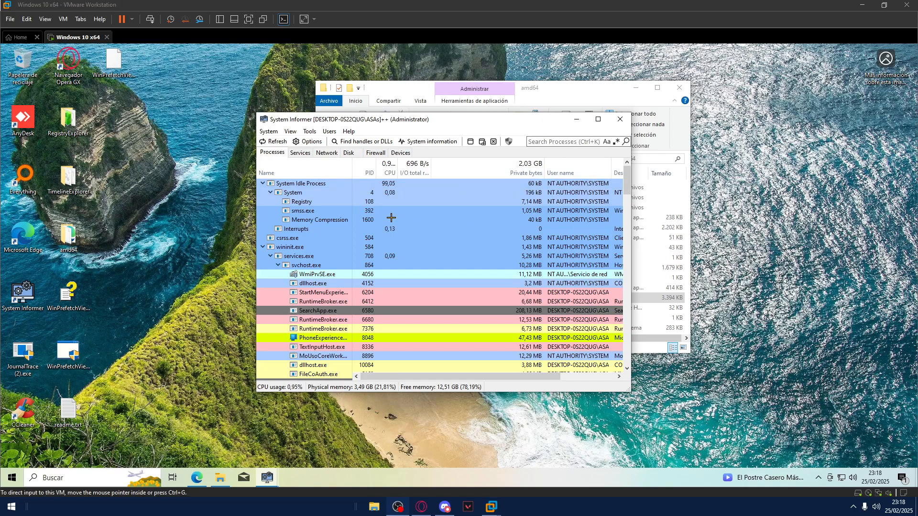
mouse_move(320, 170)
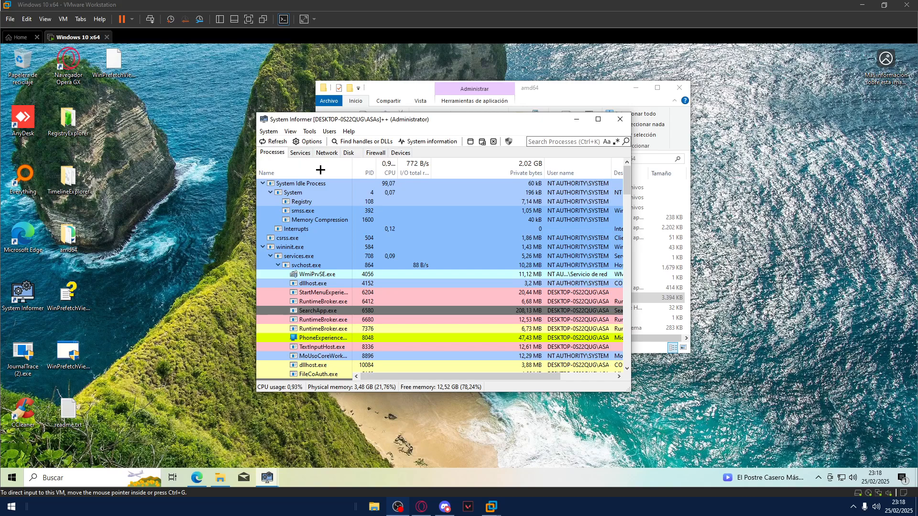